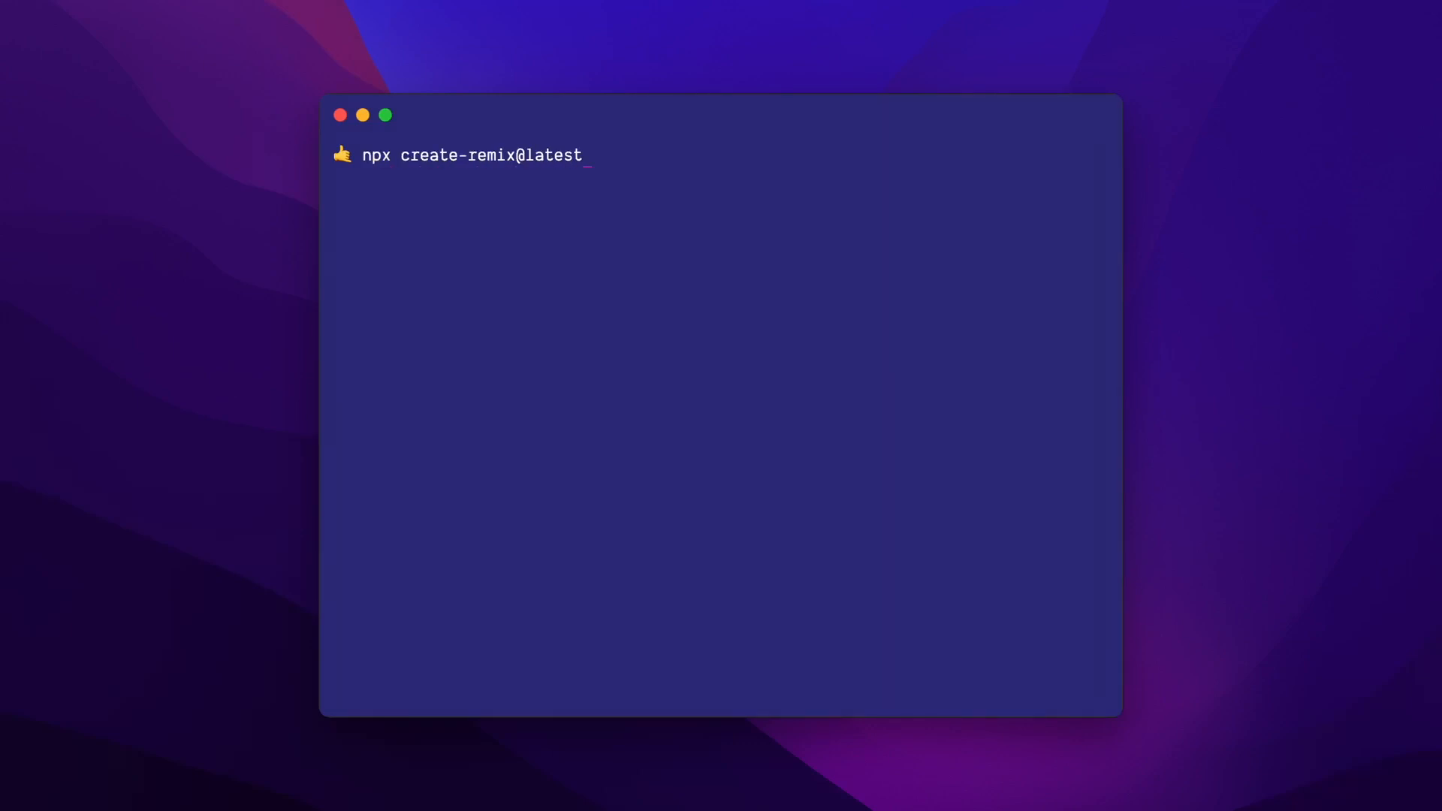
- Name the new Remix project remix-tailwindcss at the create-remix prompt
{"action": "type", "text": "remix-tailwindcss"}
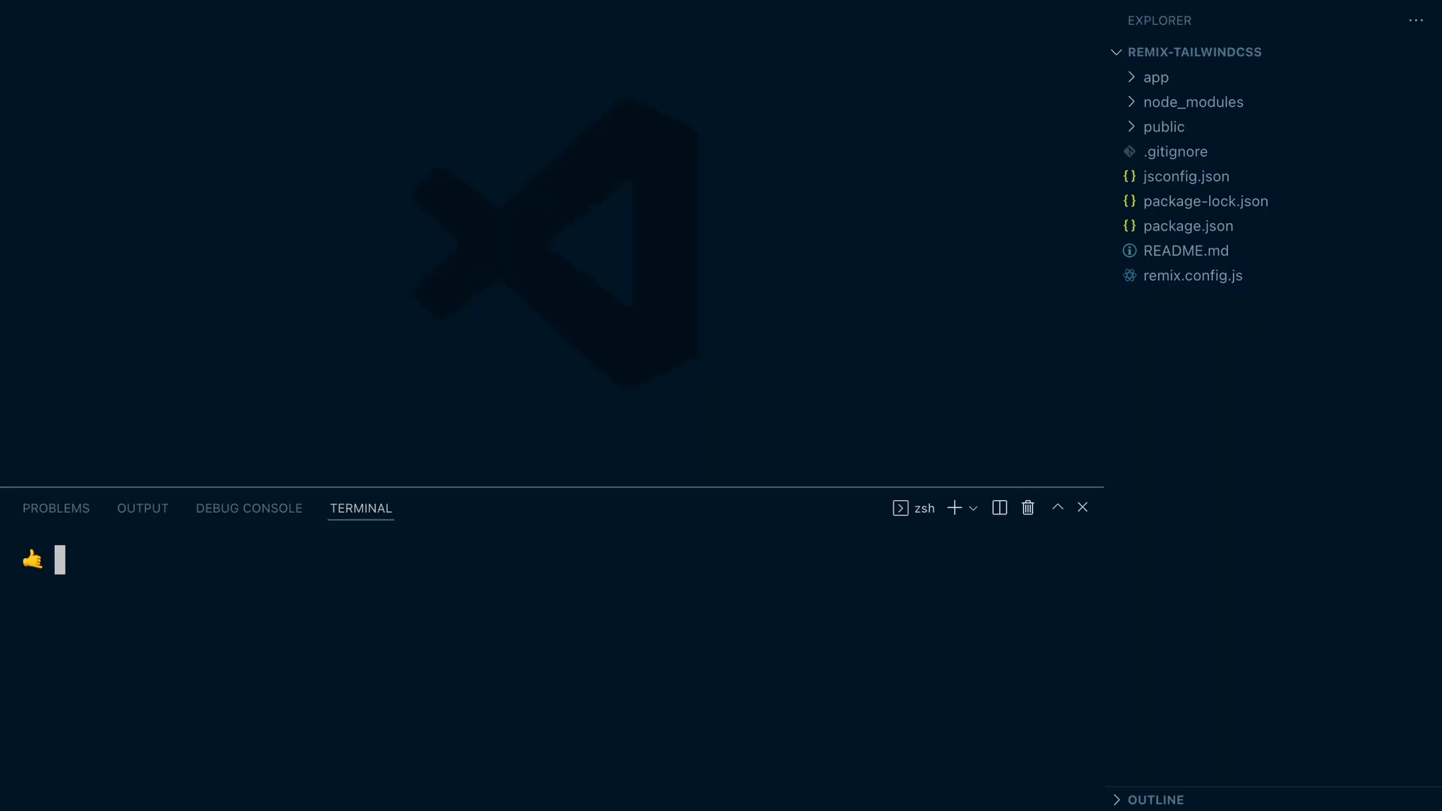
- Run npm install -D tailwindcss postcss autoprefixer concurrently in the integrated terminal
{"action": "type", "text": "npm install -D tailwindcss"}
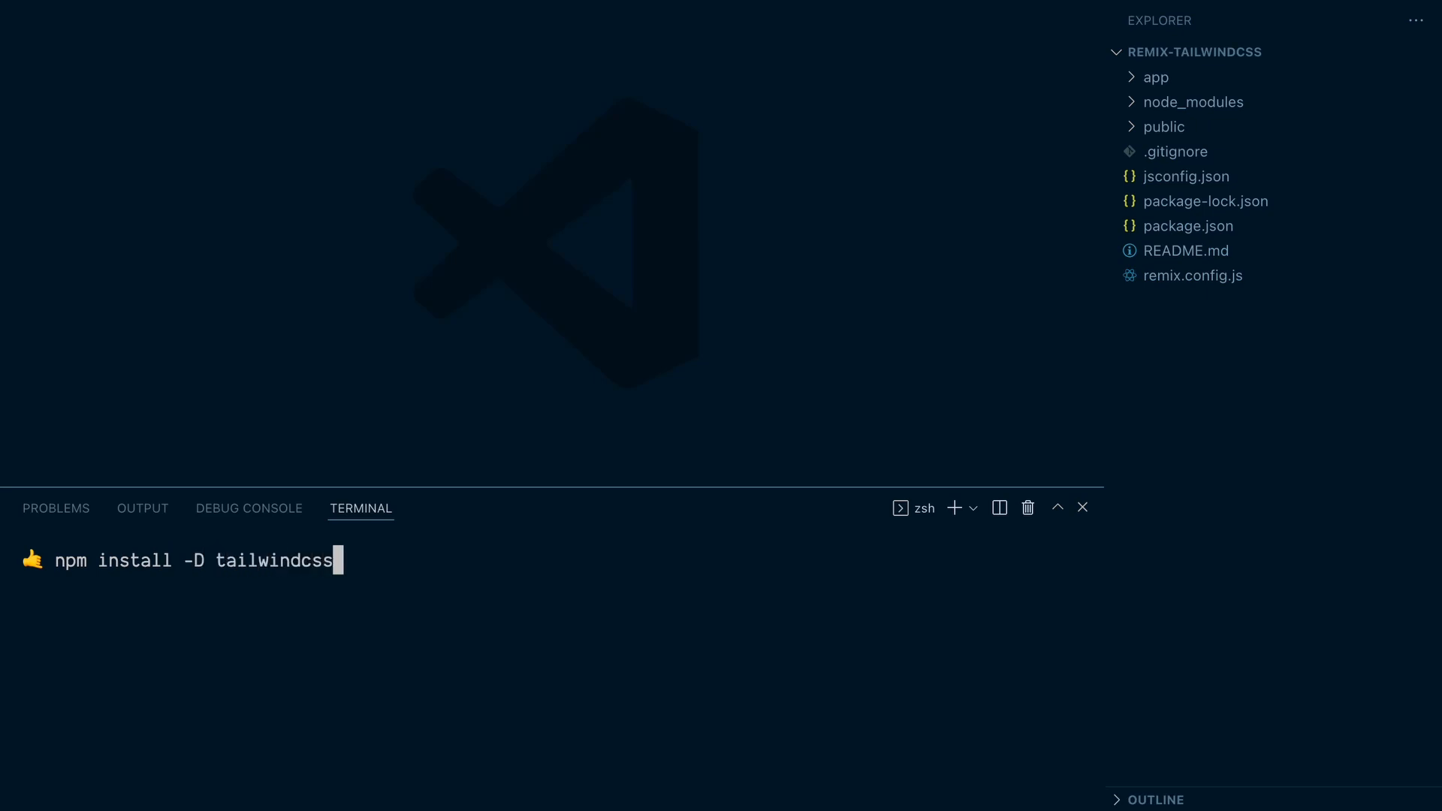
{"action": "type", "text": "postcss a"}
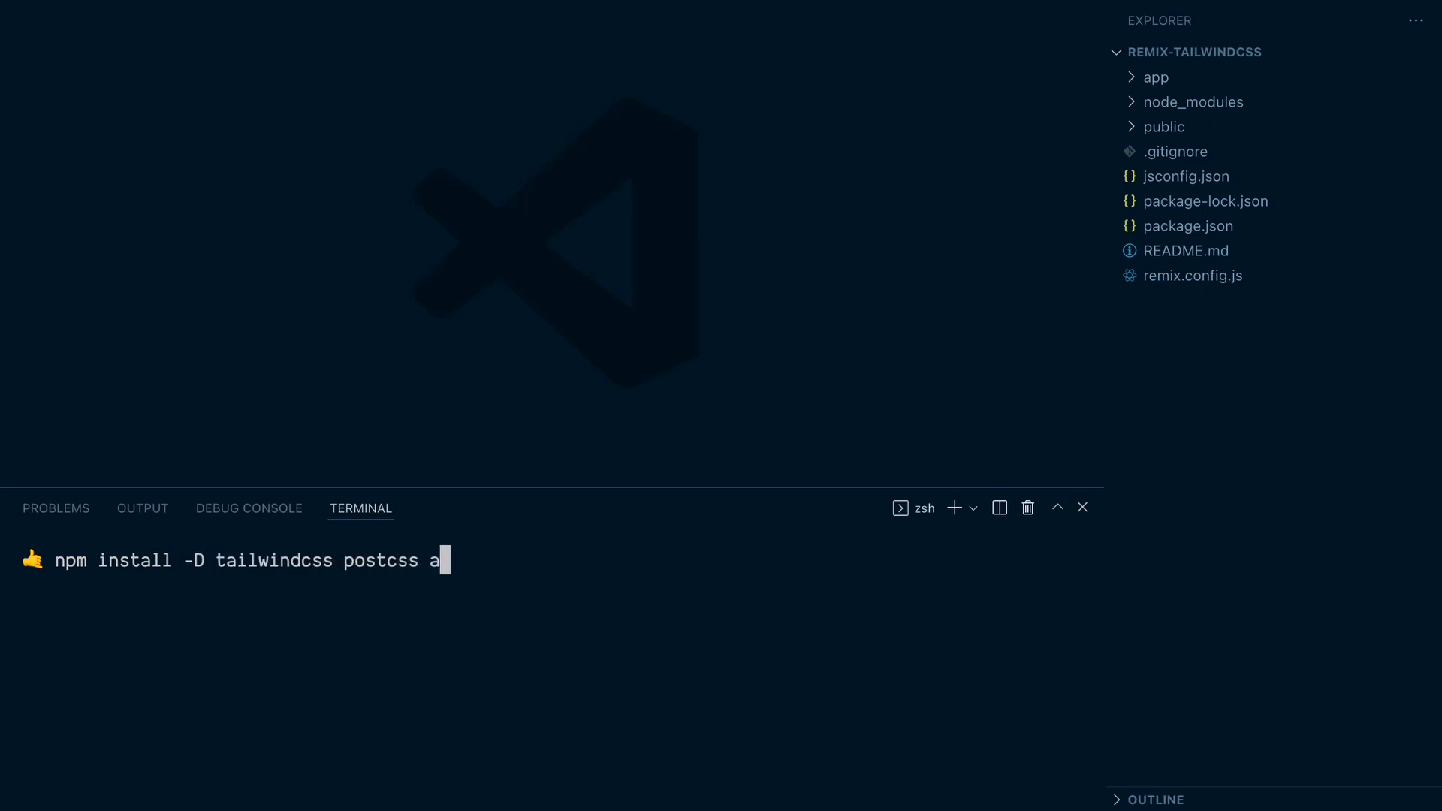
{"action": "type", "text": "utoprefixer"}
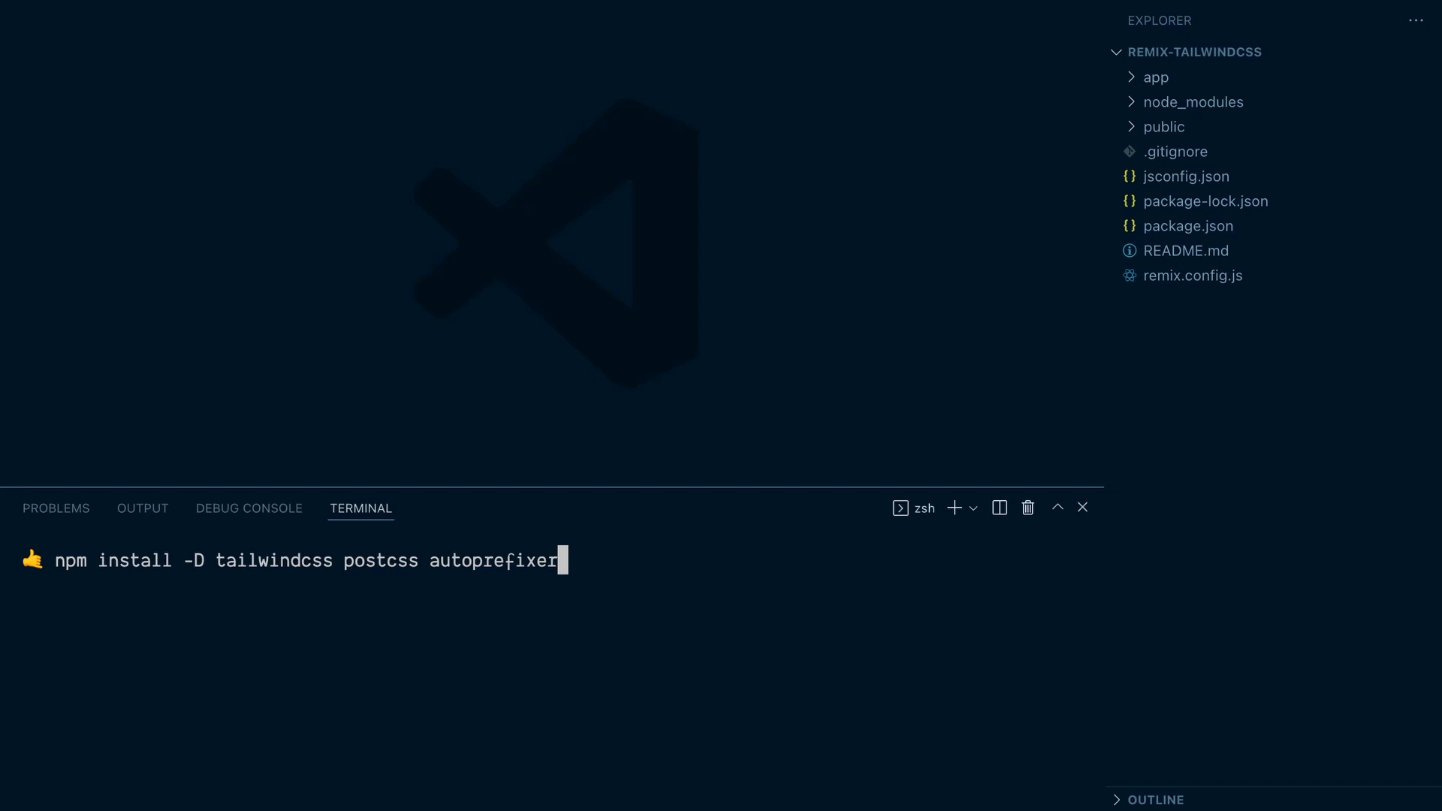
{"action": "type", "text": "concurrently"}
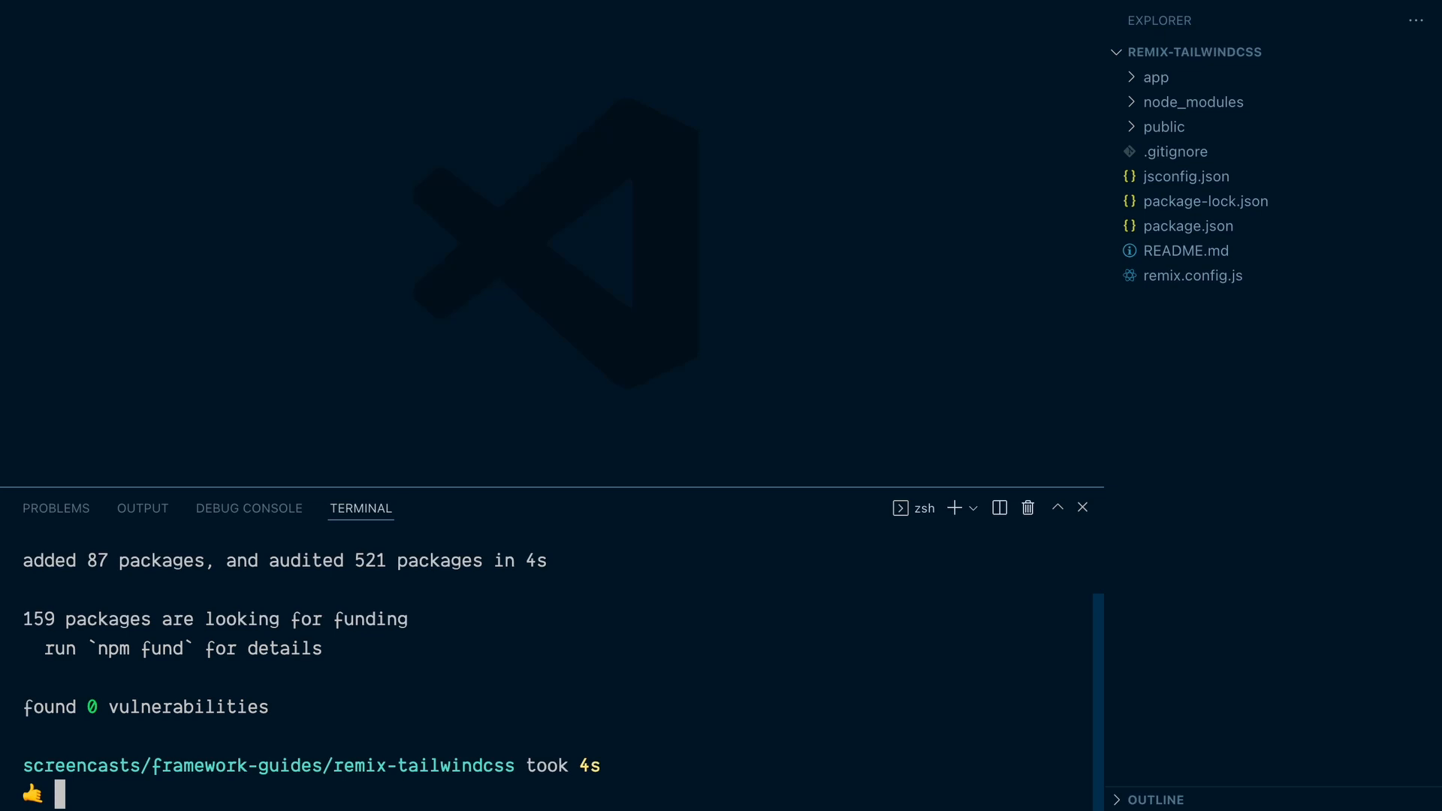
- Run npx tailwindcss init and open the generated tailwind.config.js
{"action": "type", "text": "npx tailwindcss init"}
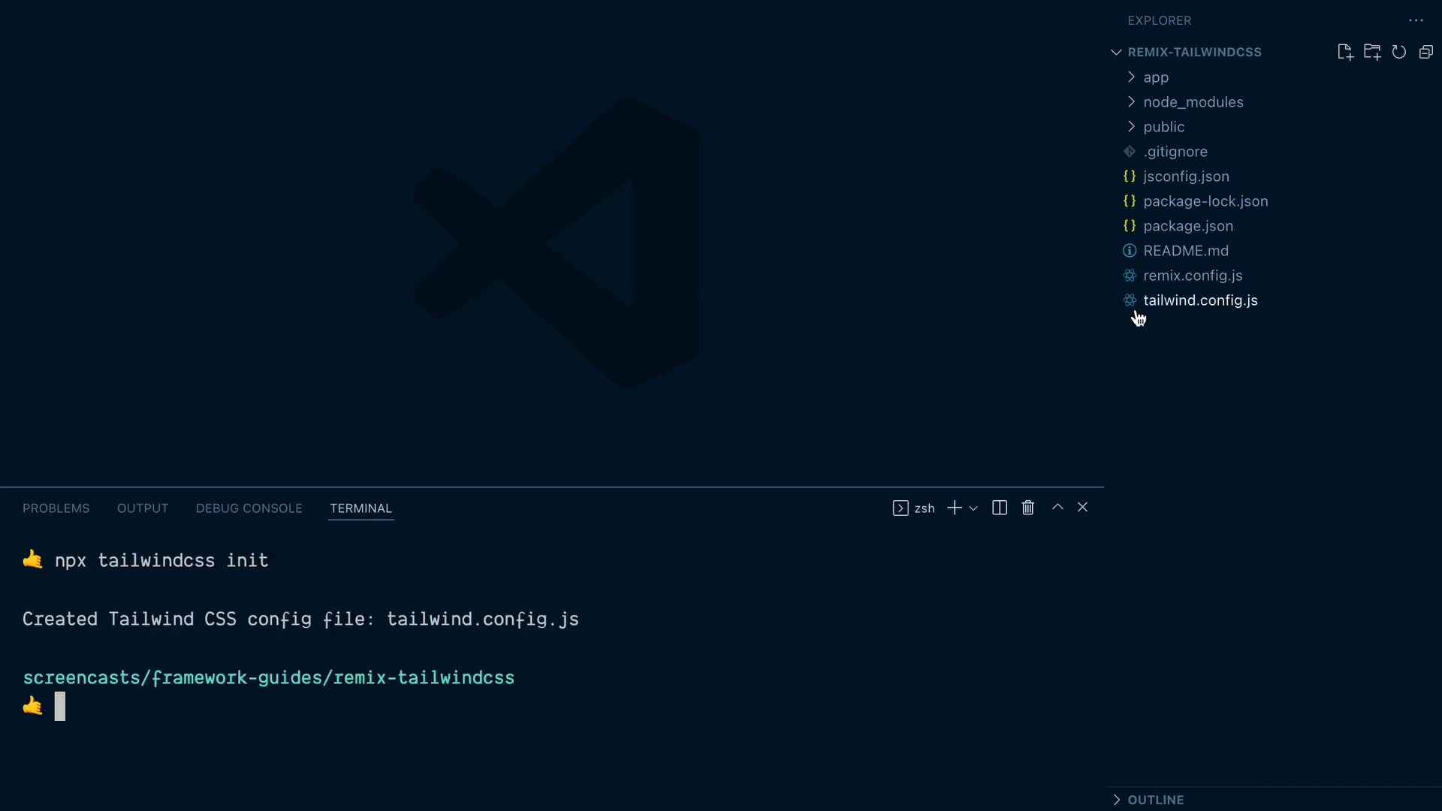
{"action": "left_click", "coordinate": [1200, 300]}
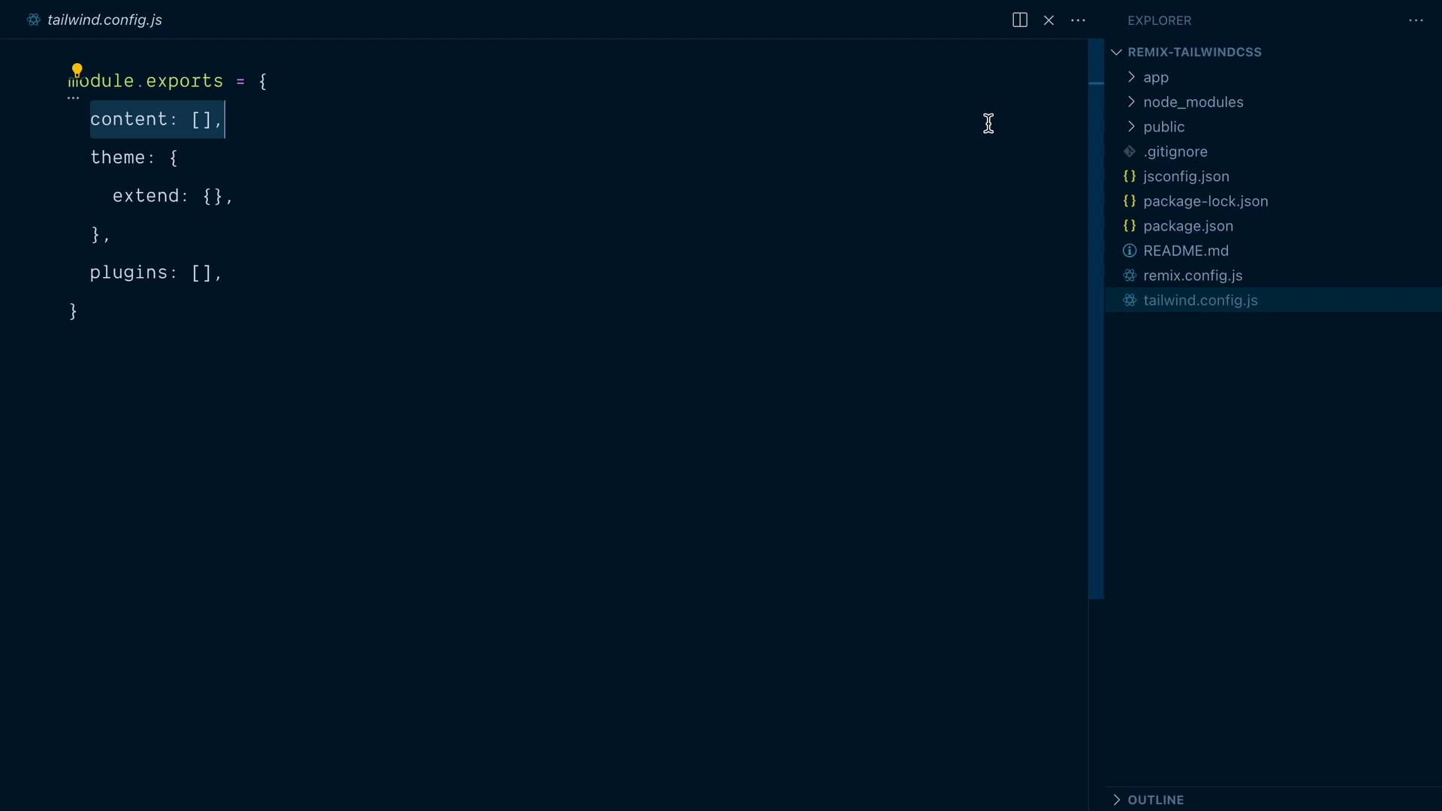
- Inspect app/routes/index.jsx, then add './app/routes/index.jsx' to Tailwind's content array
{"action": "left_click", "coordinate": [1155, 77]}
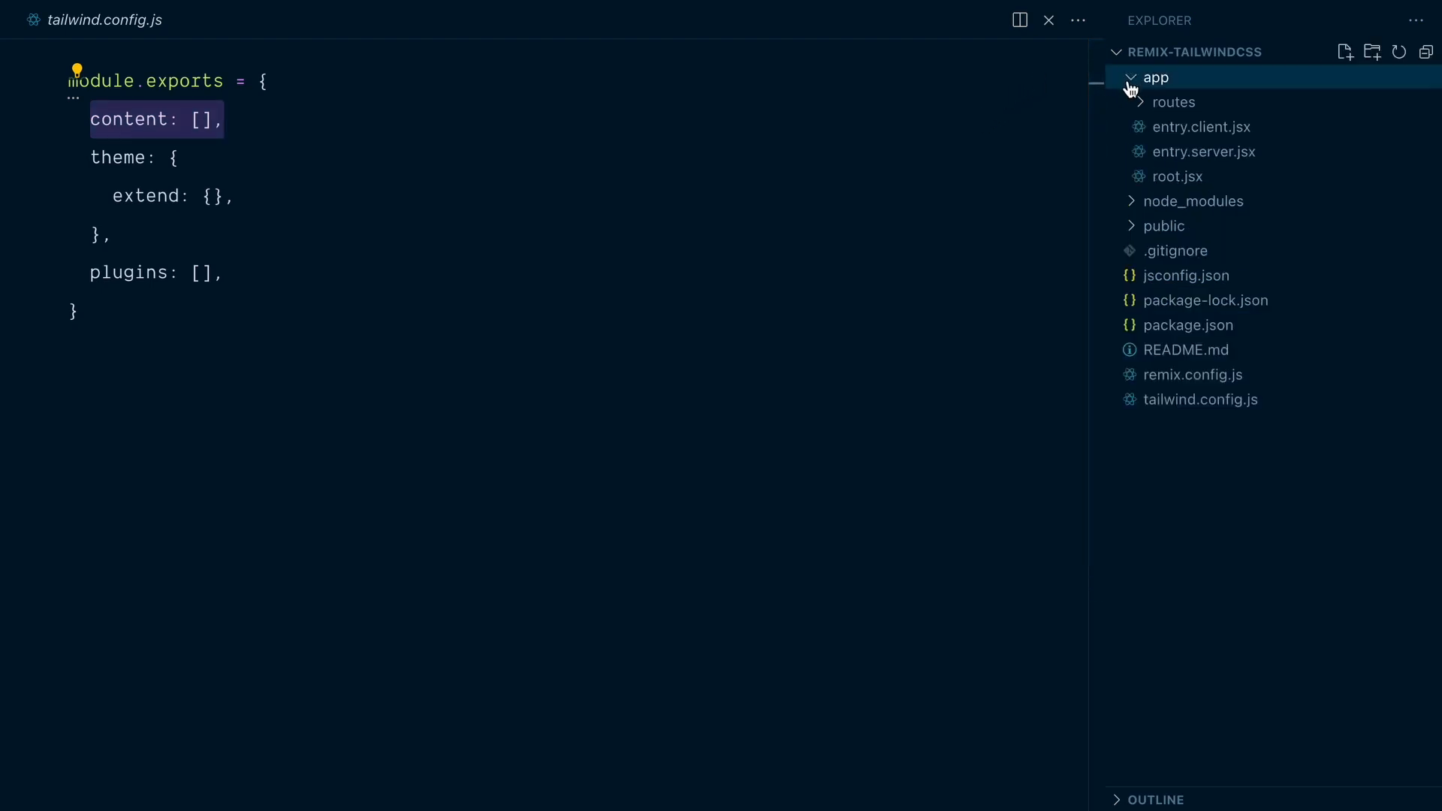
{"action": "left_click", "coordinate": [1173, 102]}
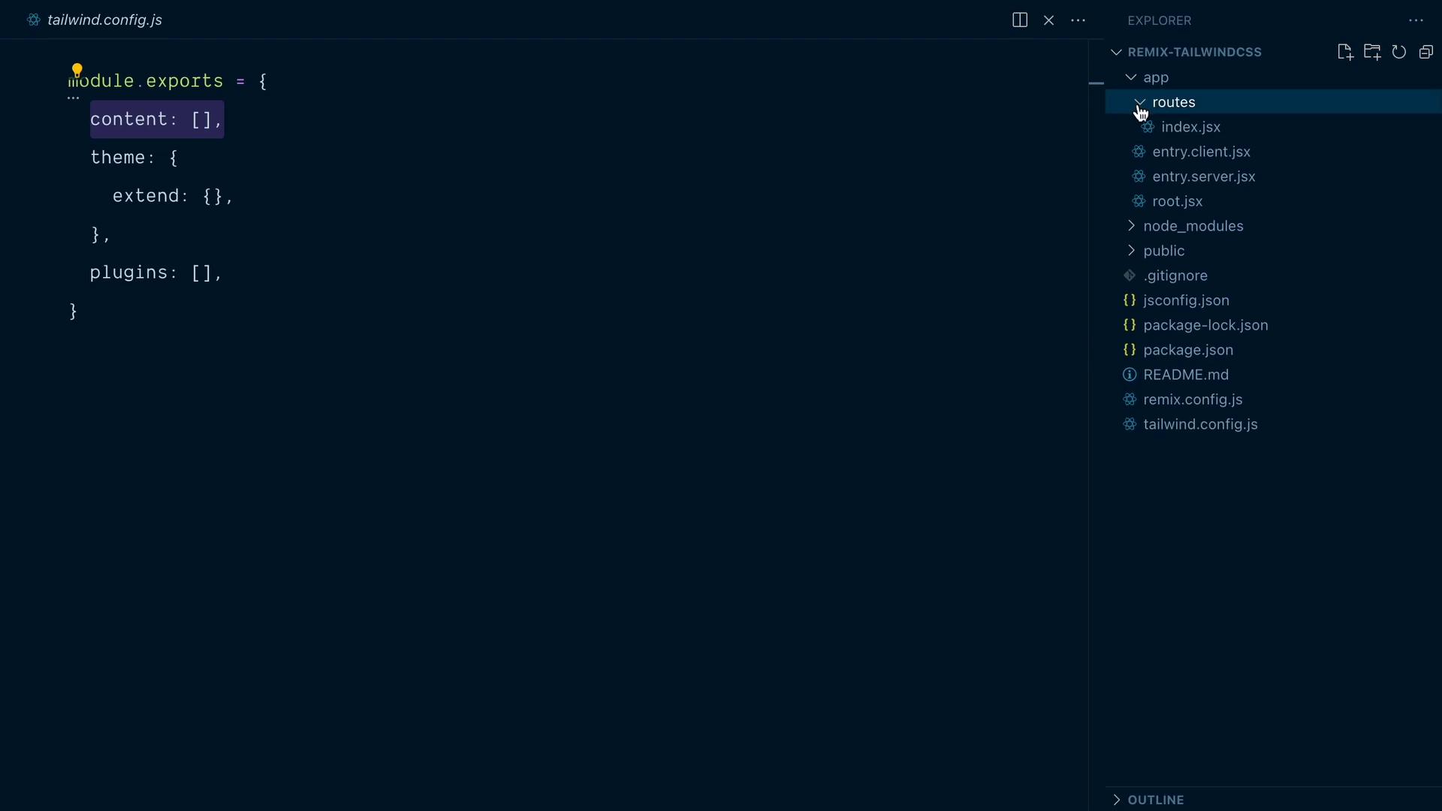
{"action": "left_click", "coordinate": [1191, 126]}
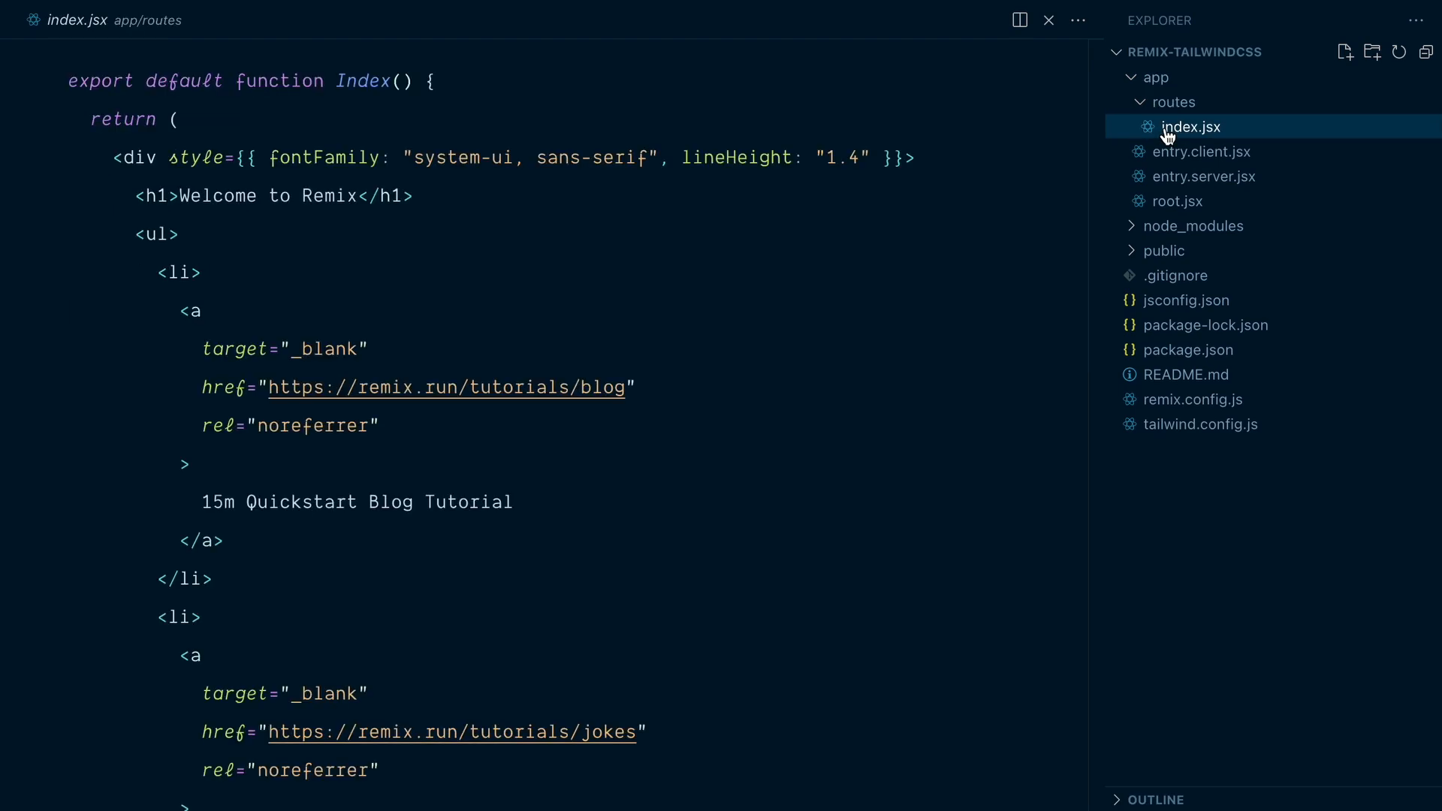
{"action": "left_click", "coordinate": [1200, 423]}
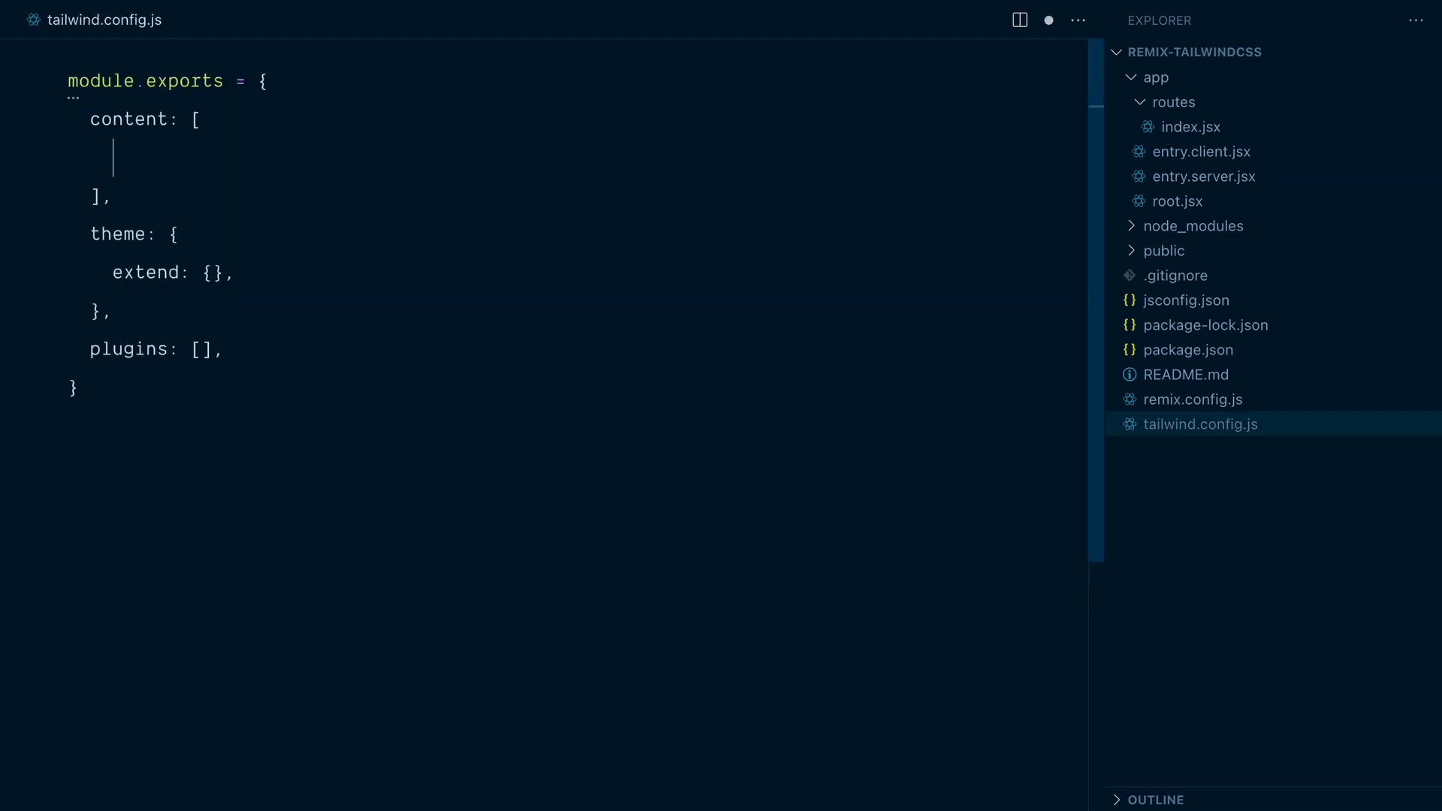
{"action": "type", "text": "'./"}
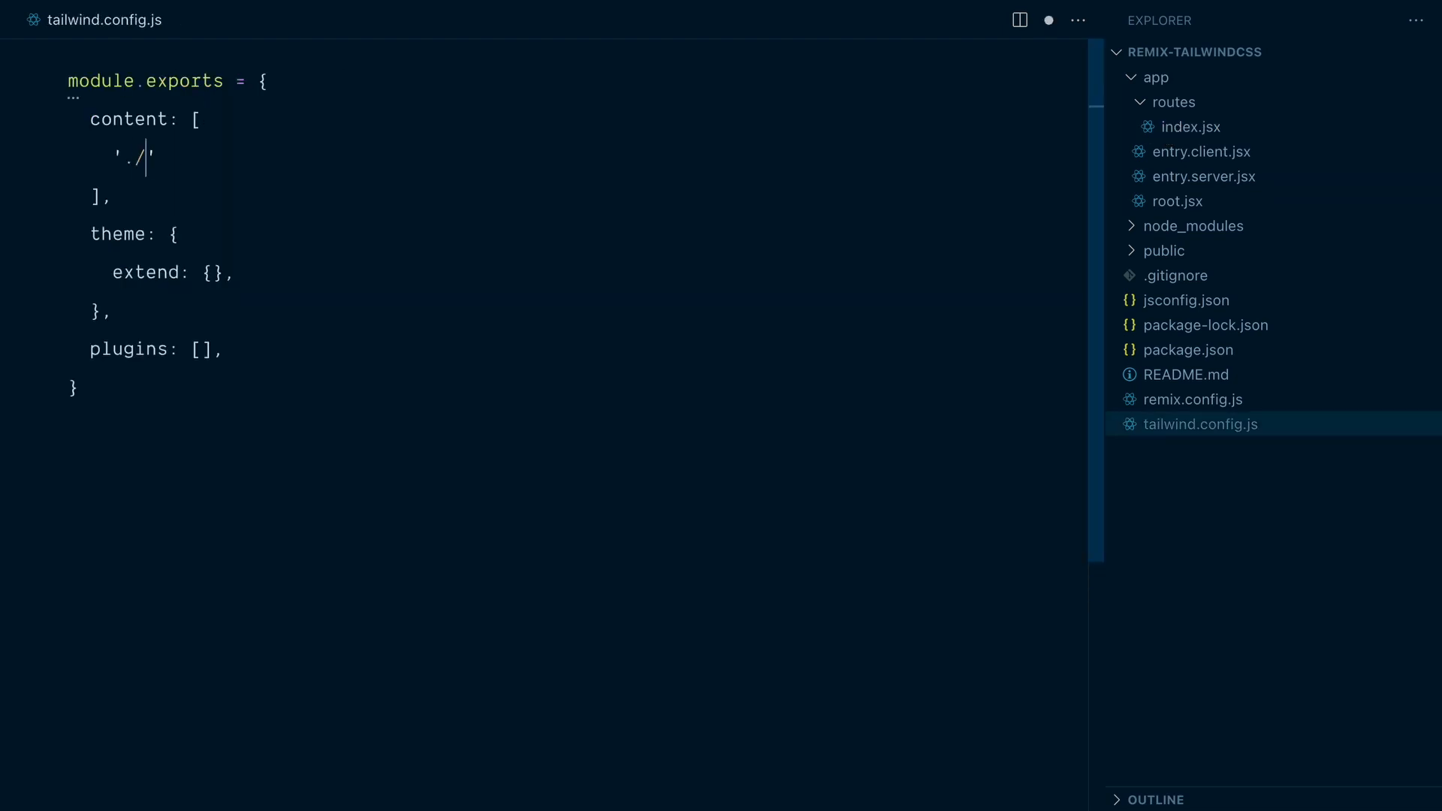
{"action": "type", "text": "app/routes/"}
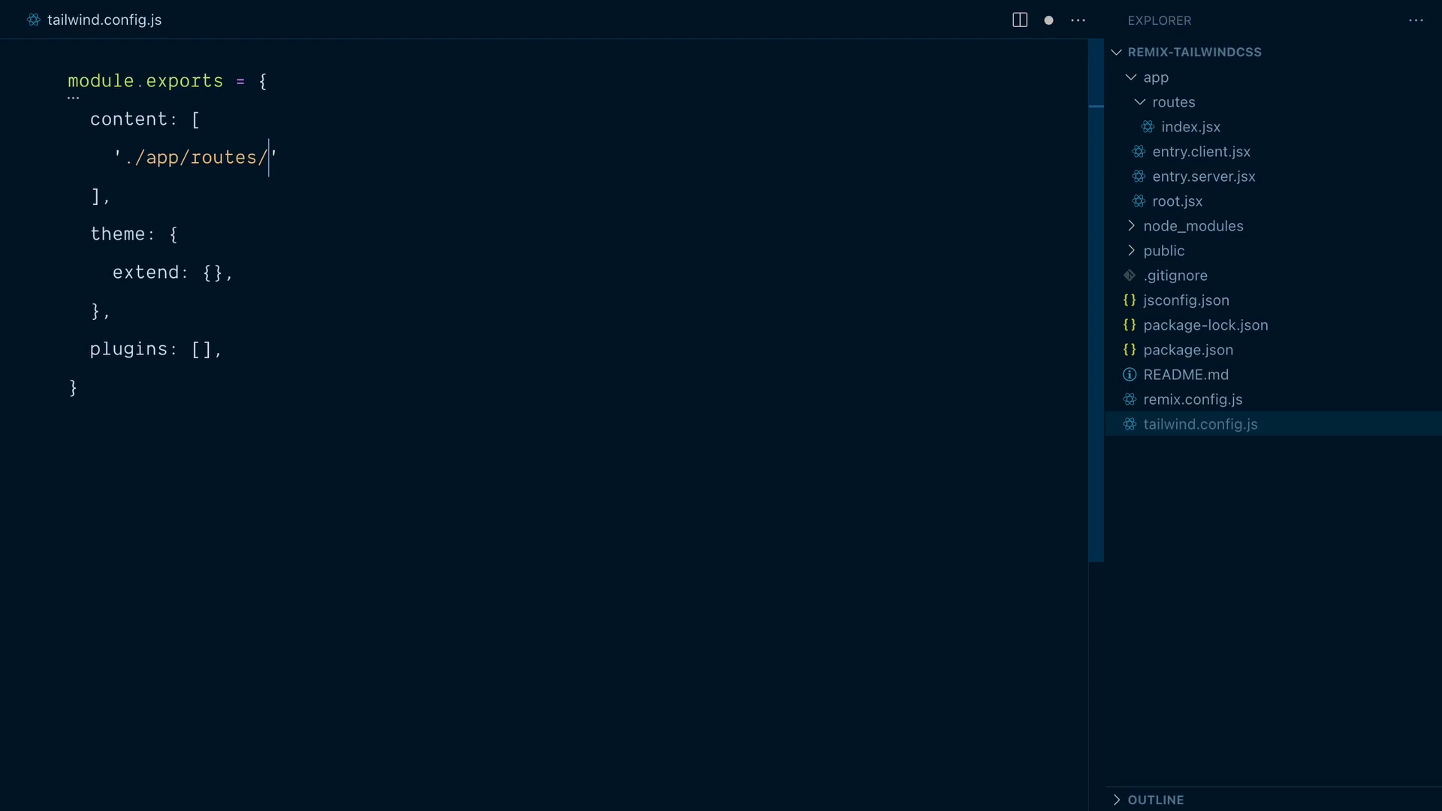
{"action": "type", "text": "index.jsx"}
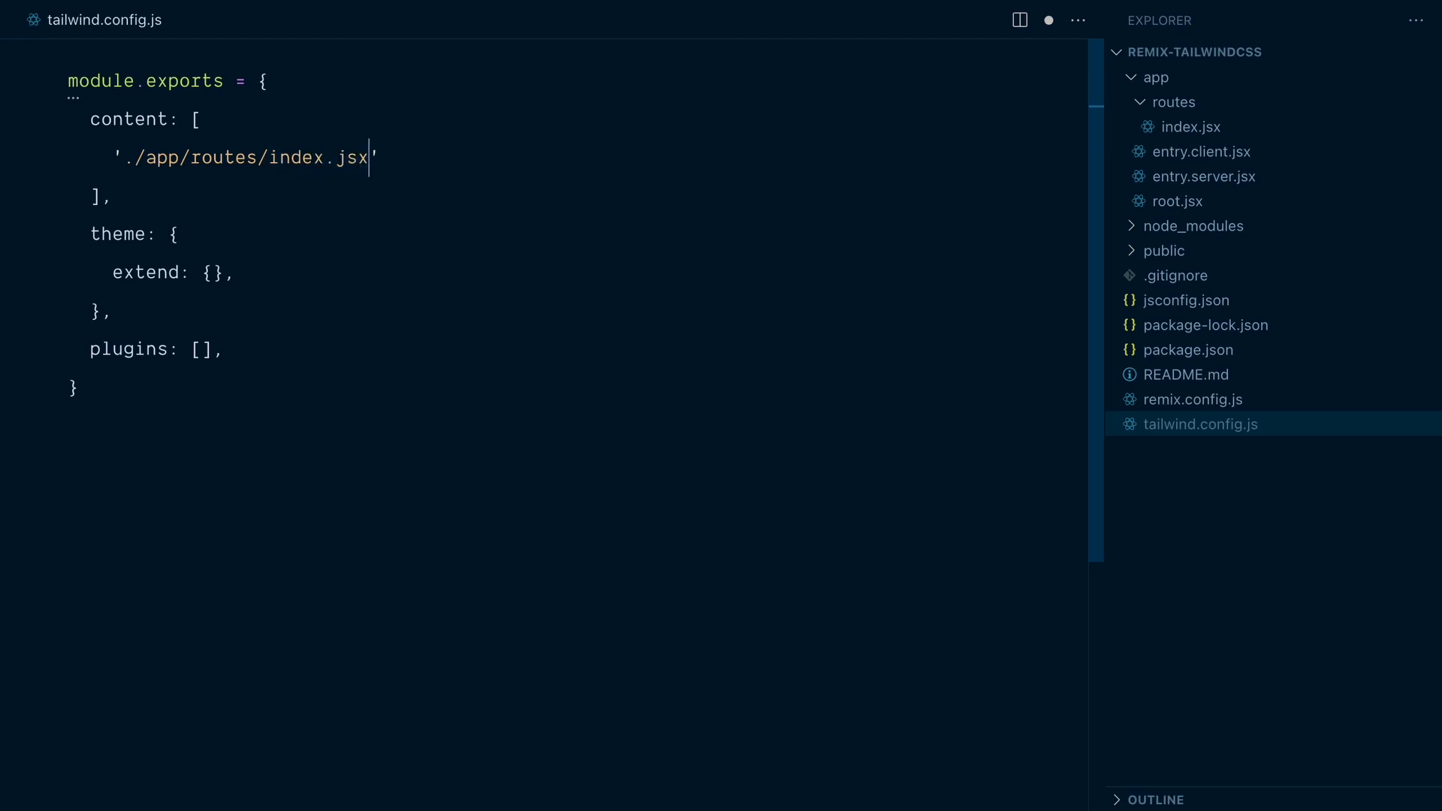
- Create a new about.jsx route file under app/routes and return to the content path
{"action": "right_click", "coordinate": [1177, 100]}
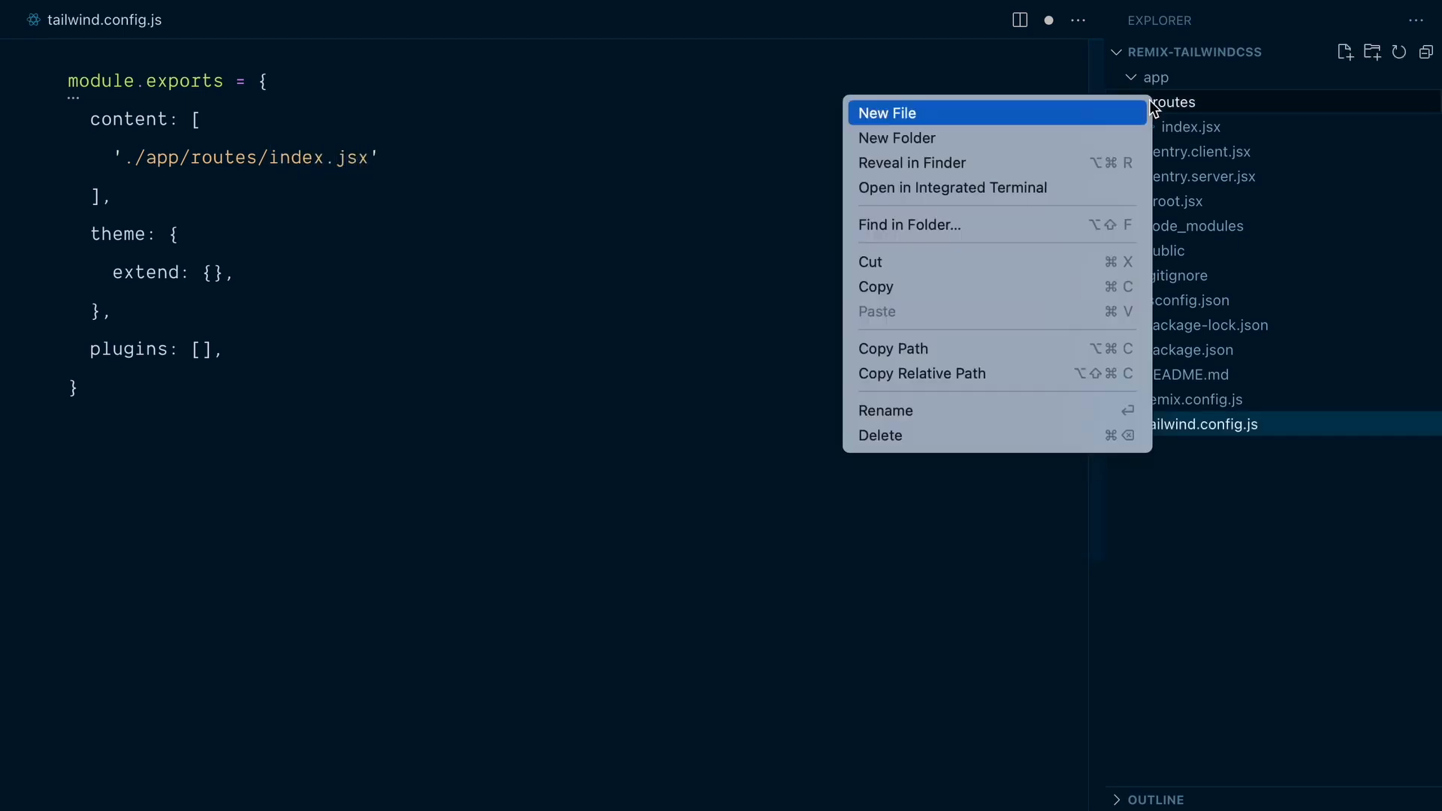
{"action": "left_click", "coordinate": [886, 112]}
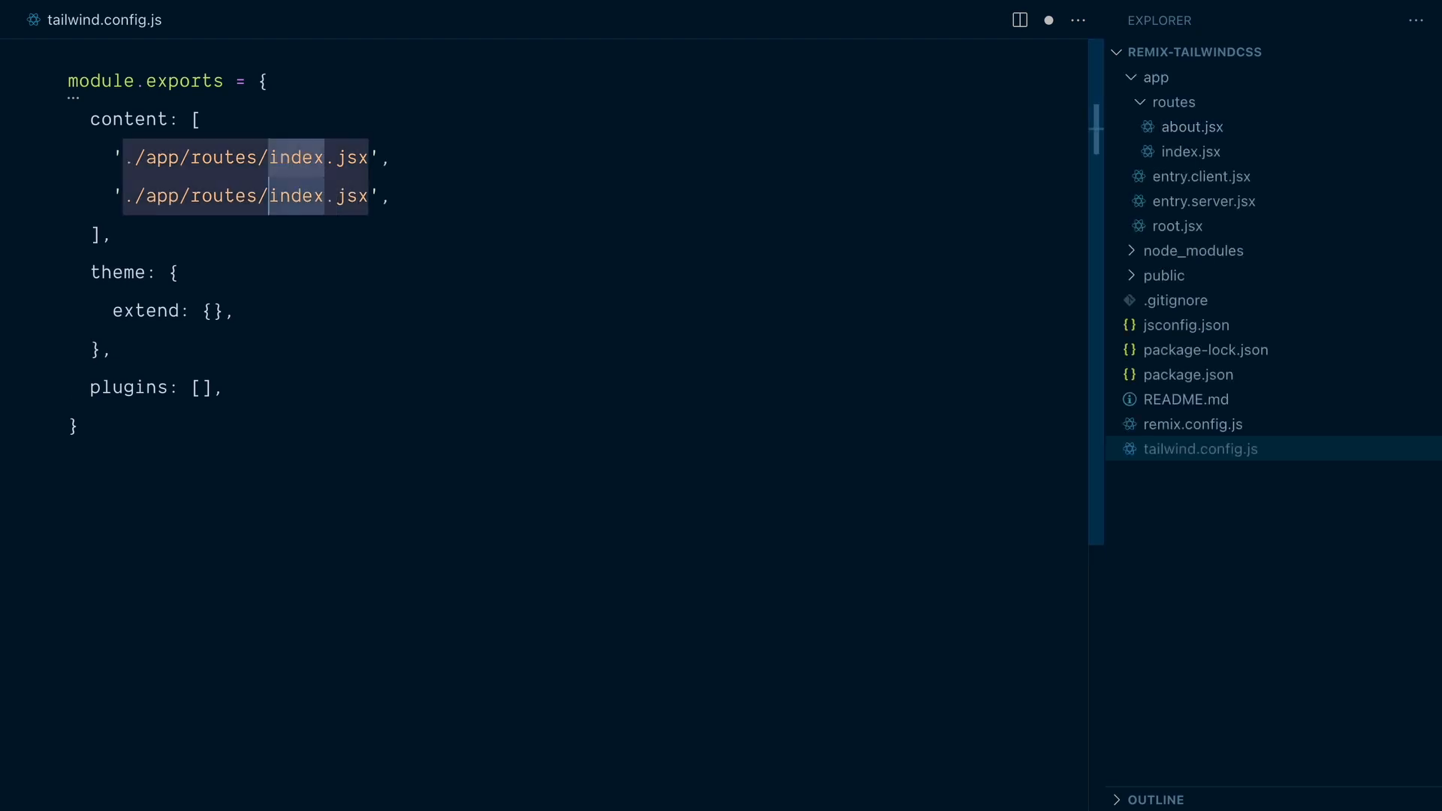
{"action": "type", "text": "about"}
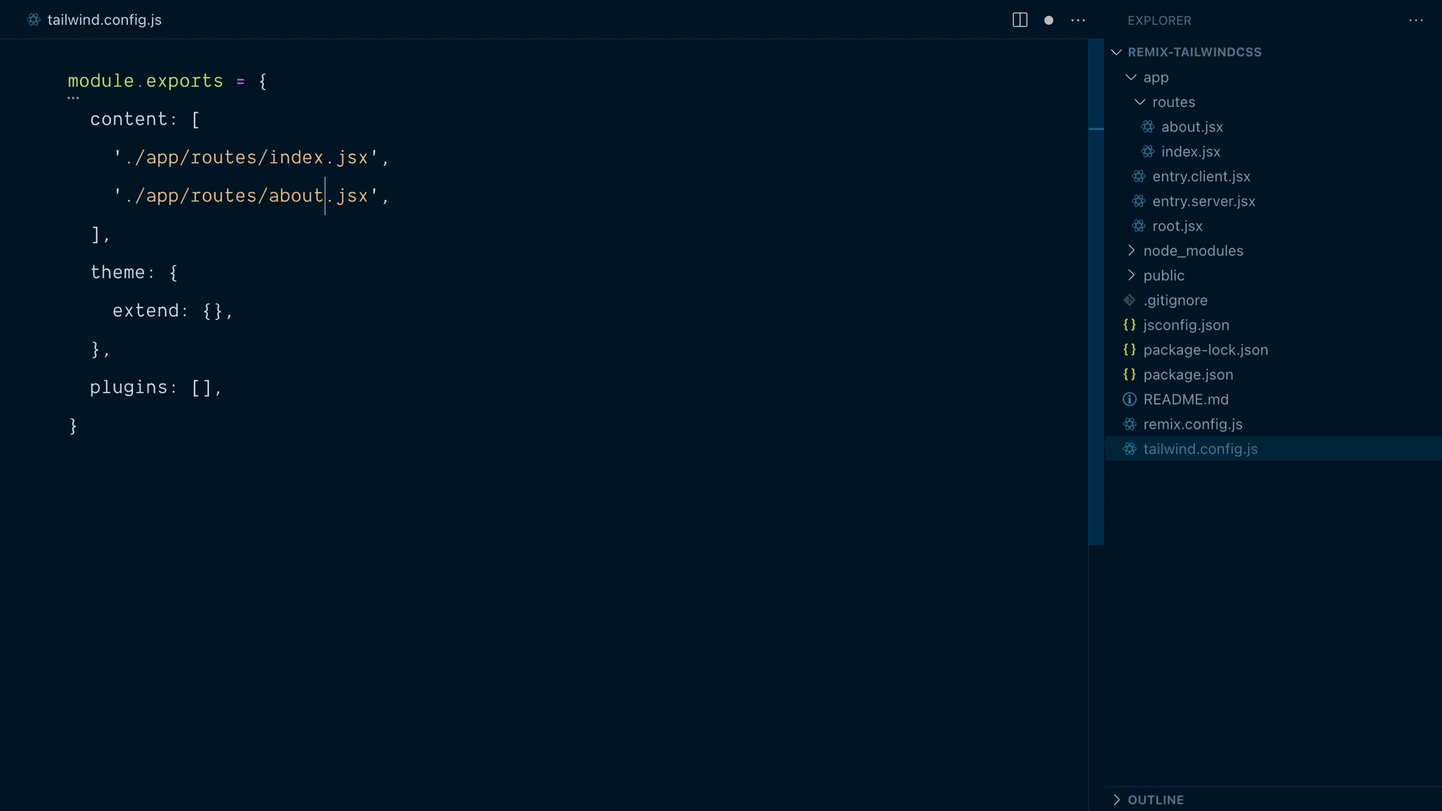
{"action": "mouse_move", "coordinate": [791, 83]}
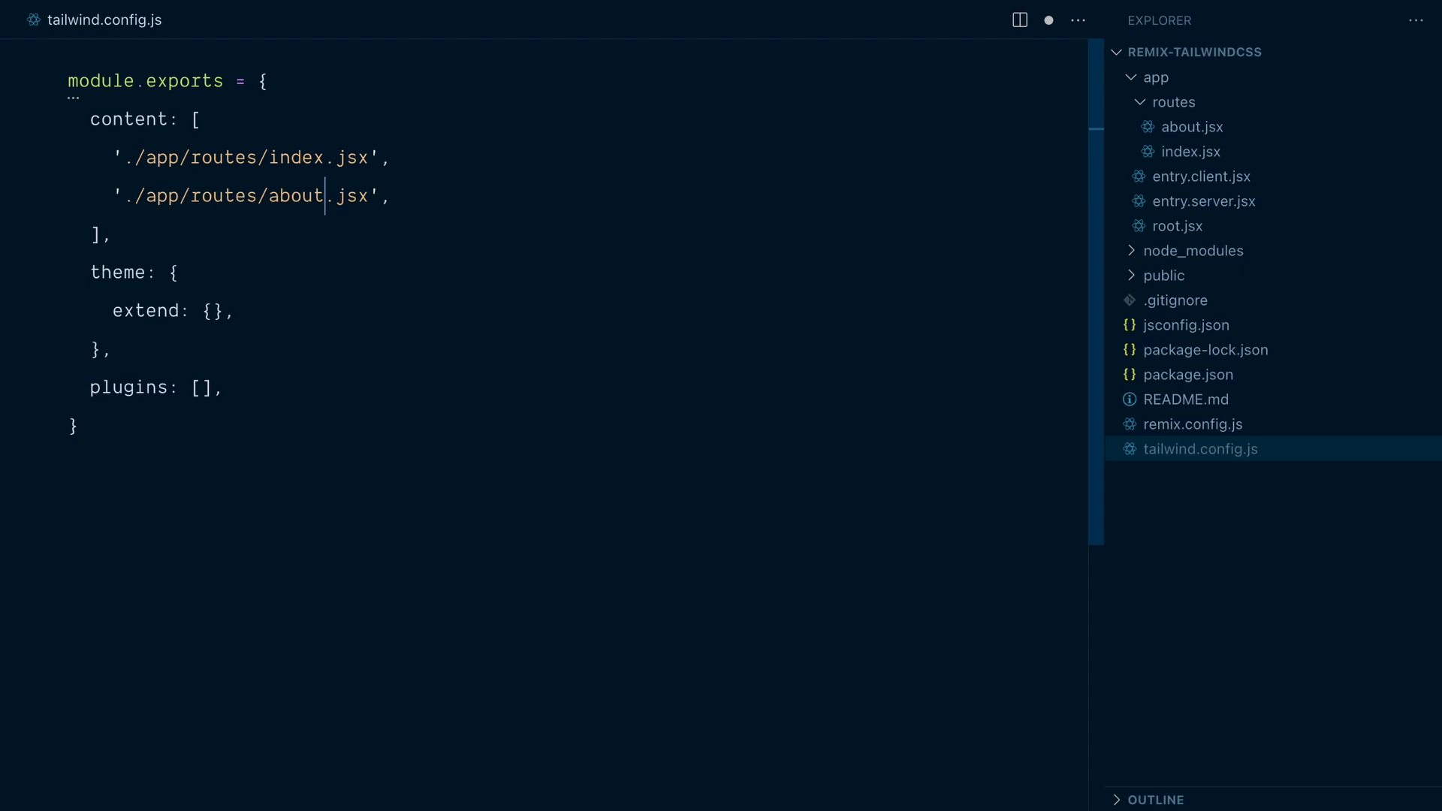
{"action": "left_click", "coordinate": [325, 158]}
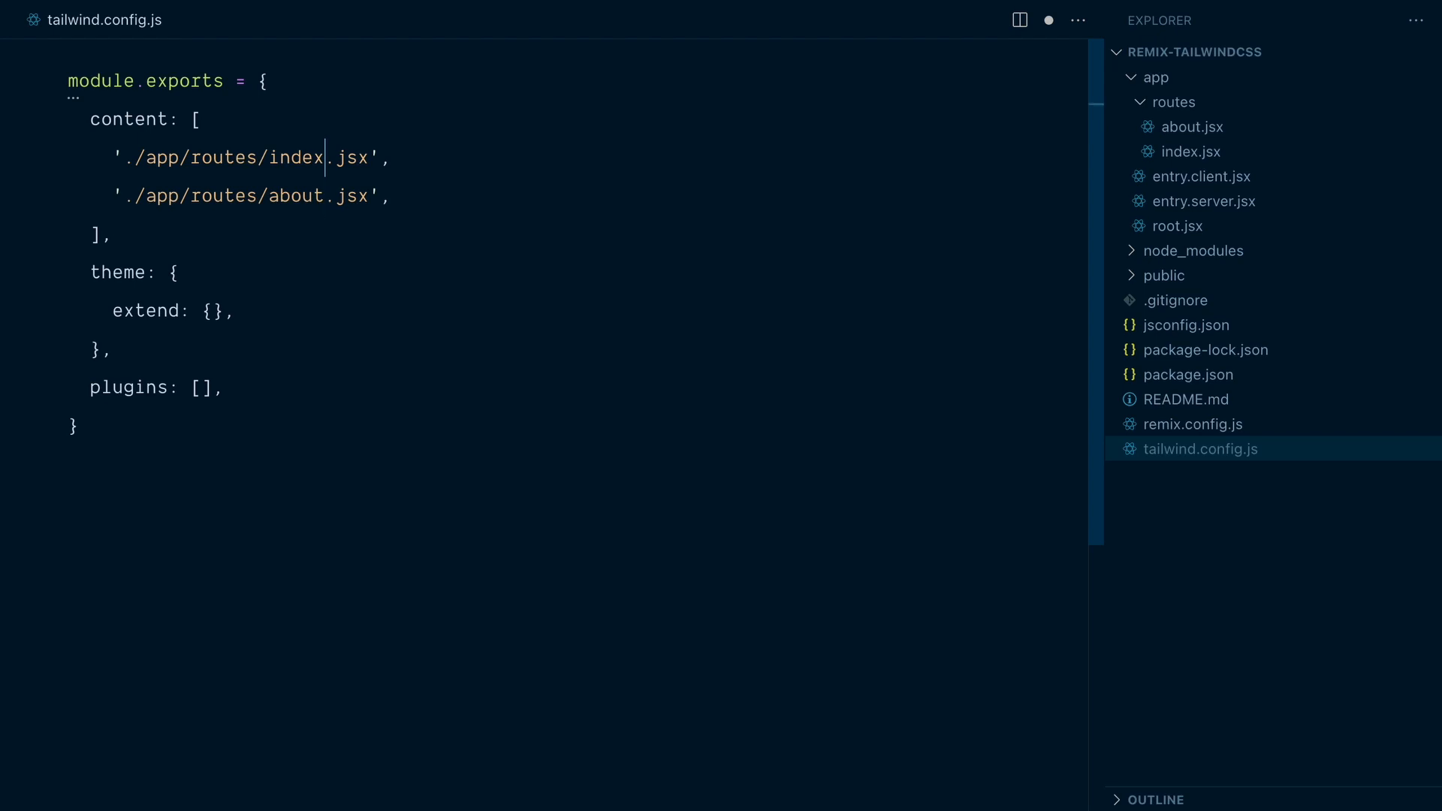
- Replace the file names with globs, experimenting toward a single './app/routes/**/*.jsx' entry
{"action": "double_click", "coordinate": [296, 158]}
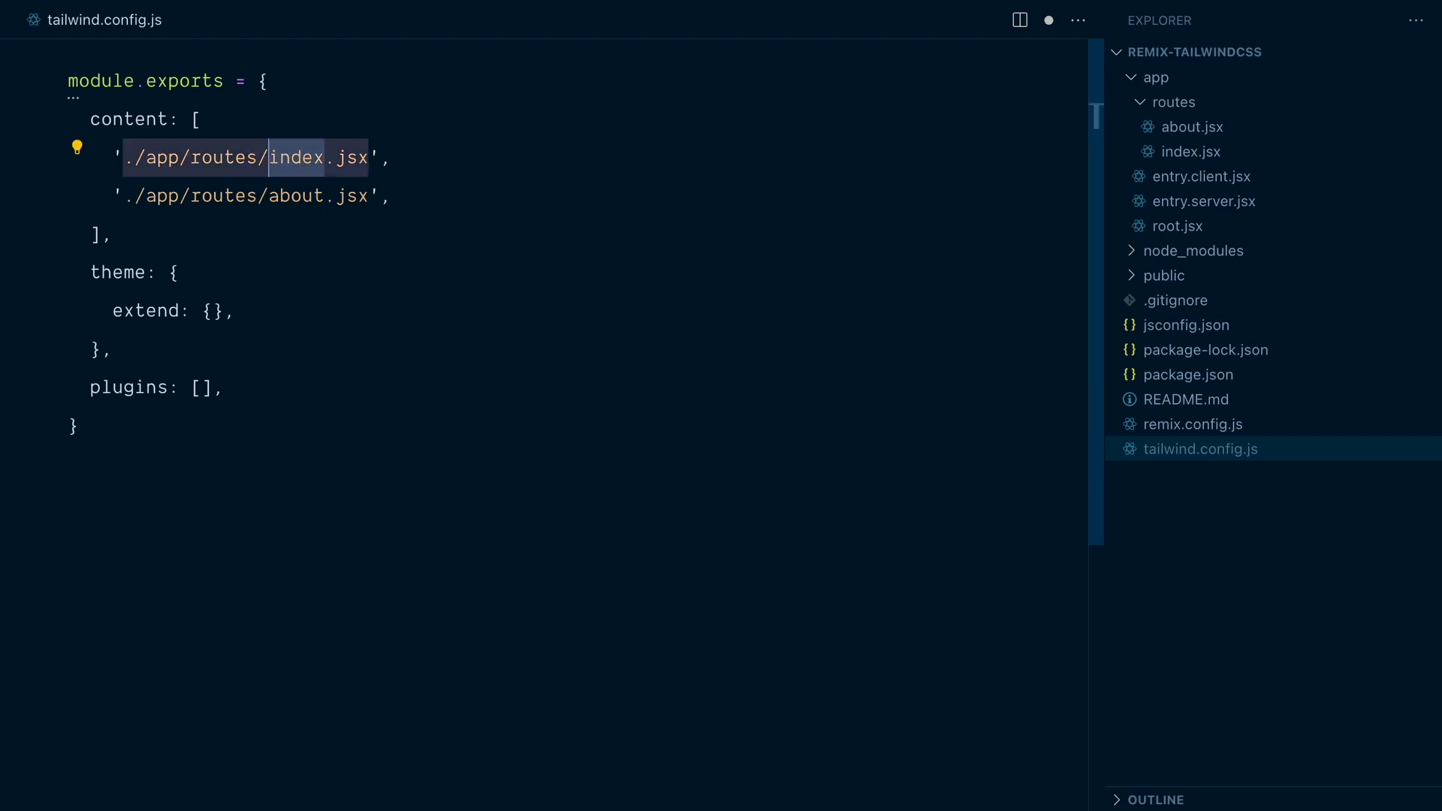
{"action": "type", "text": "*"}
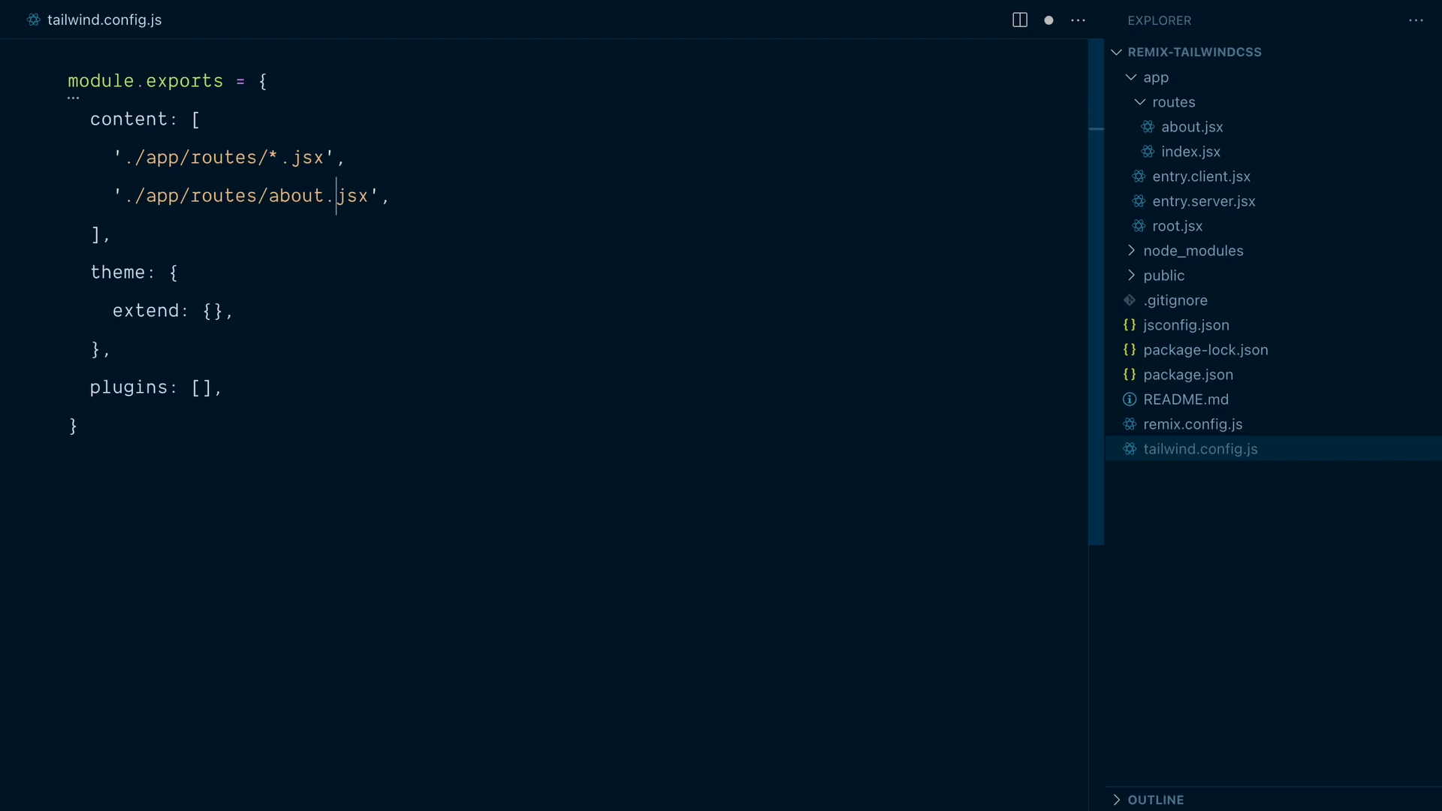
{"action": "type", "text": "/me"}
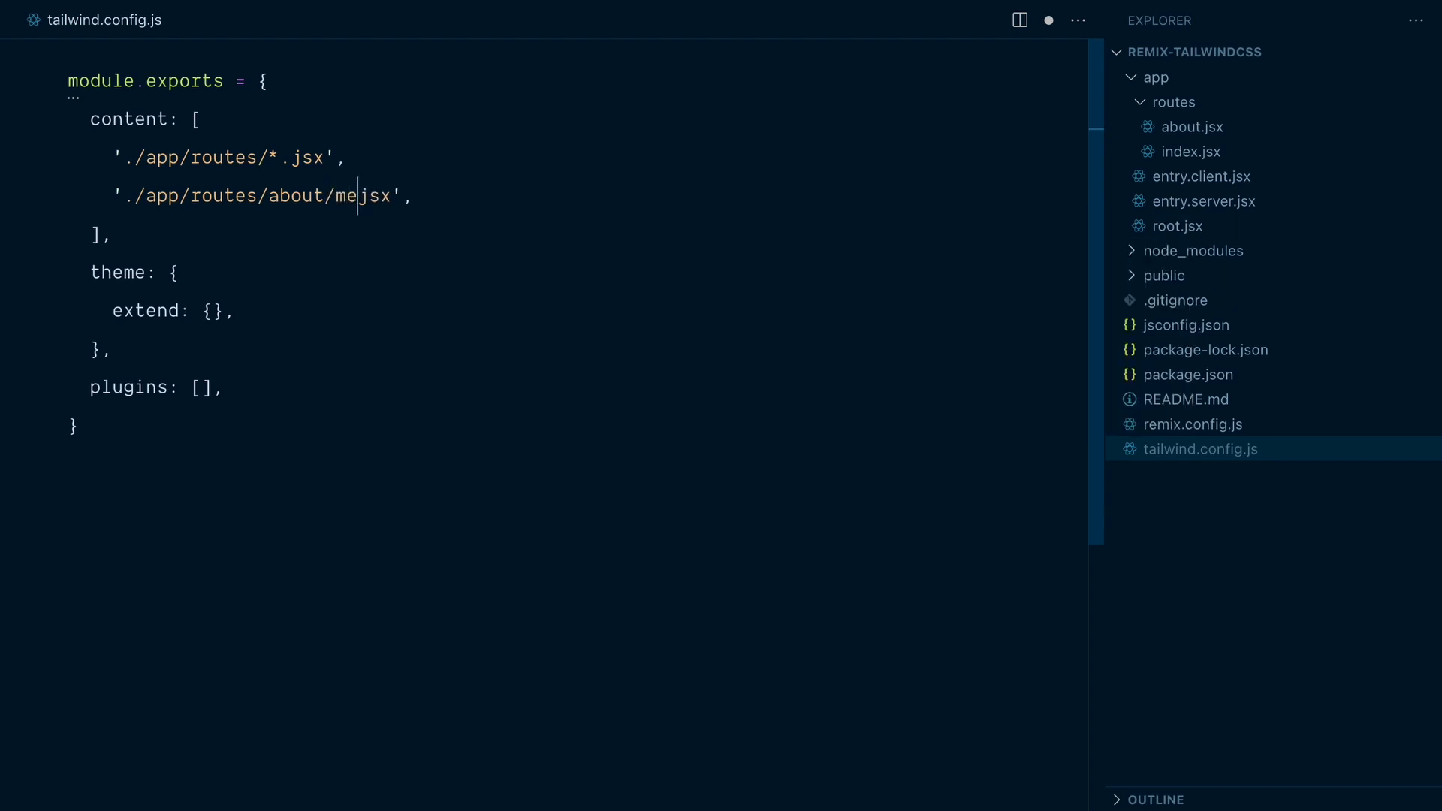
{"action": "type", "text": "."}
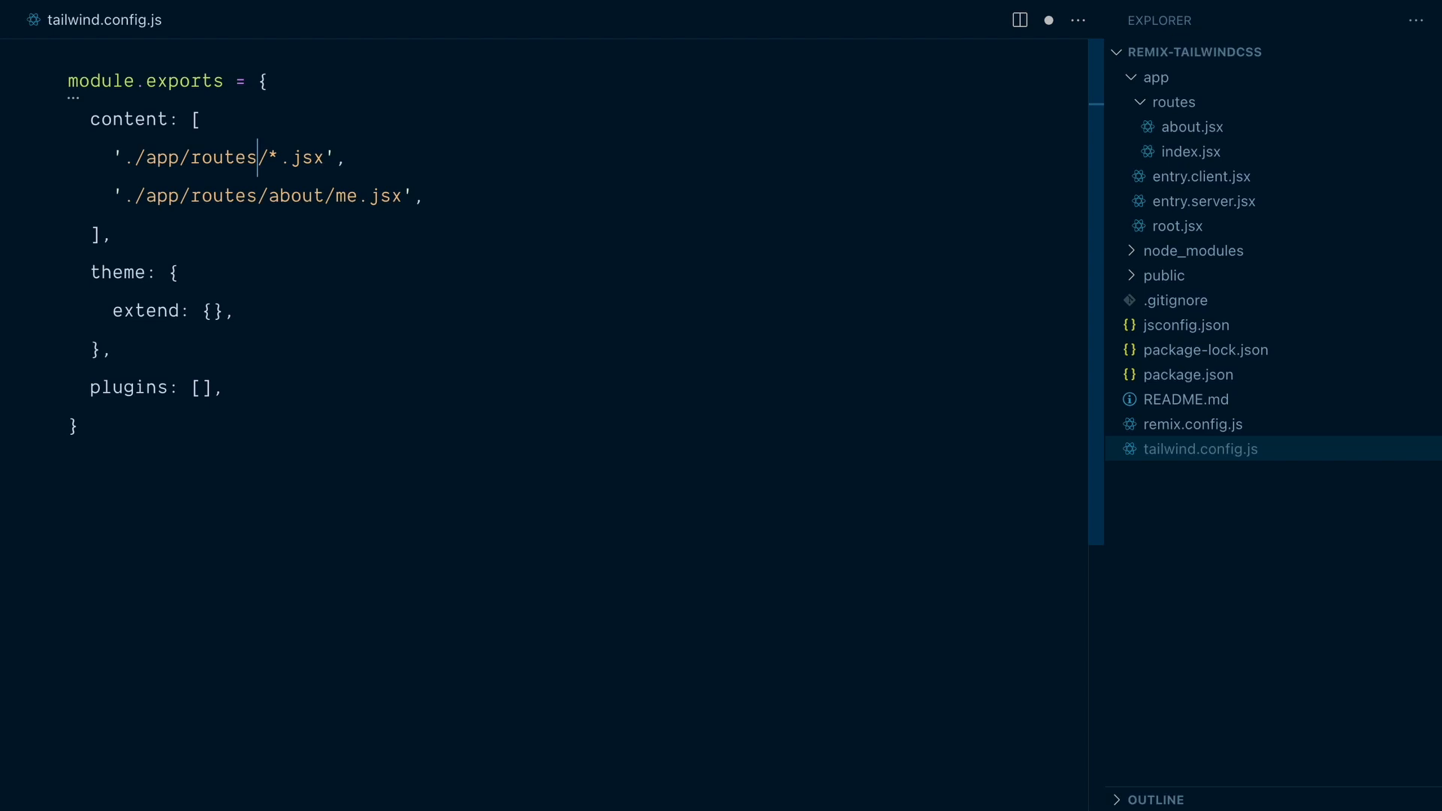
{"action": "type", "text": "*/*"}
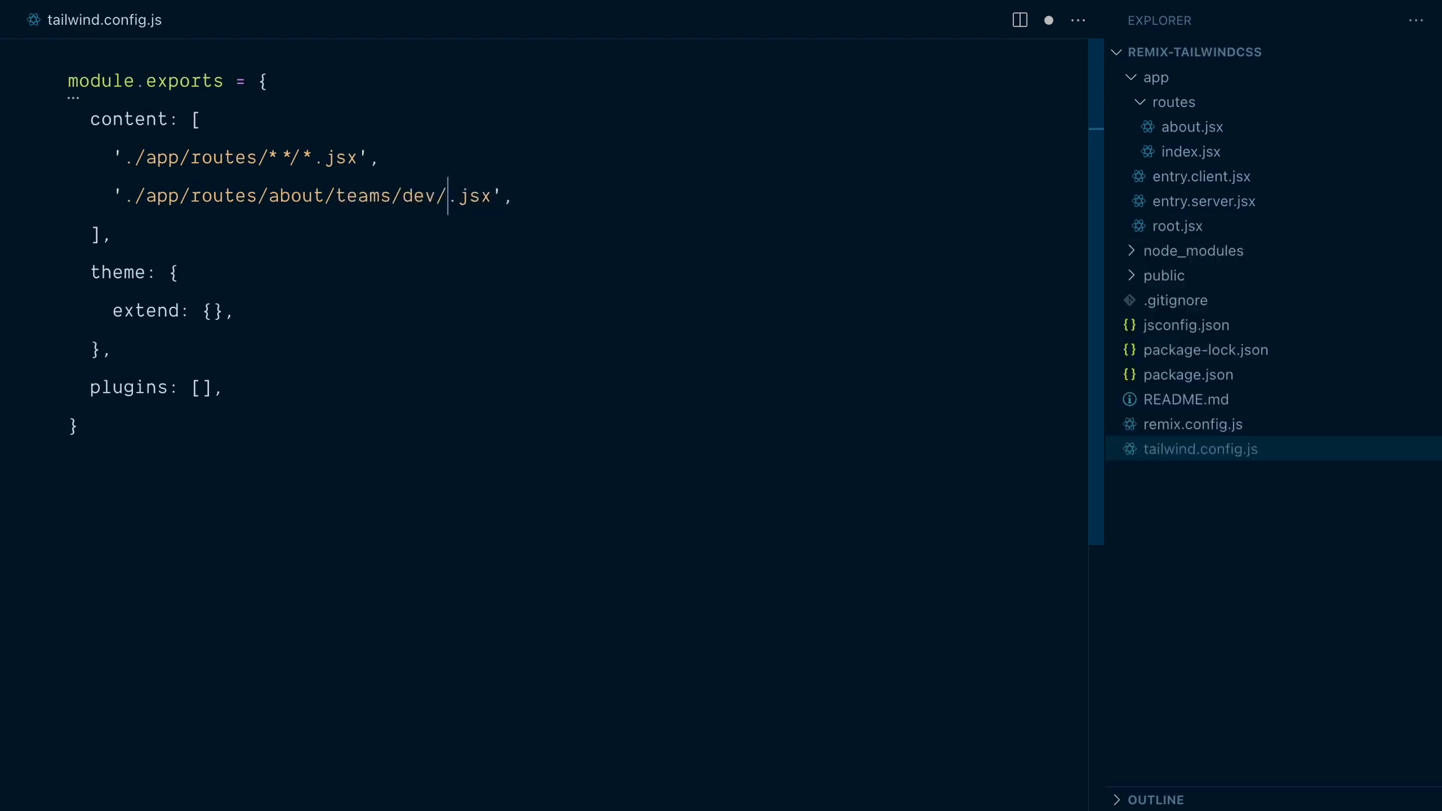
{"action": "type", "text": "robin"}
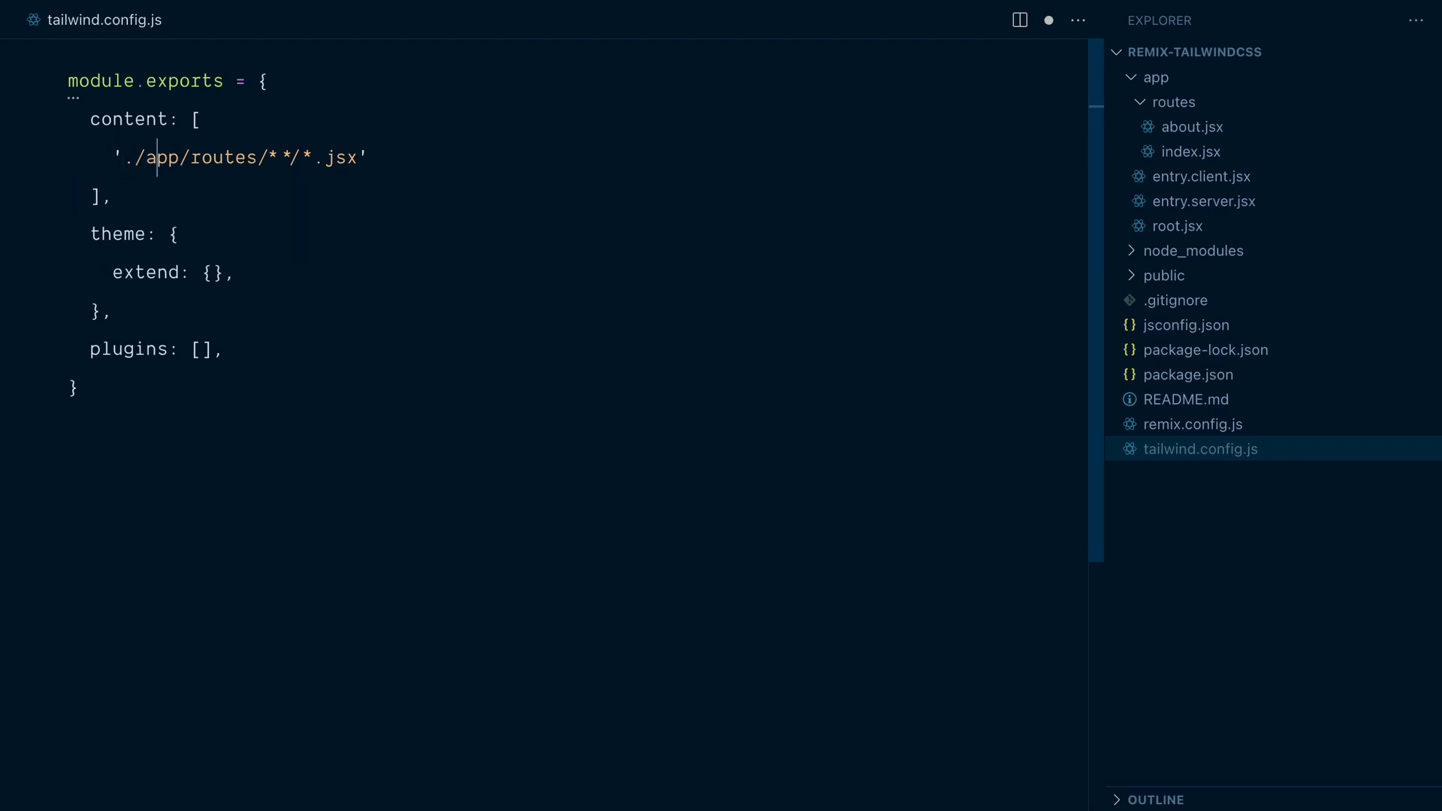
- Inspect the body element in app/root.jsx, then return to tailwind.config.js for a second content path
{"action": "double_click", "coordinate": [222, 157]}
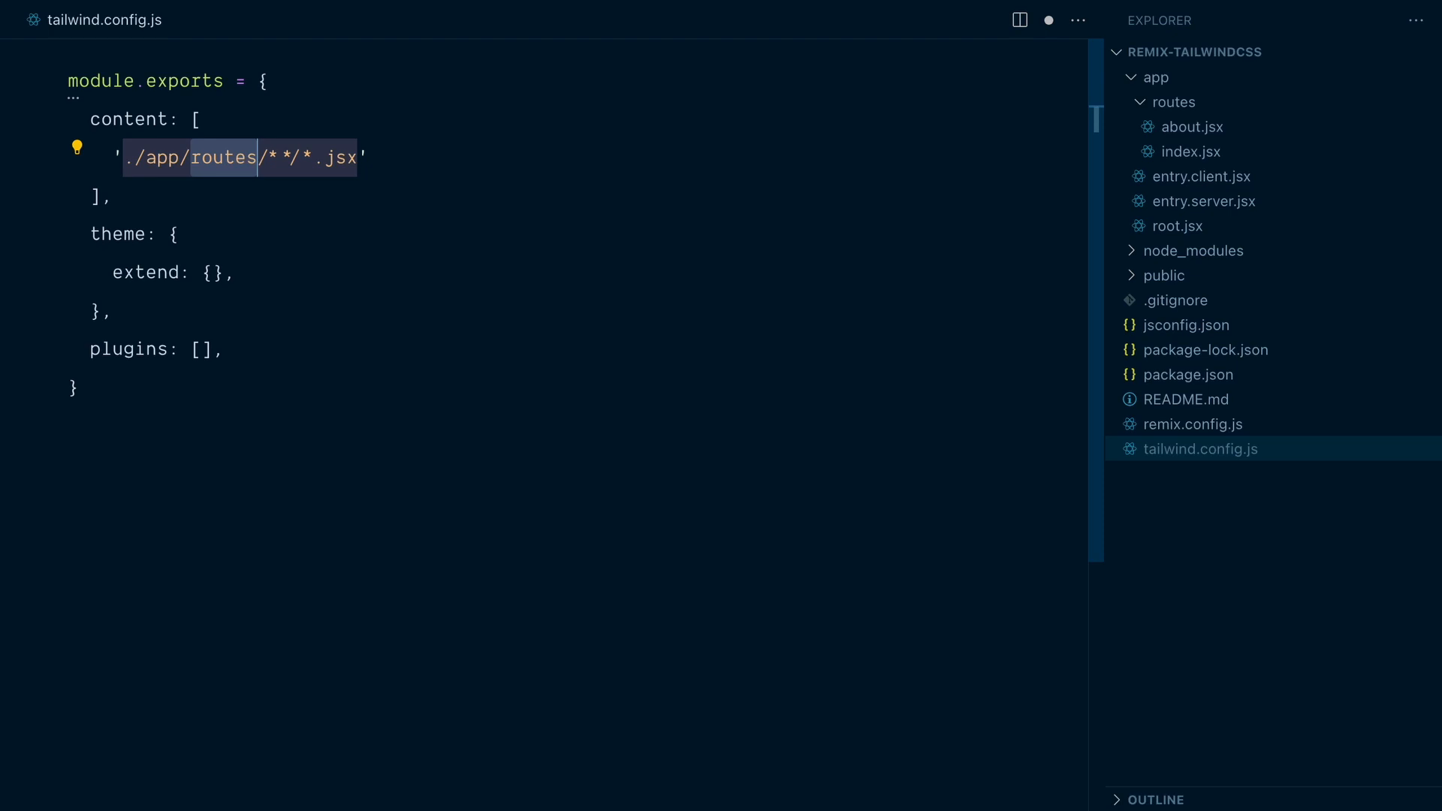
{"action": "left_click", "coordinate": [1175, 101]}
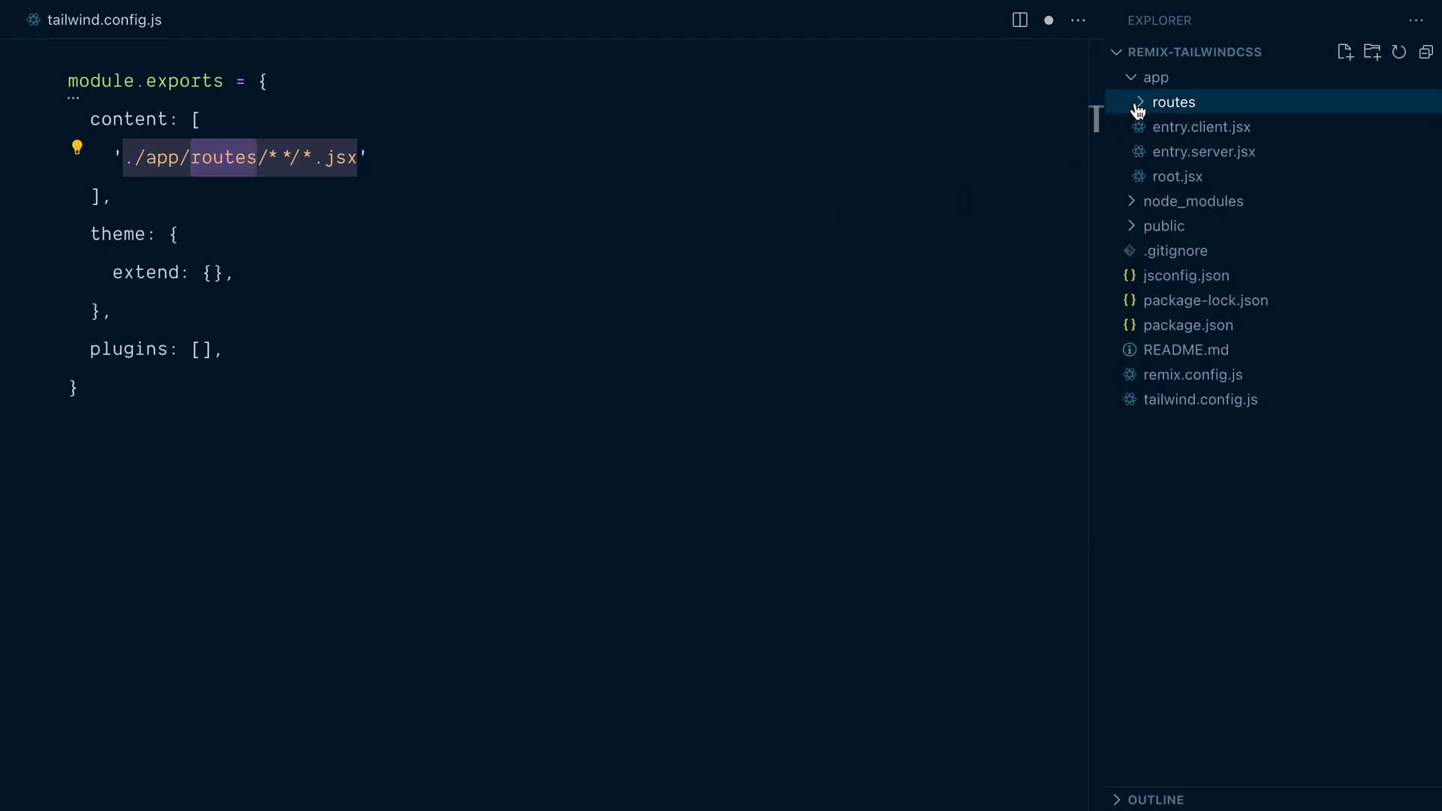
{"action": "mouse_move", "coordinate": [1140, 184]}
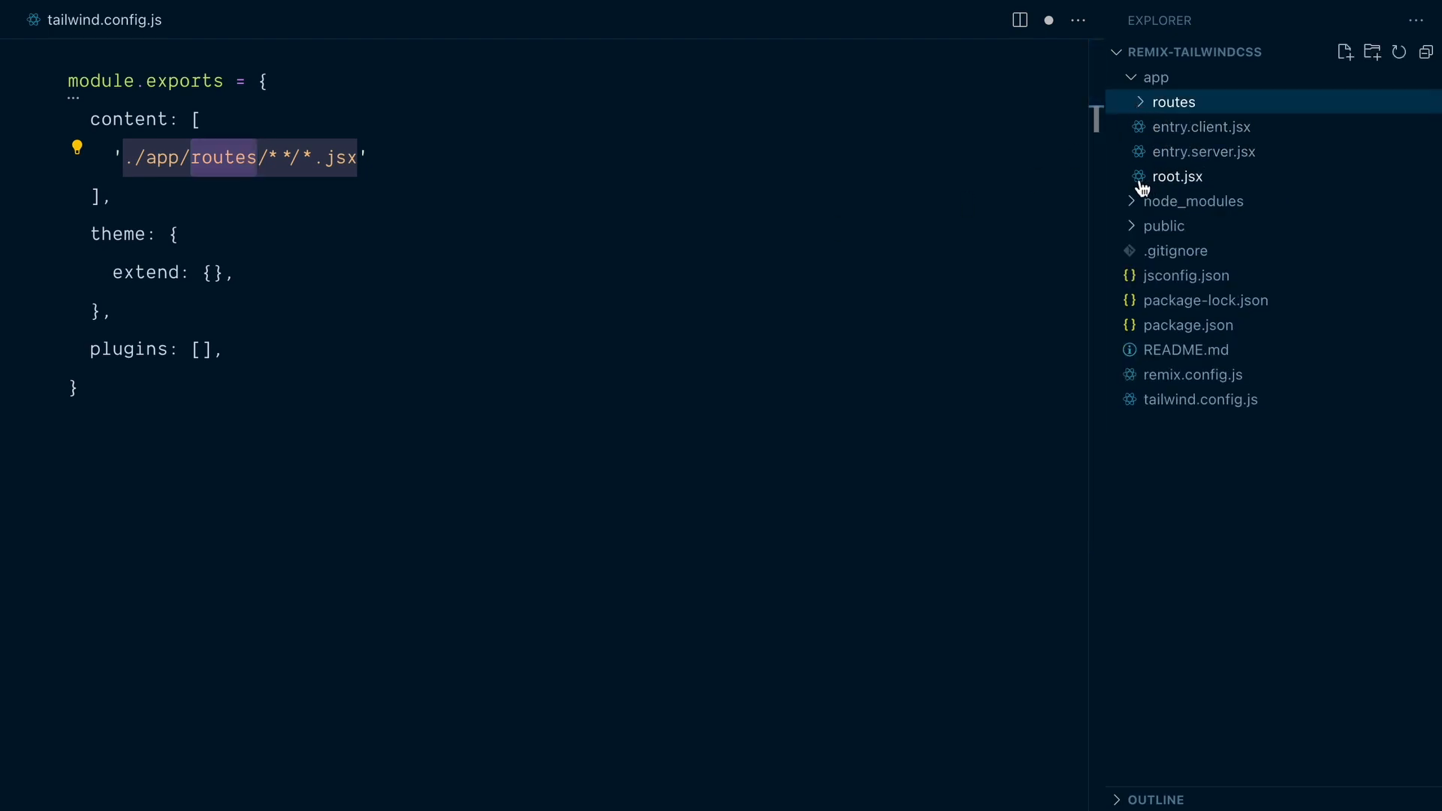
{"action": "left_click", "coordinate": [1179, 178]}
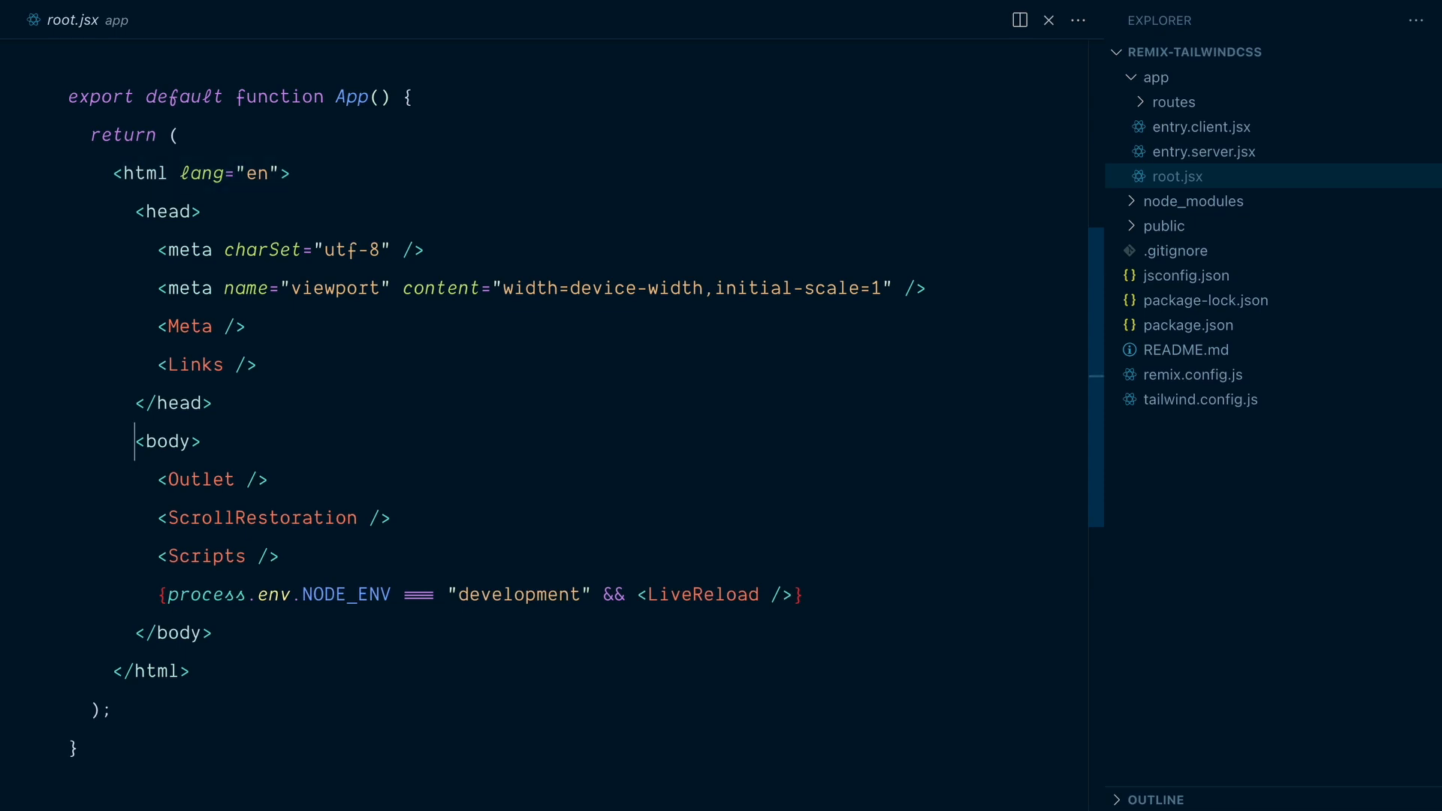
{"action": "double_click", "coordinate": [168, 440]}
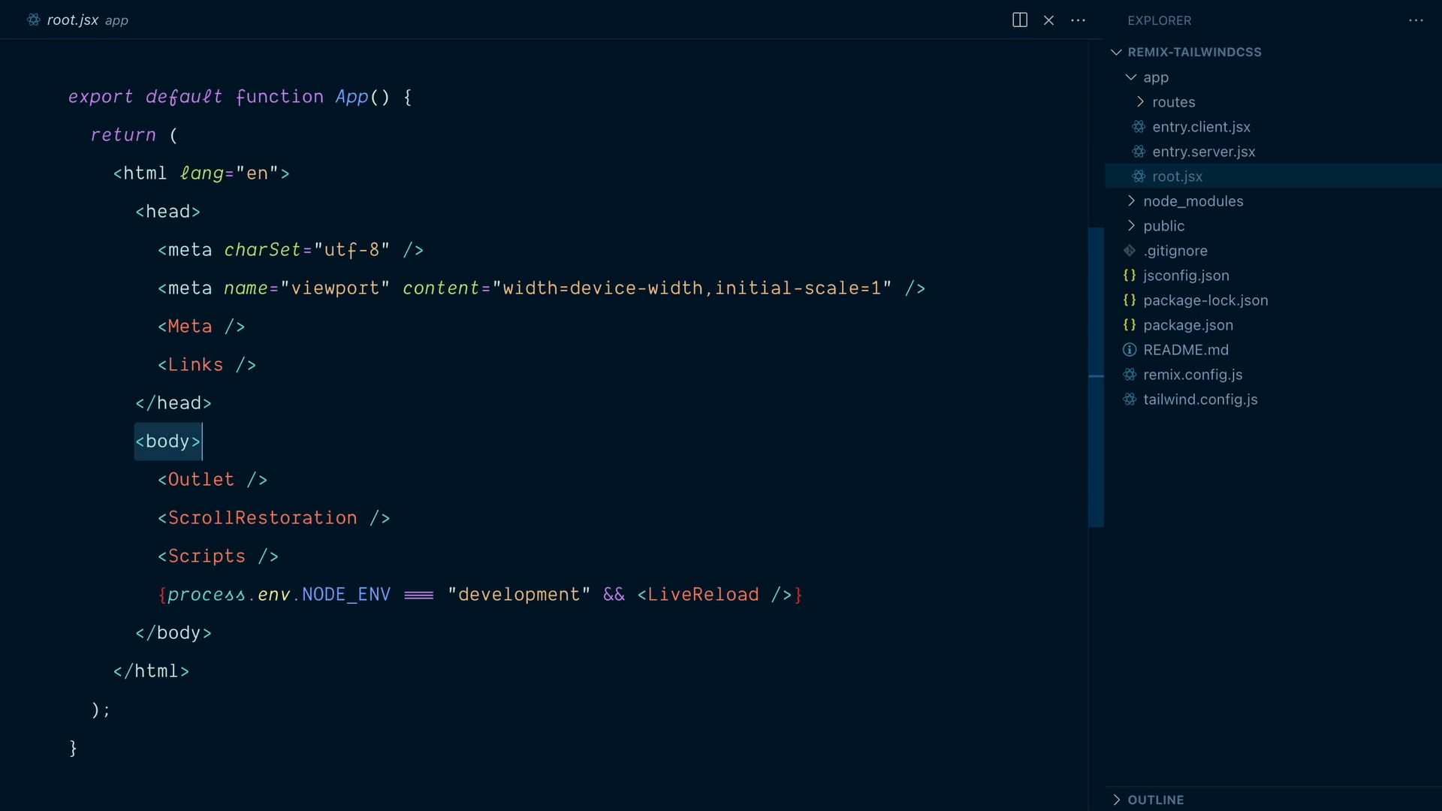
{"action": "left_click", "coordinate": [1200, 400]}
{"action": "type", "text": "'./"}
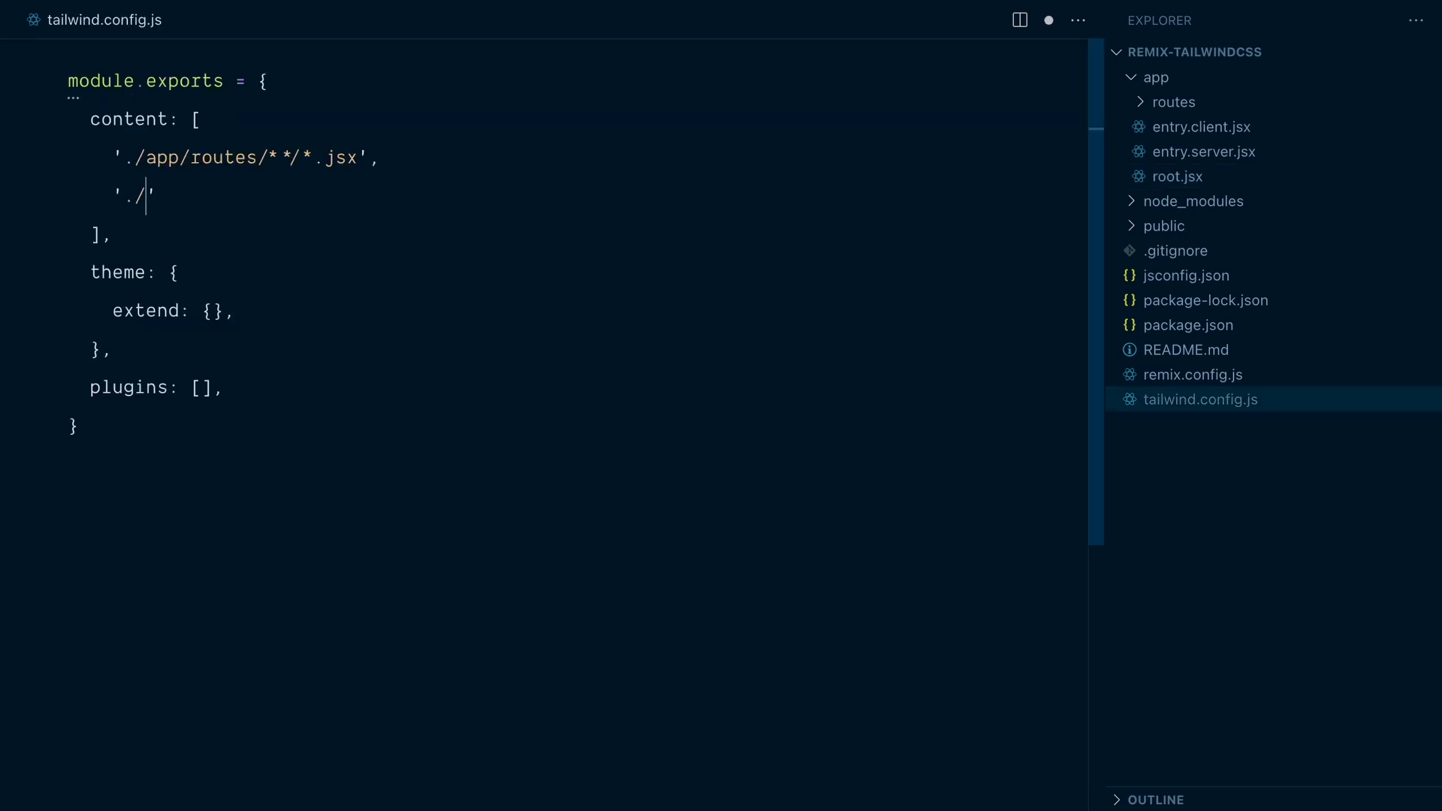
- Add './app/root.jsx' as a second path, then collapse the list toward one './app/**' glob
{"action": "type", "text": "app/root."}
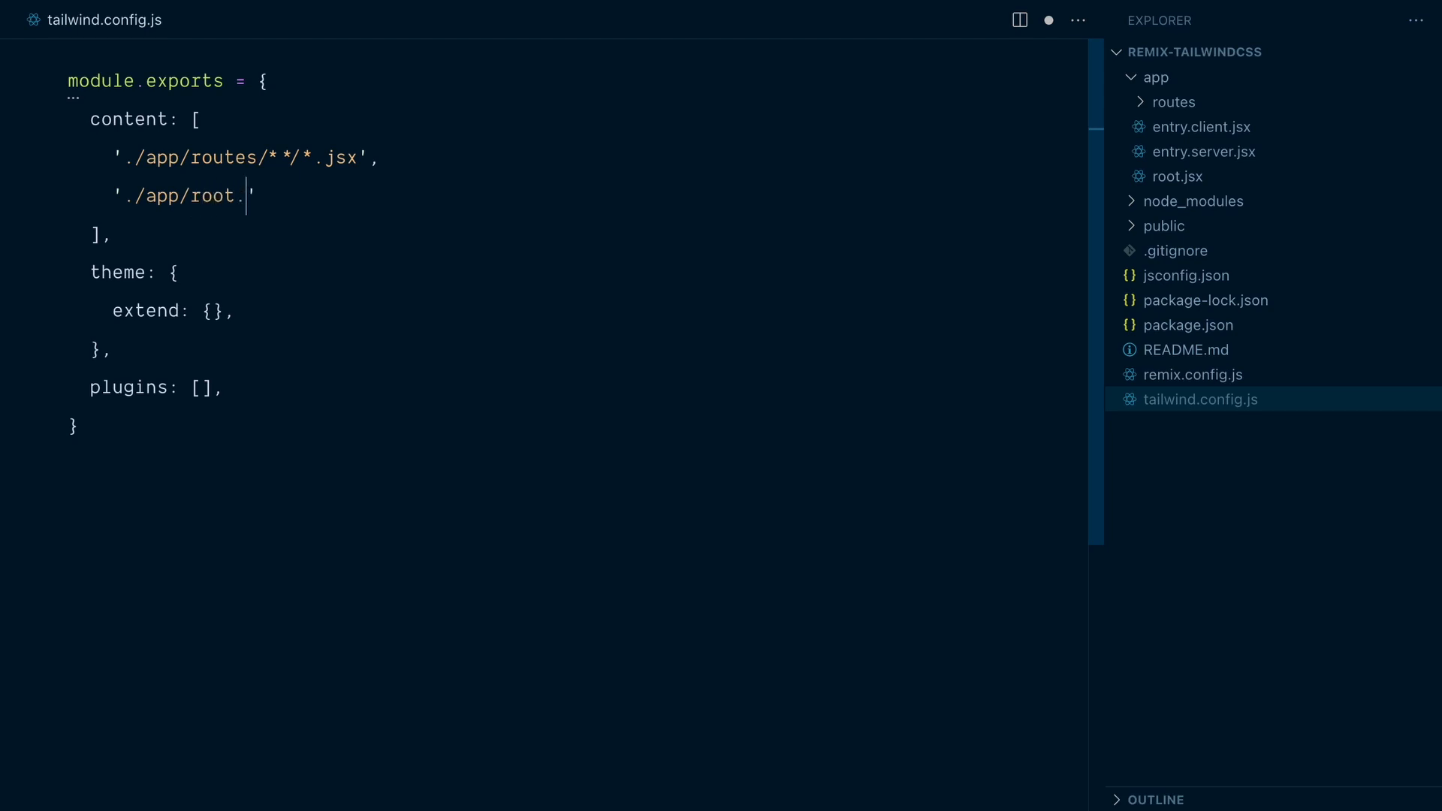
{"action": "type", "text": "jsx"}
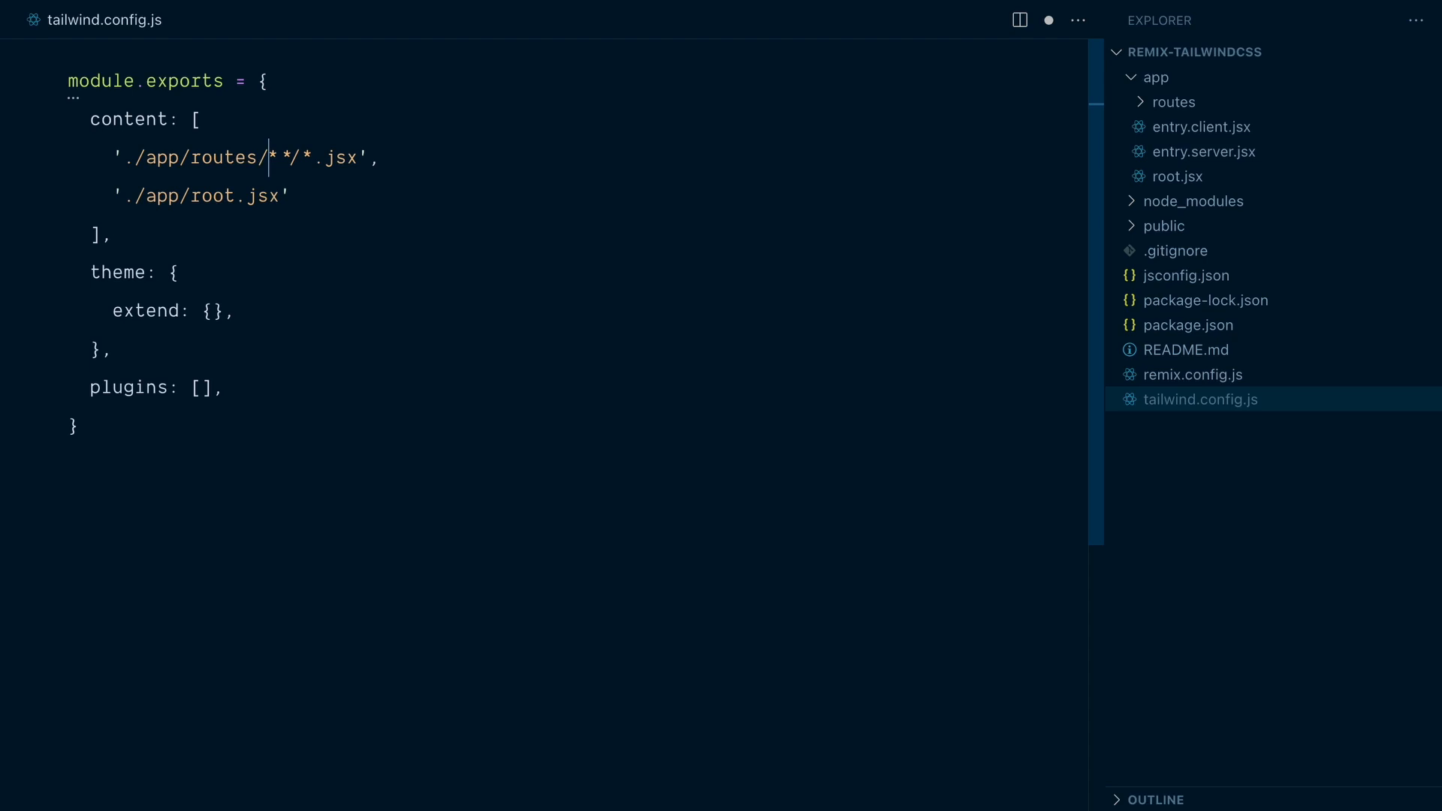
{"action": "double_click", "coordinate": [224, 157]}
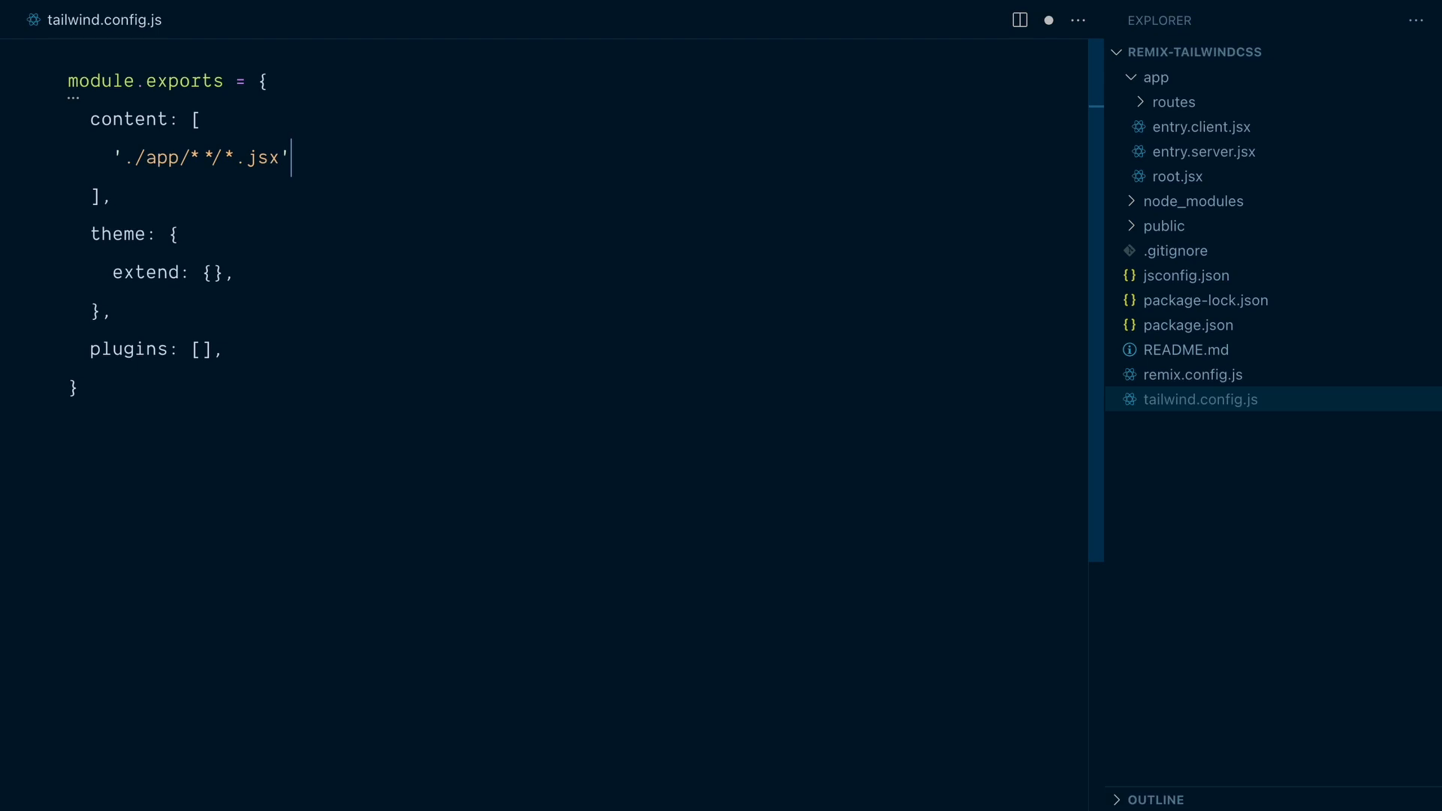
{"action": "key", "text": "Backspace"}
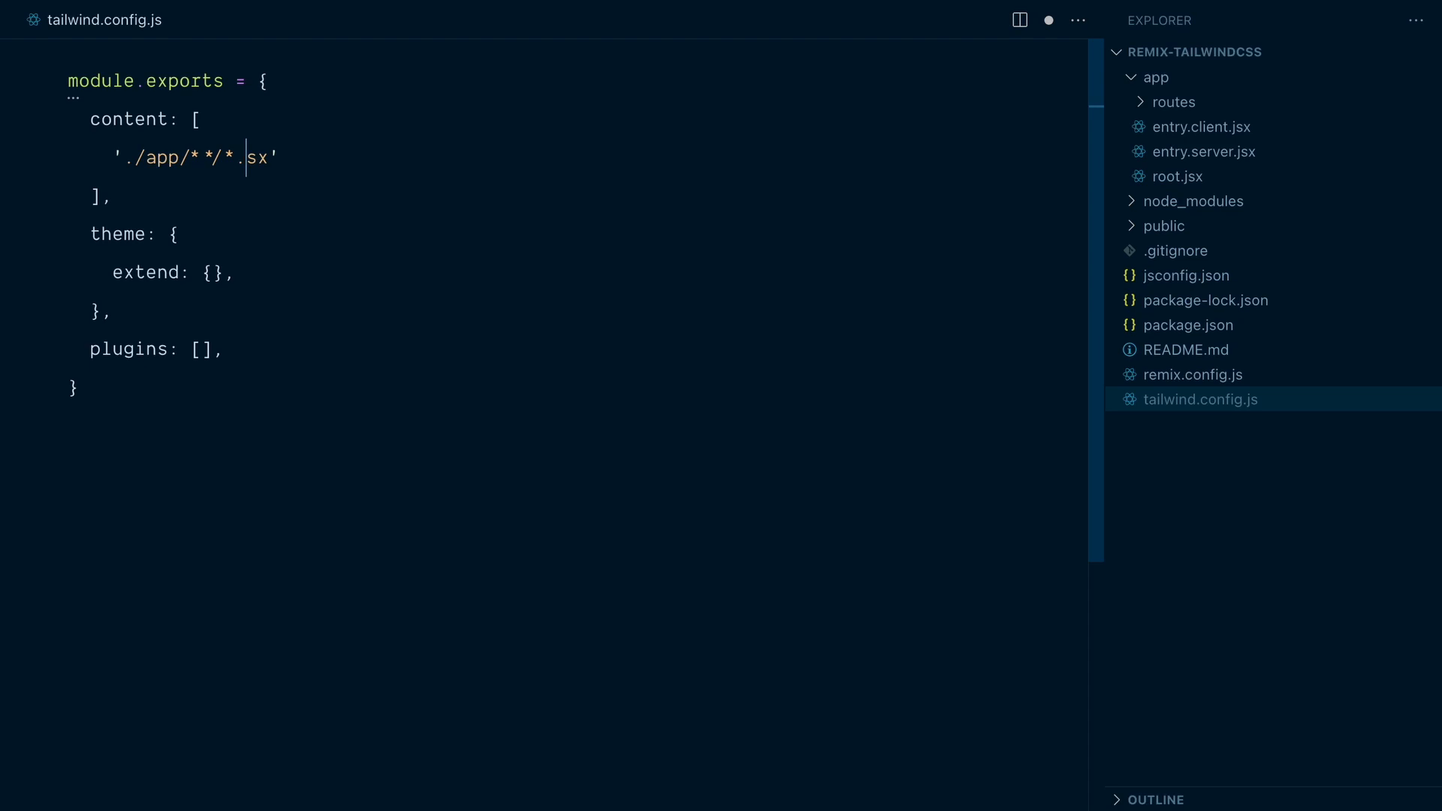
- Set the glob's extensions to {jsx,tsx,js,ts}, giving './app/**/*.{jsx,tsx,js,ts}'
{"action": "type", "text": "t"}
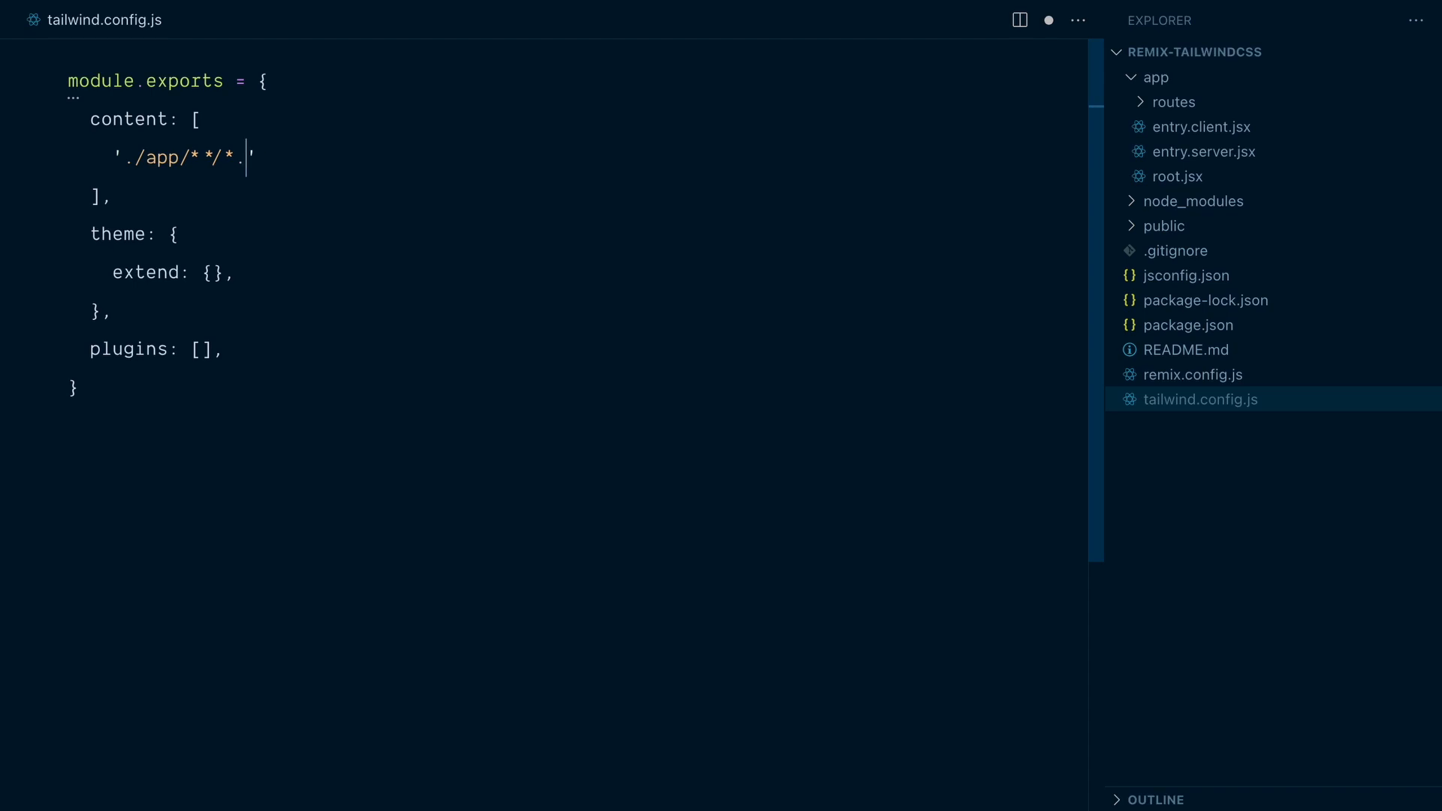
{"action": "type", "text": "{}"}
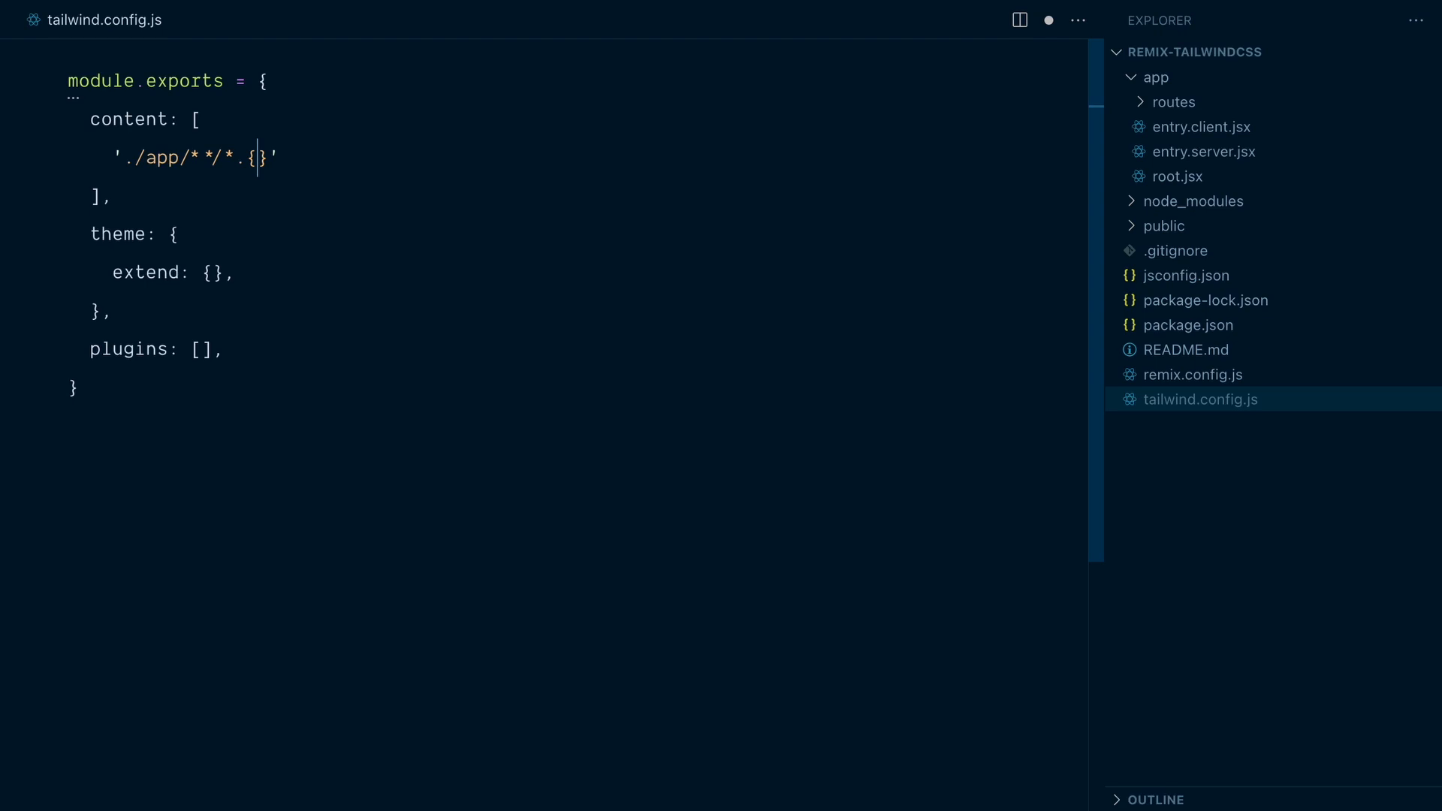
{"action": "type", "text": "jsx,"}
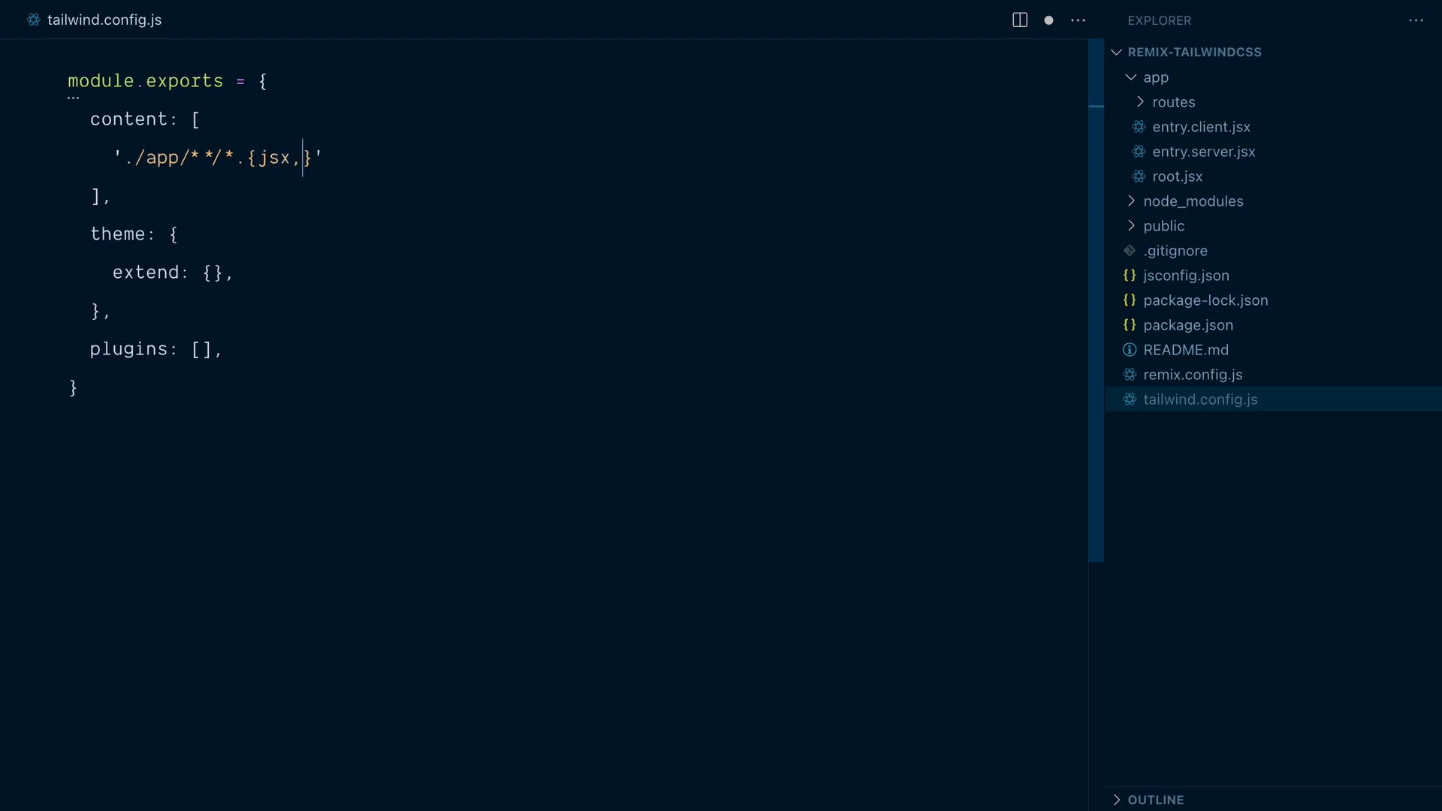
{"action": "type", "text": "tsx,js,ts"}
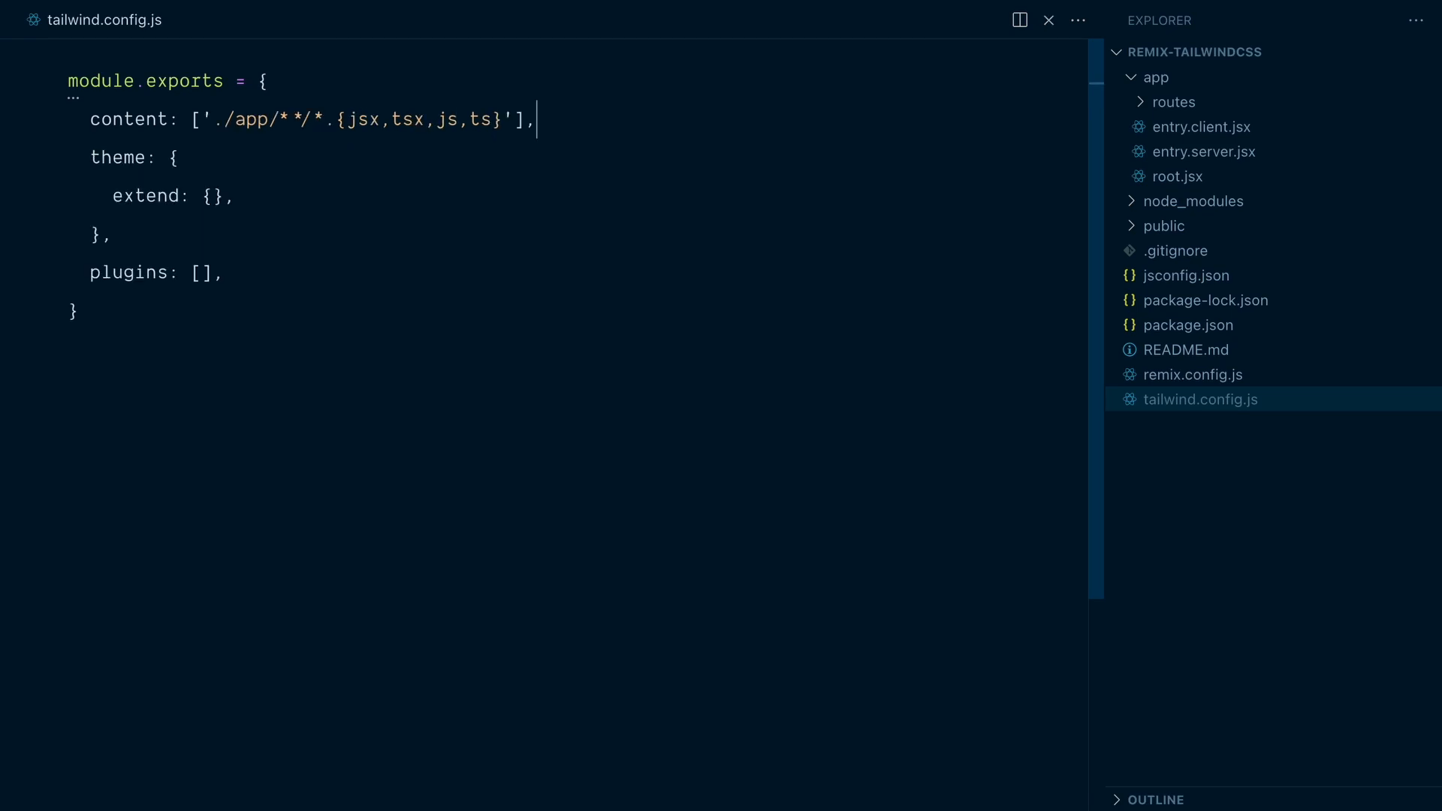
{"action": "right_click", "coordinate": [1200, 399]}
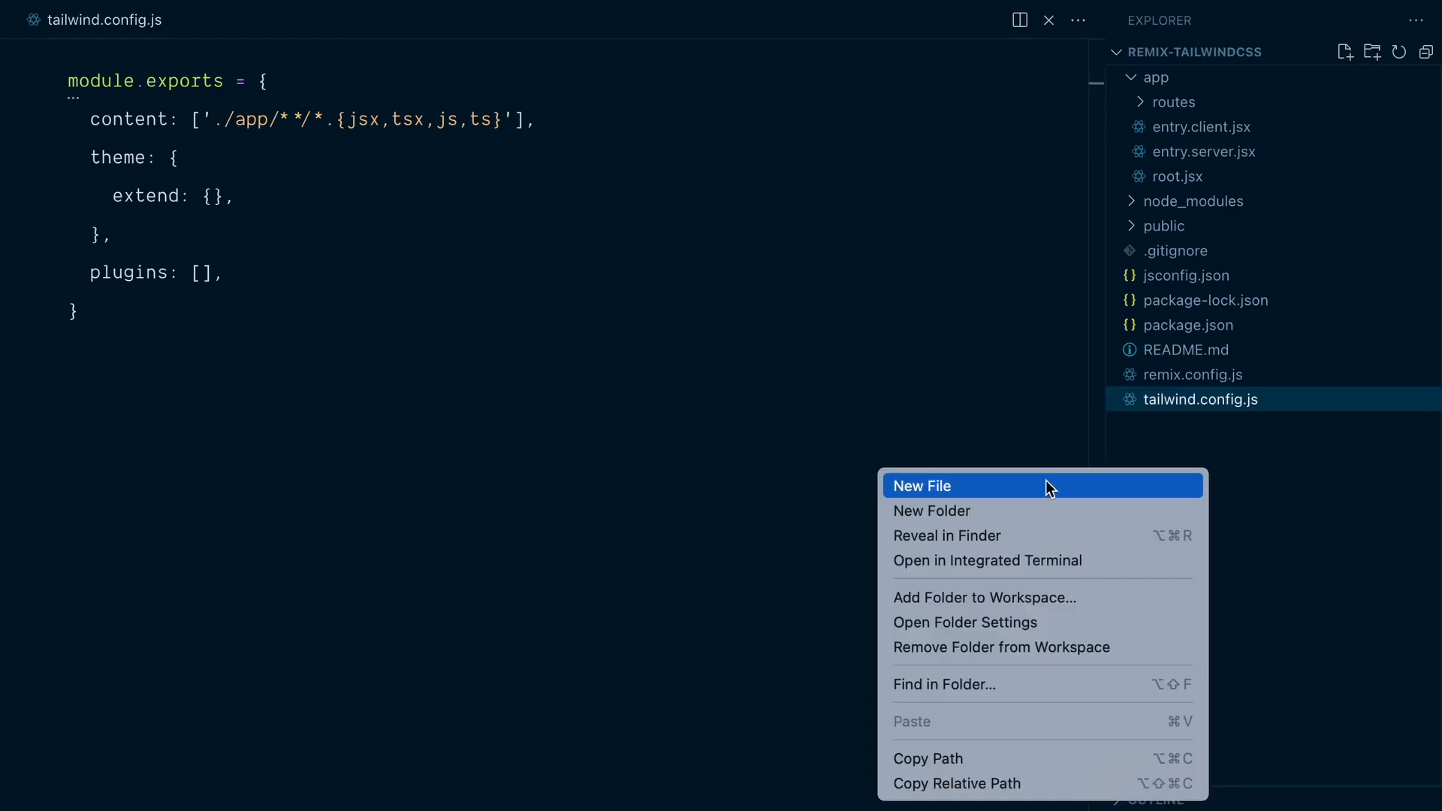
{"action": "left_click", "coordinate": [920, 485]}
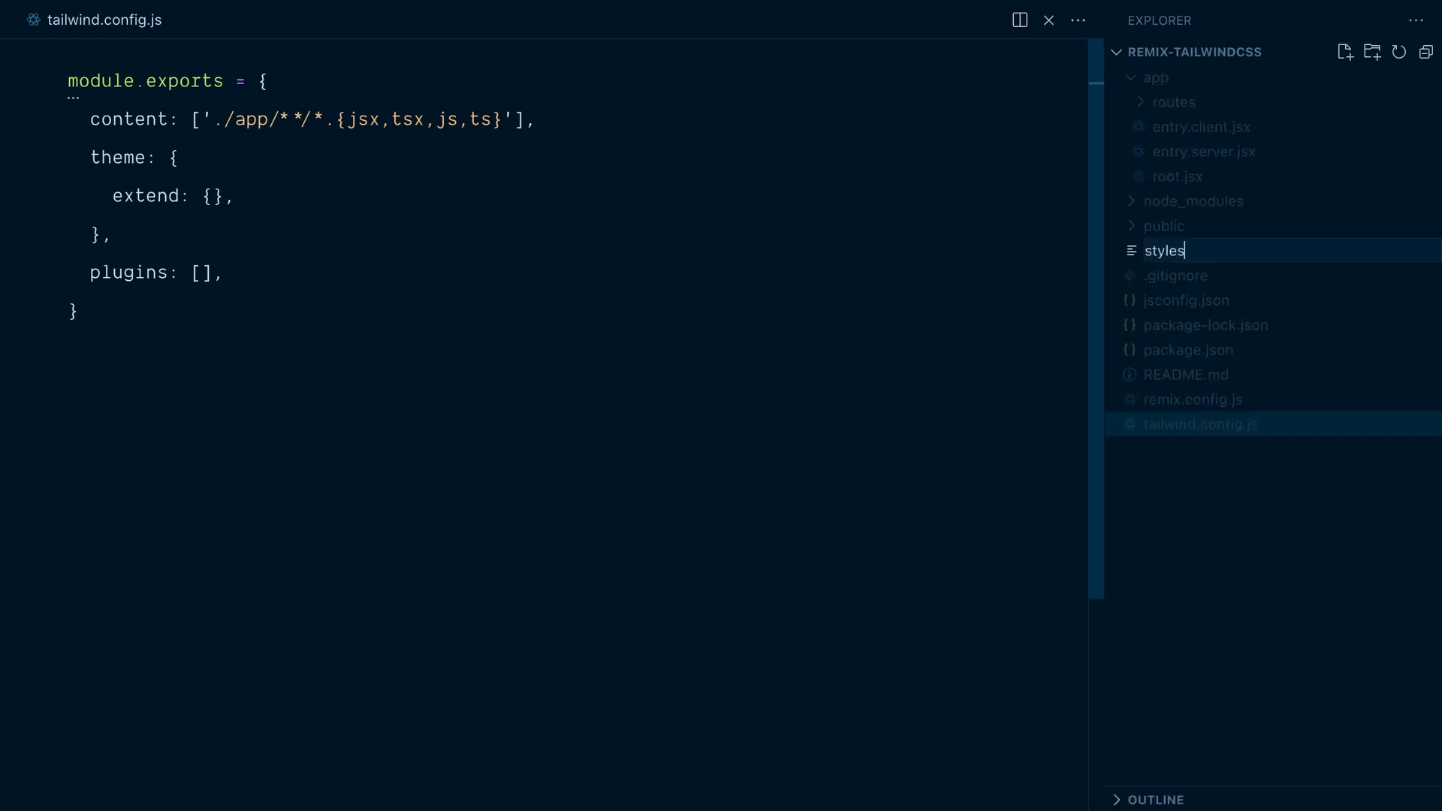
{"action": "type", "text": "/a"}
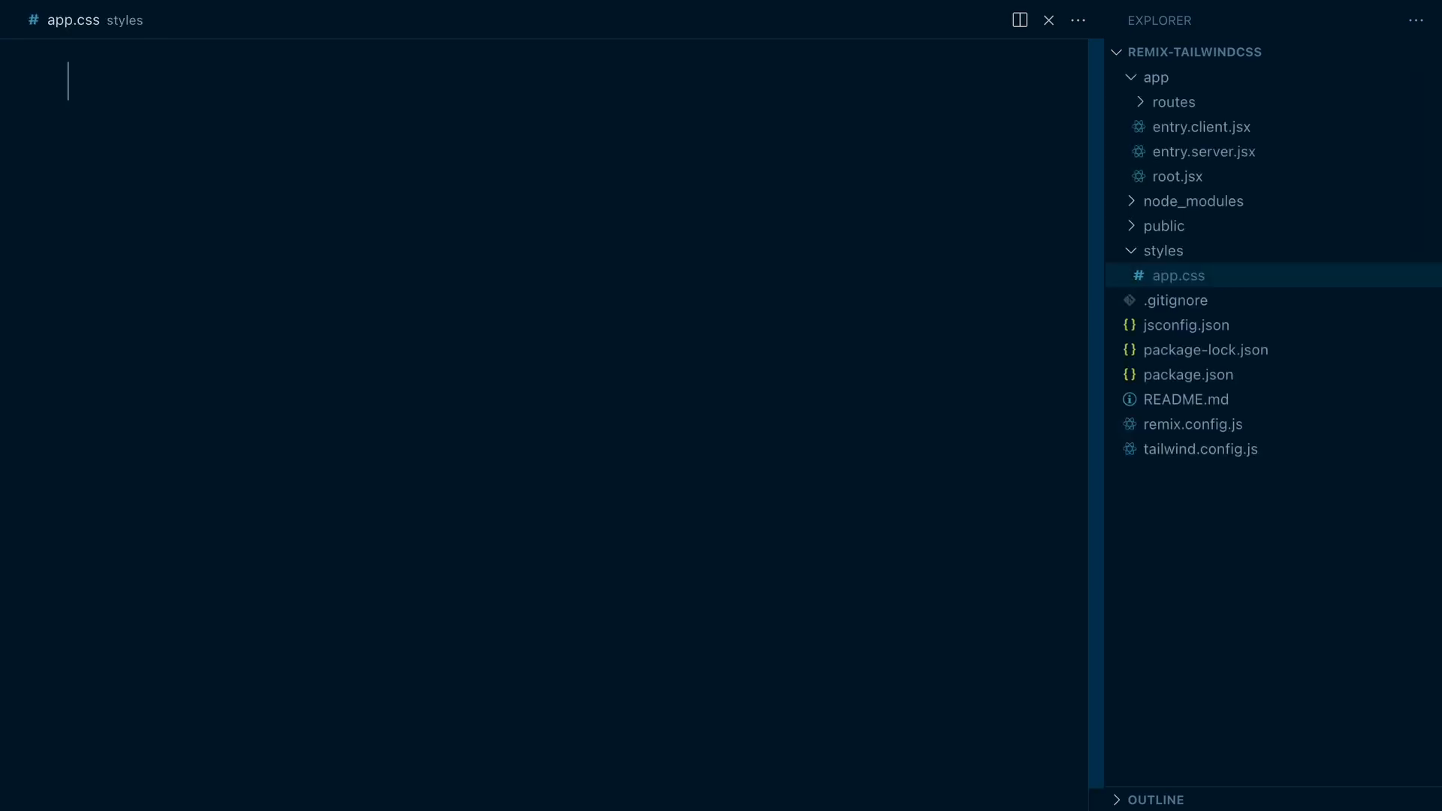
{"action": "type", "text": "@"}
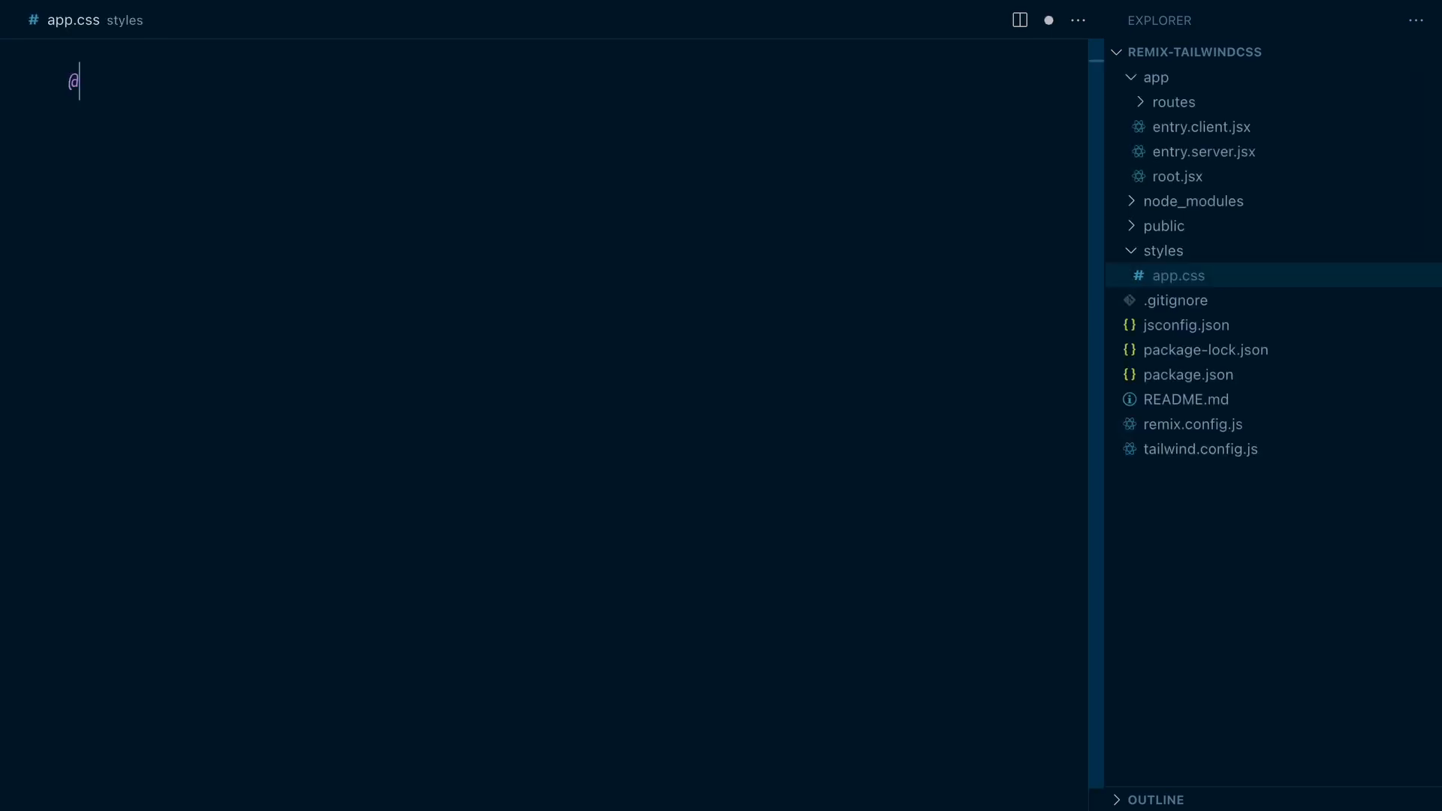
{"action": "type", "text": "tailwind base;"}
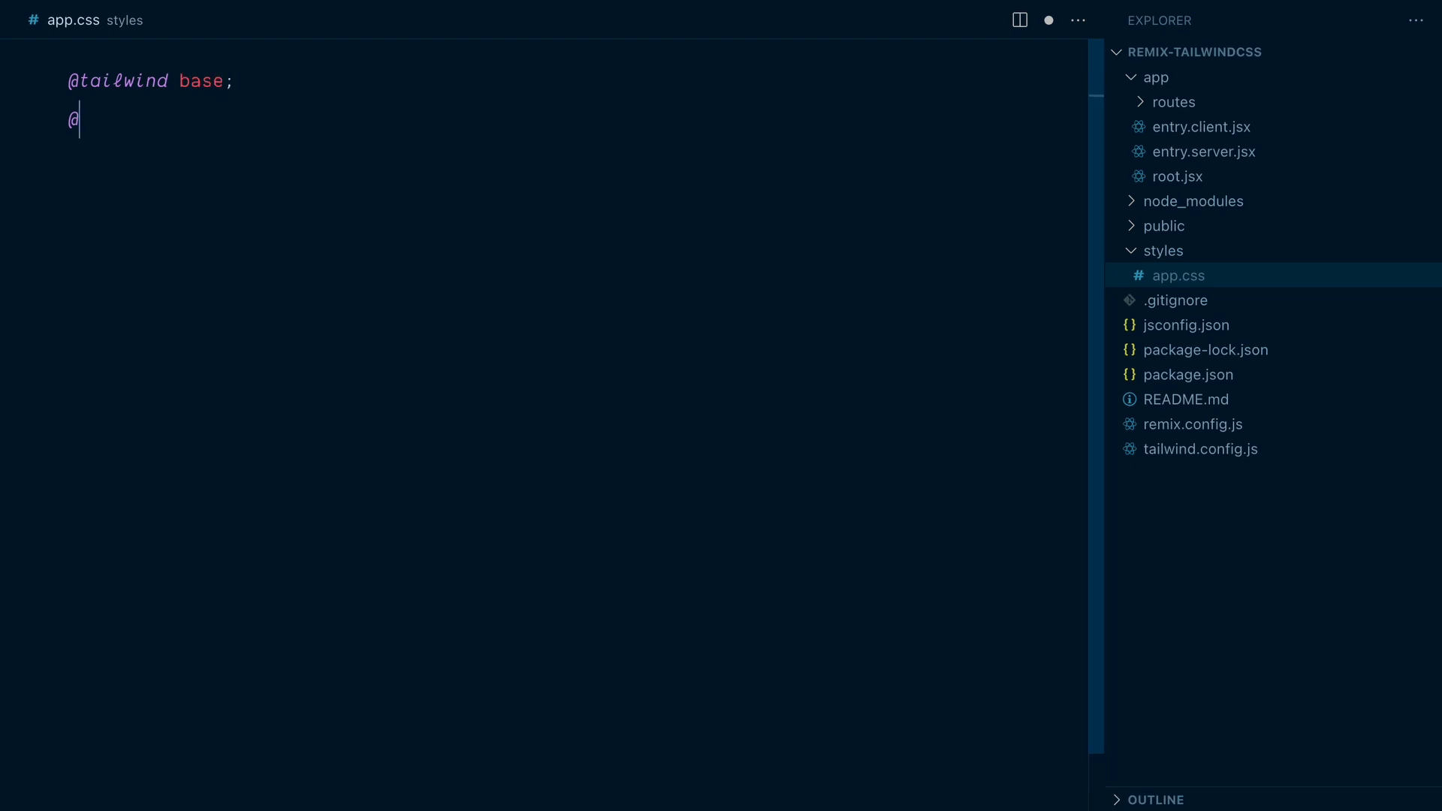
{"action": "type", "text": "tailwind components;"}
{"action": "type", "text": "@tailwind utilities;"}
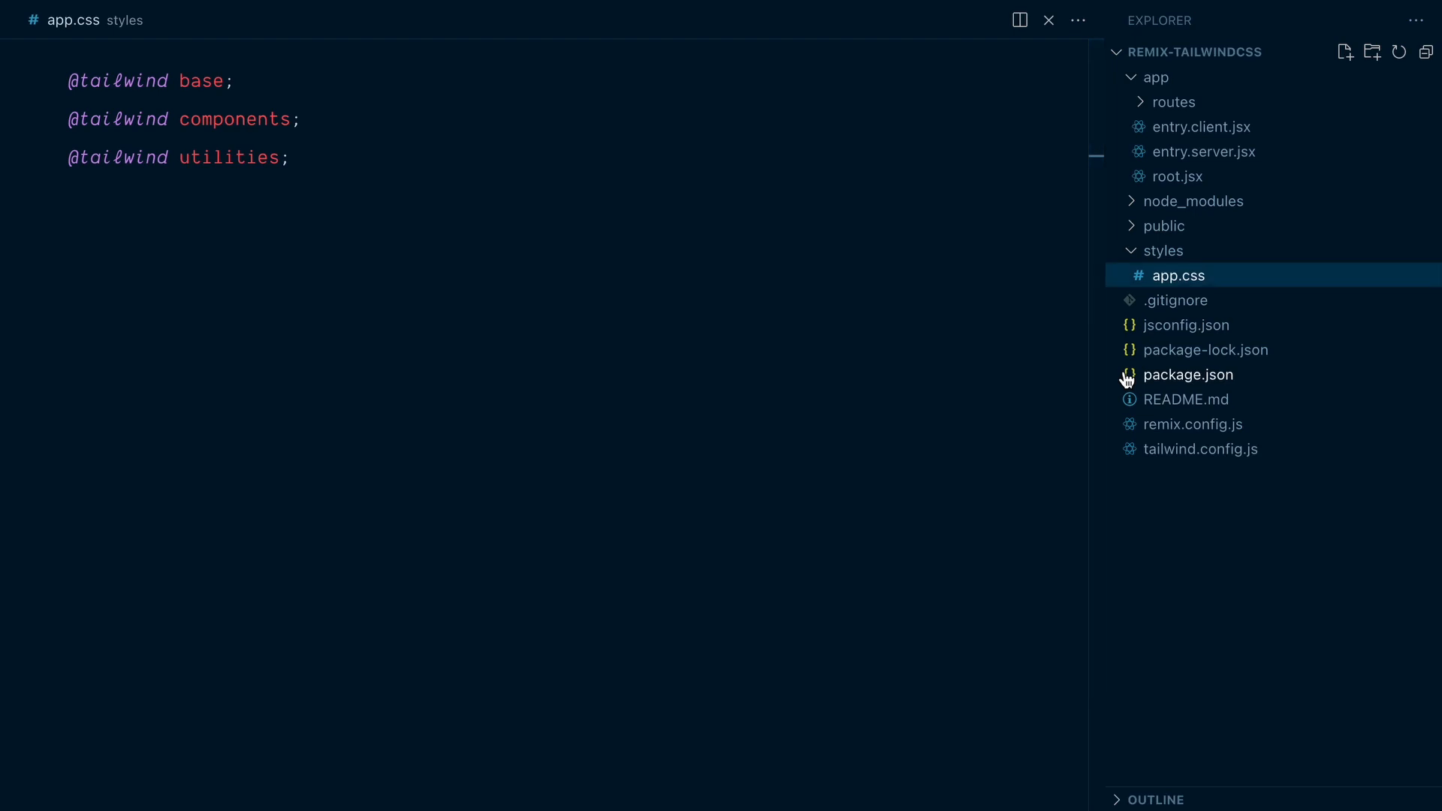
- Set package.json's build:css script to tailwindcss -i ./styles/app.css -o ./app/styles/app.css -m
{"action": "left_click", "coordinate": [1186, 374]}
{"action": "type", "text": "\"build:css\": \"\","}
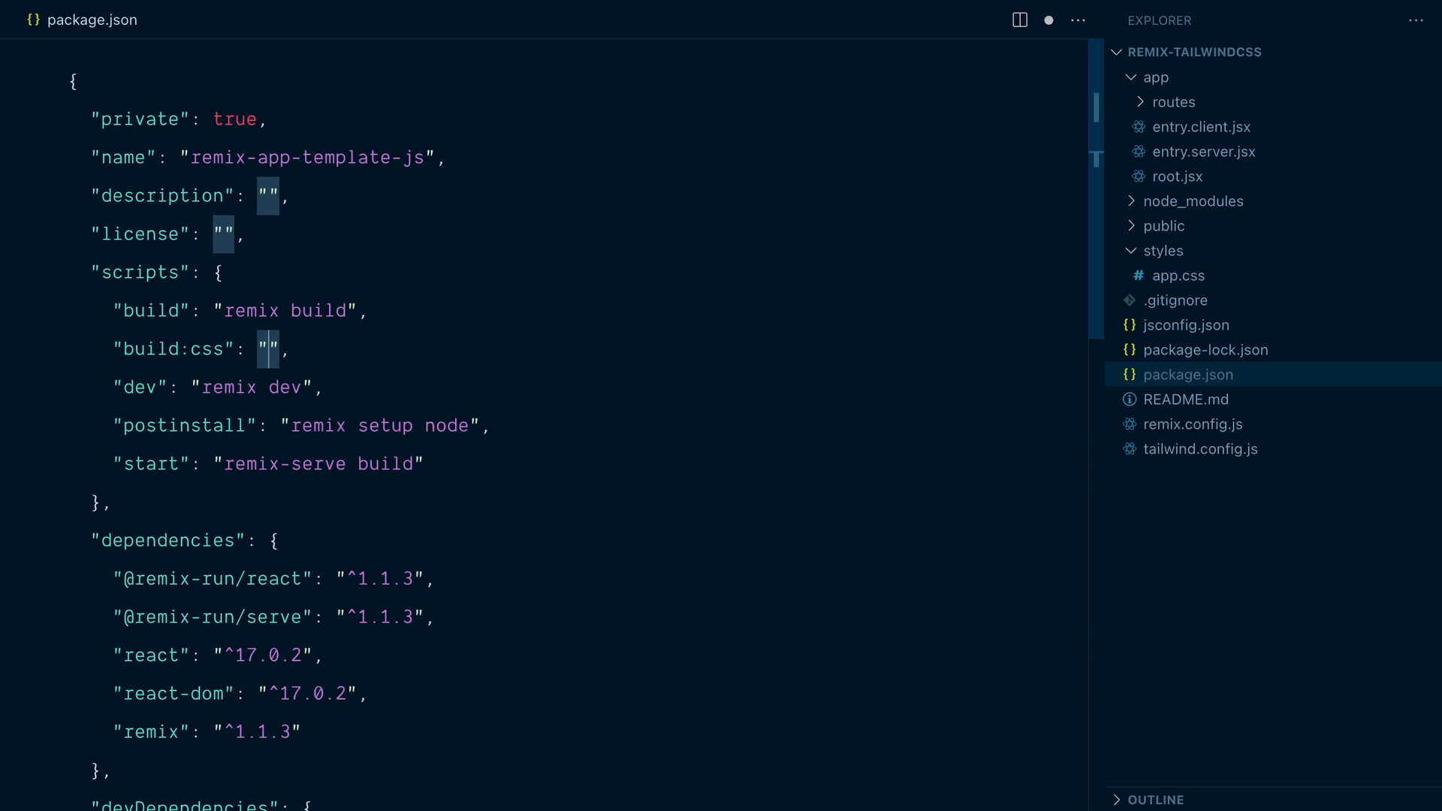
{"action": "type", "text": "tailwindc"}
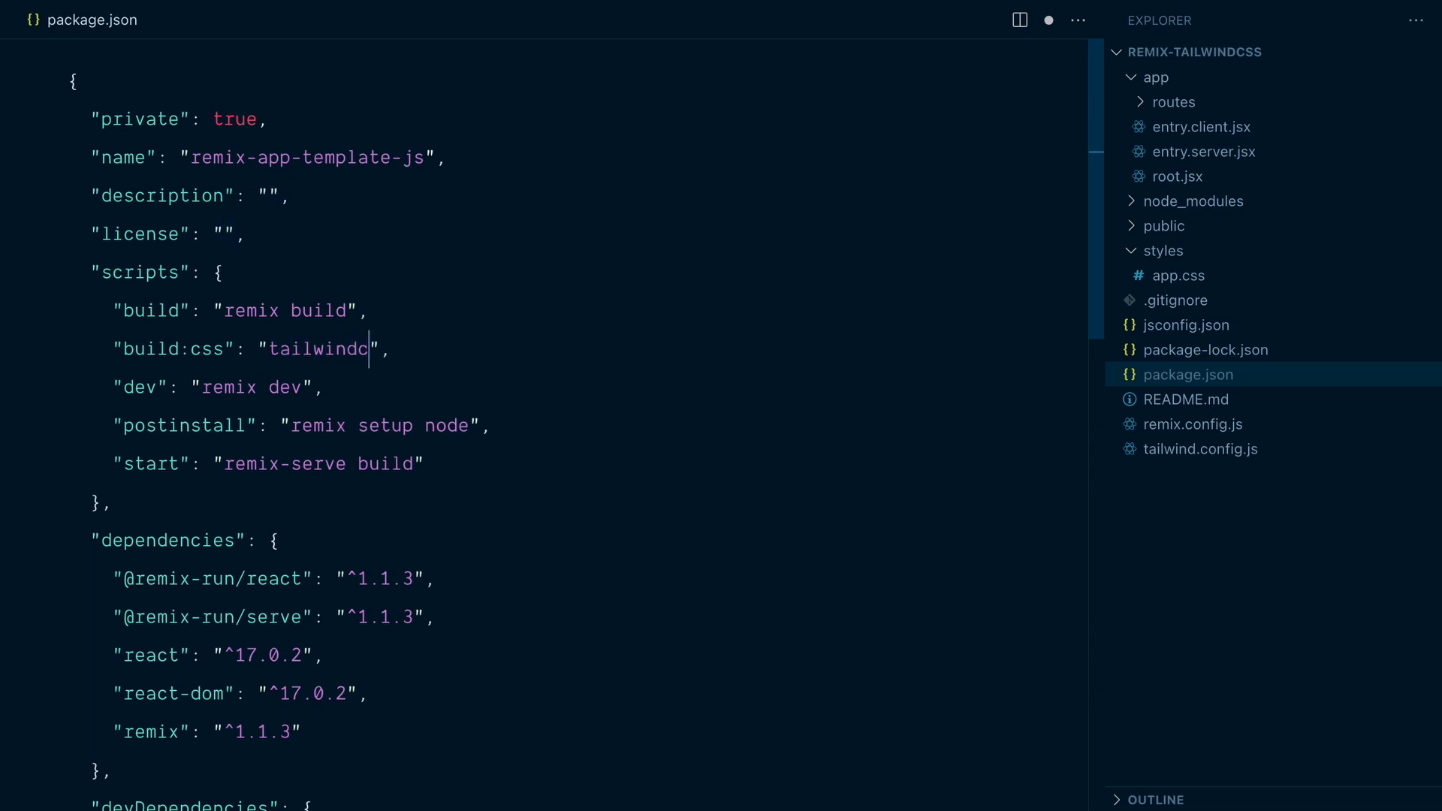
{"action": "type", "text": "ss -"}
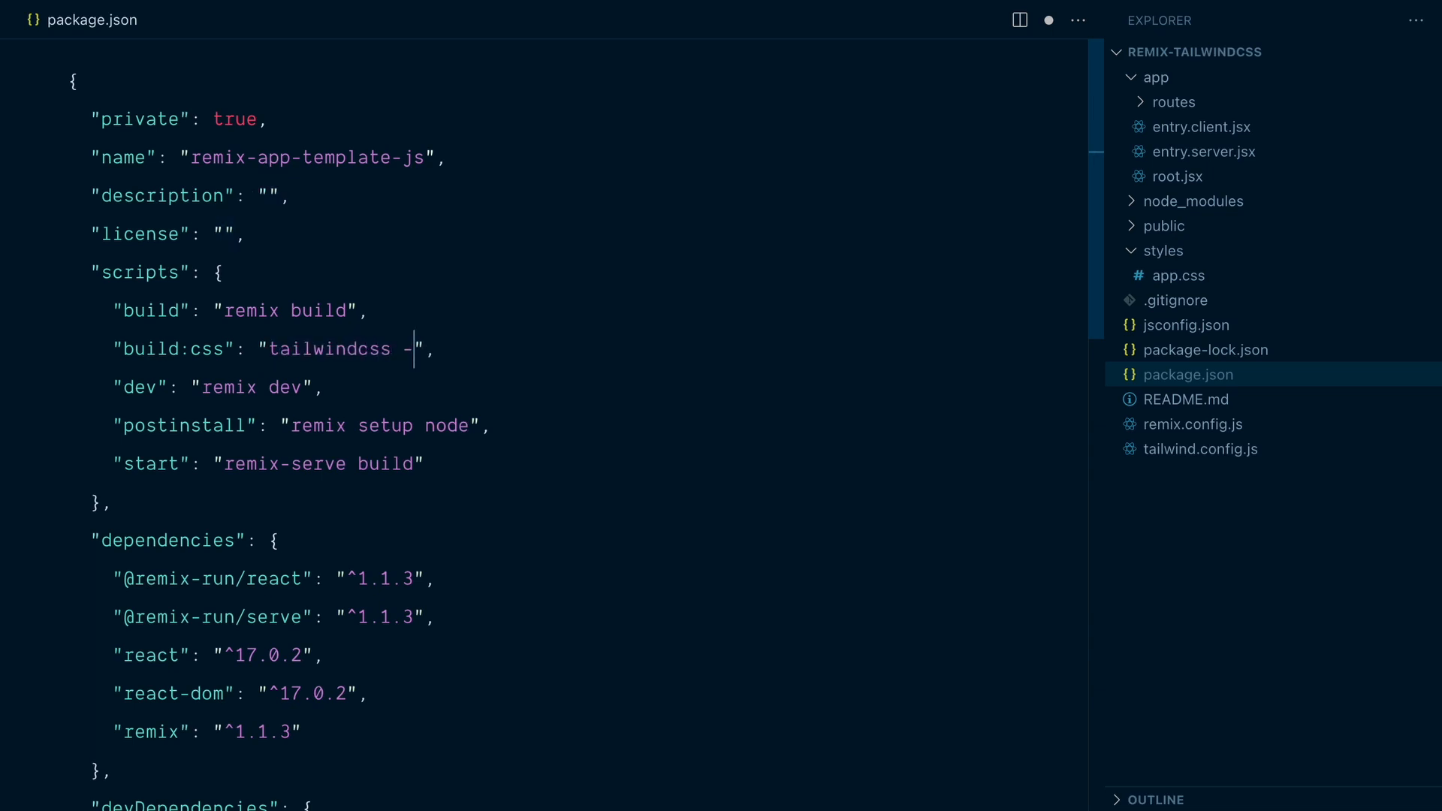
{"action": "type", "text": "i ./styles/app.css"}
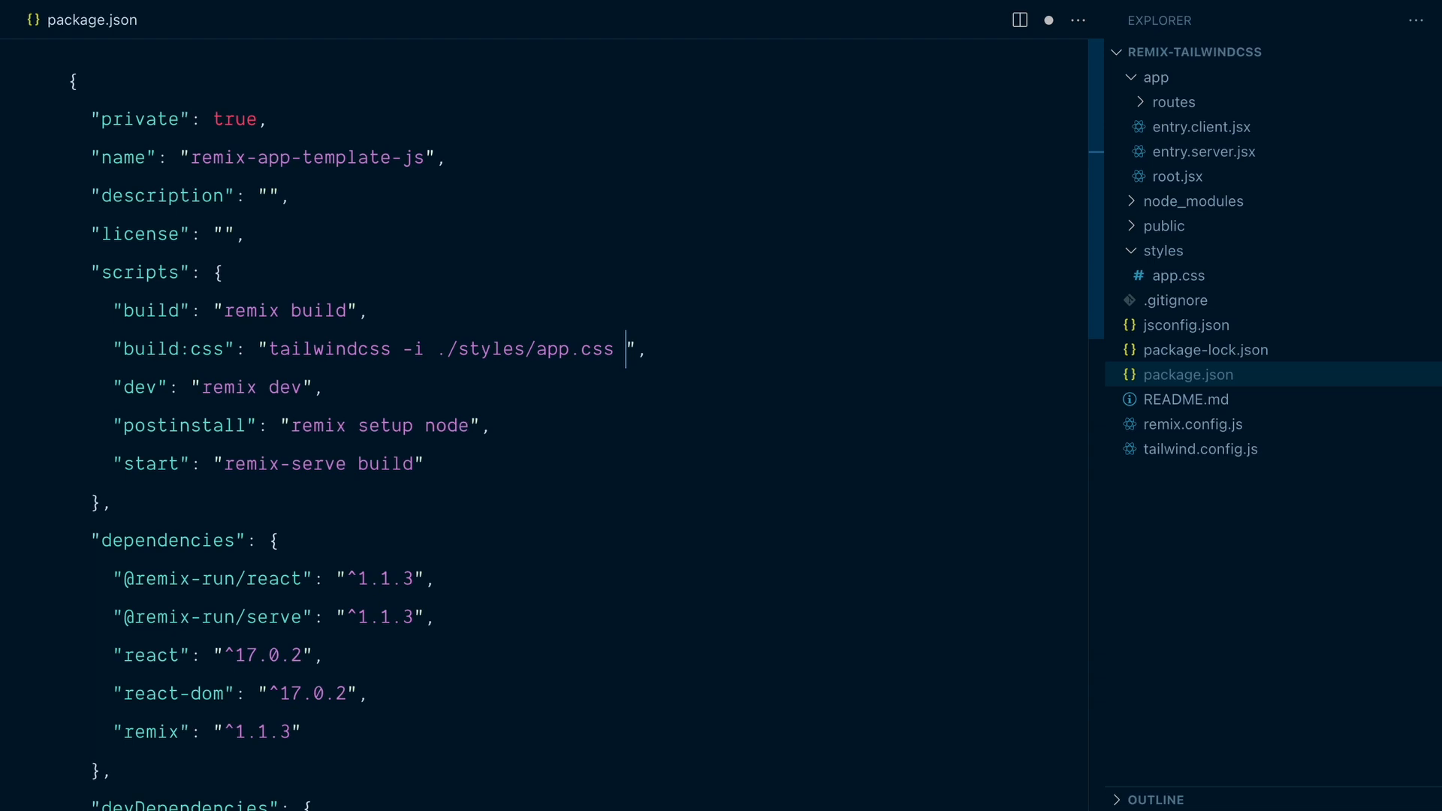
{"action": "type", "text": "-o ./"}
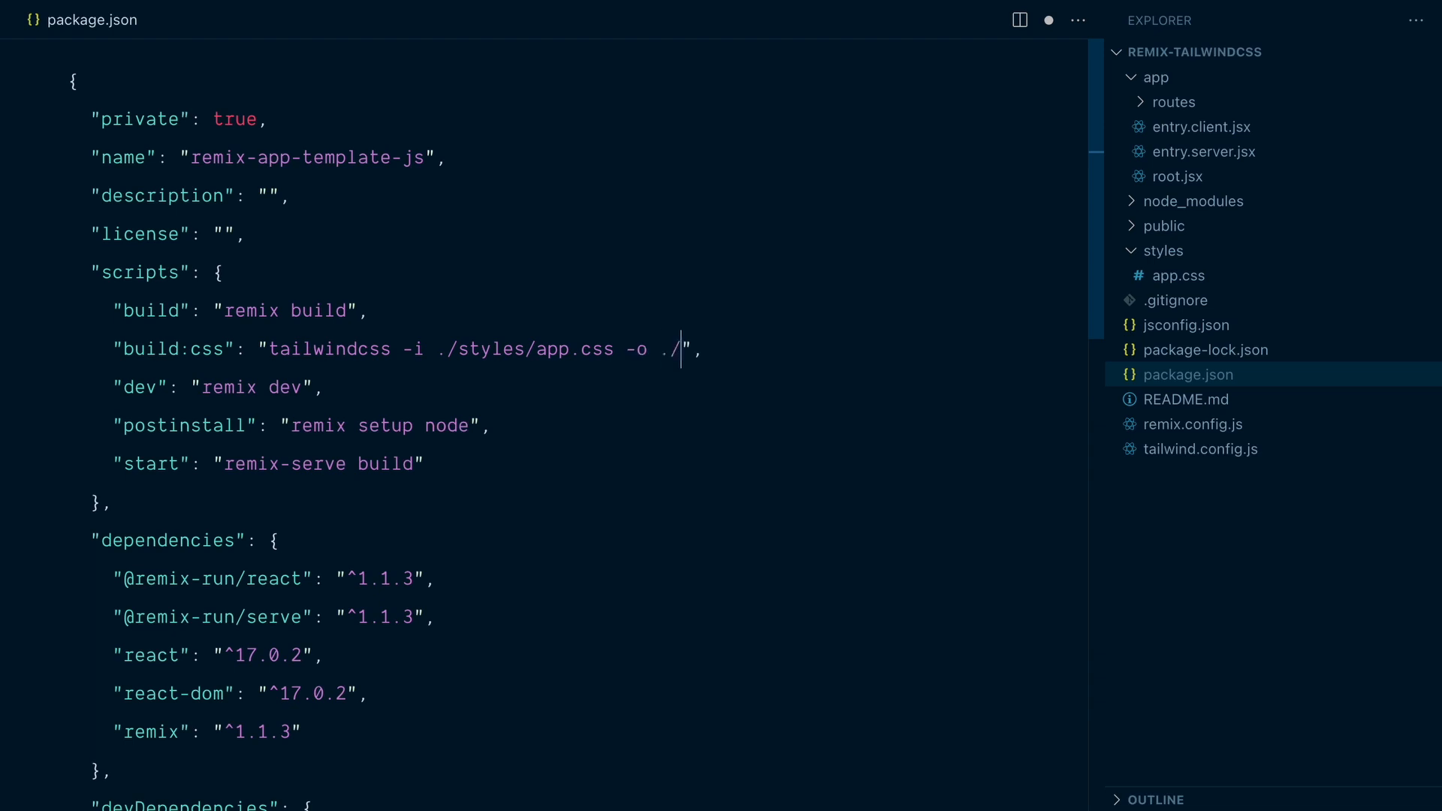
{"action": "type", "text": "app/styles"}
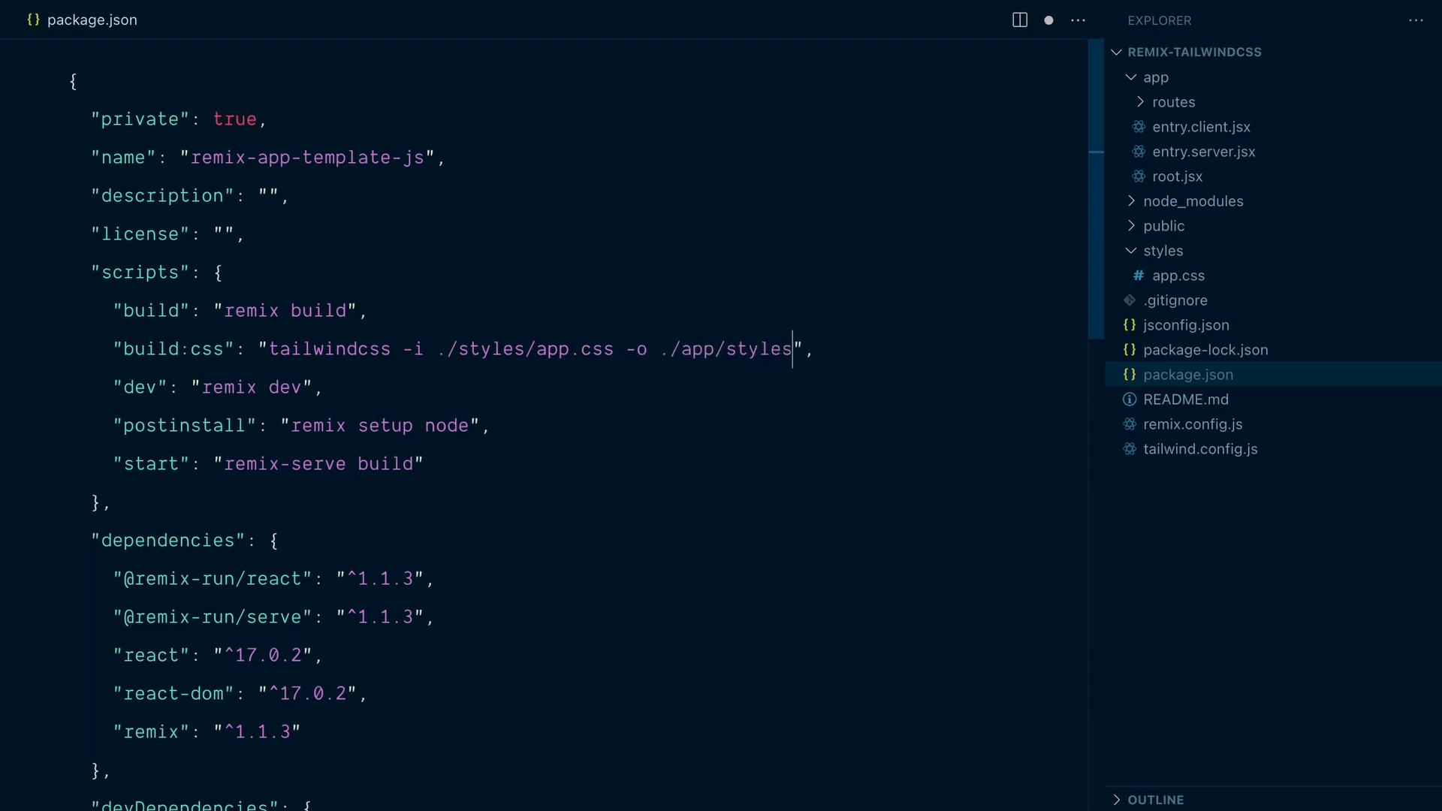
{"action": "type", "text": "/app.css"}
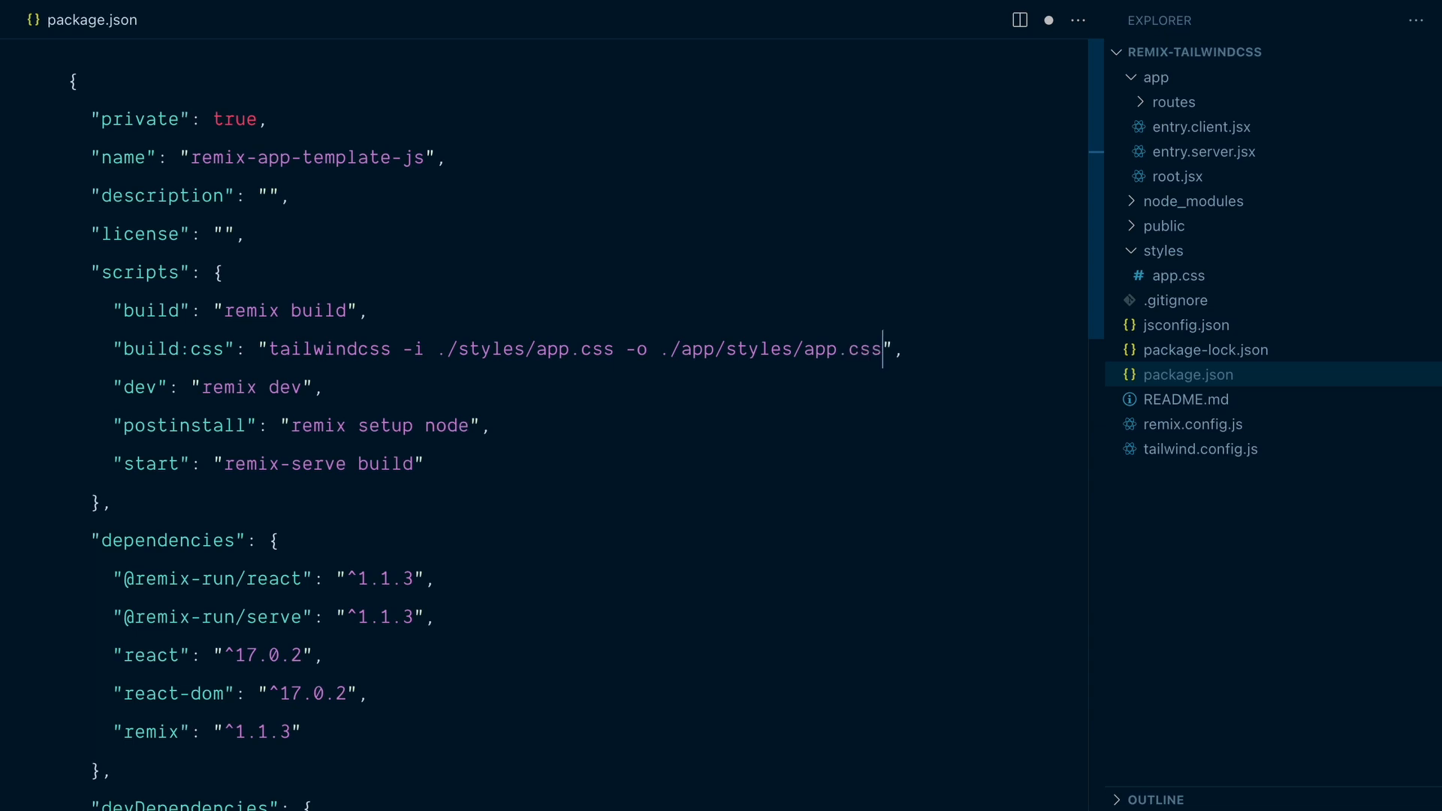
{"action": "type", "text": "-m"}
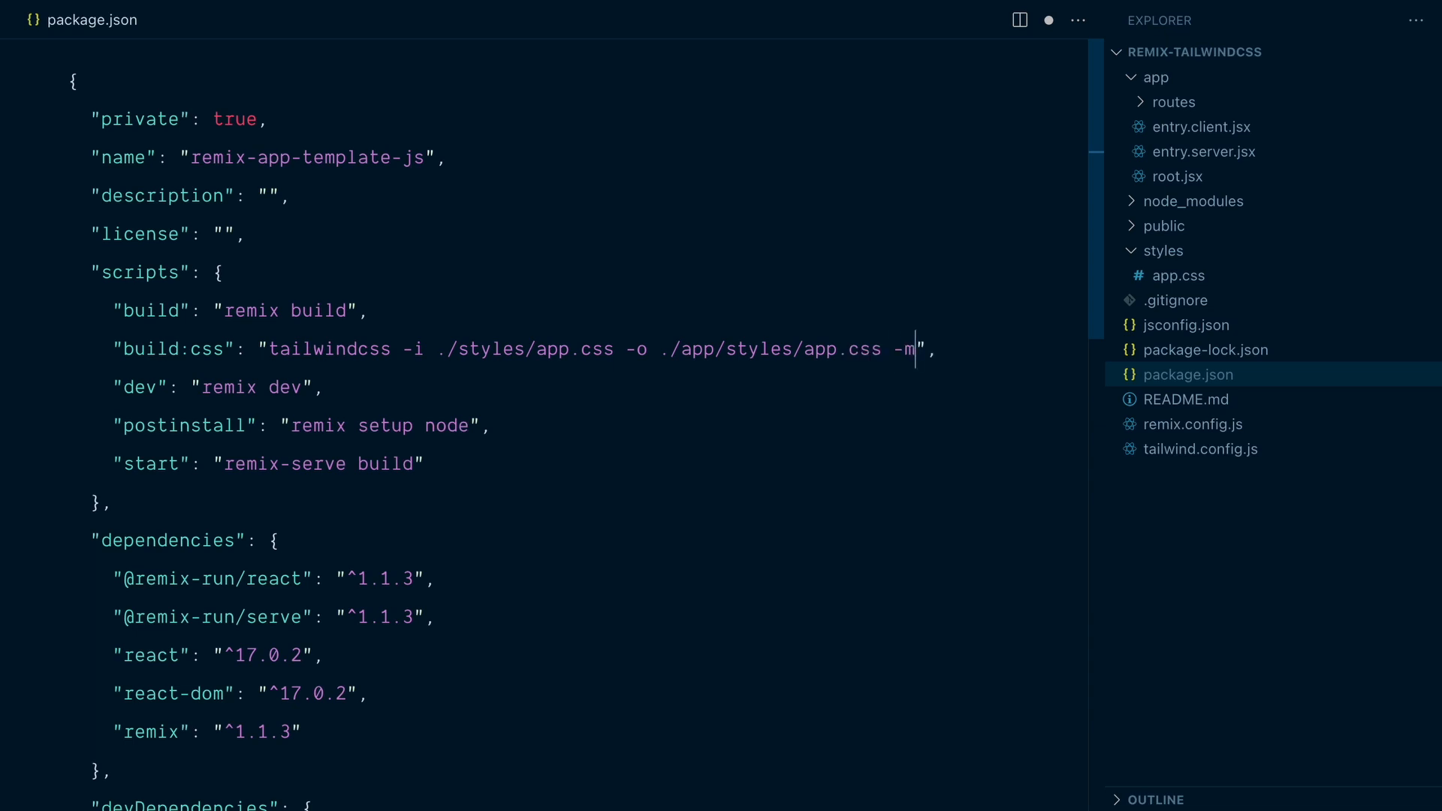
{"action": "left_click_drag", "start_coordinate": [914, 349], "coordinate": [403, 348]}
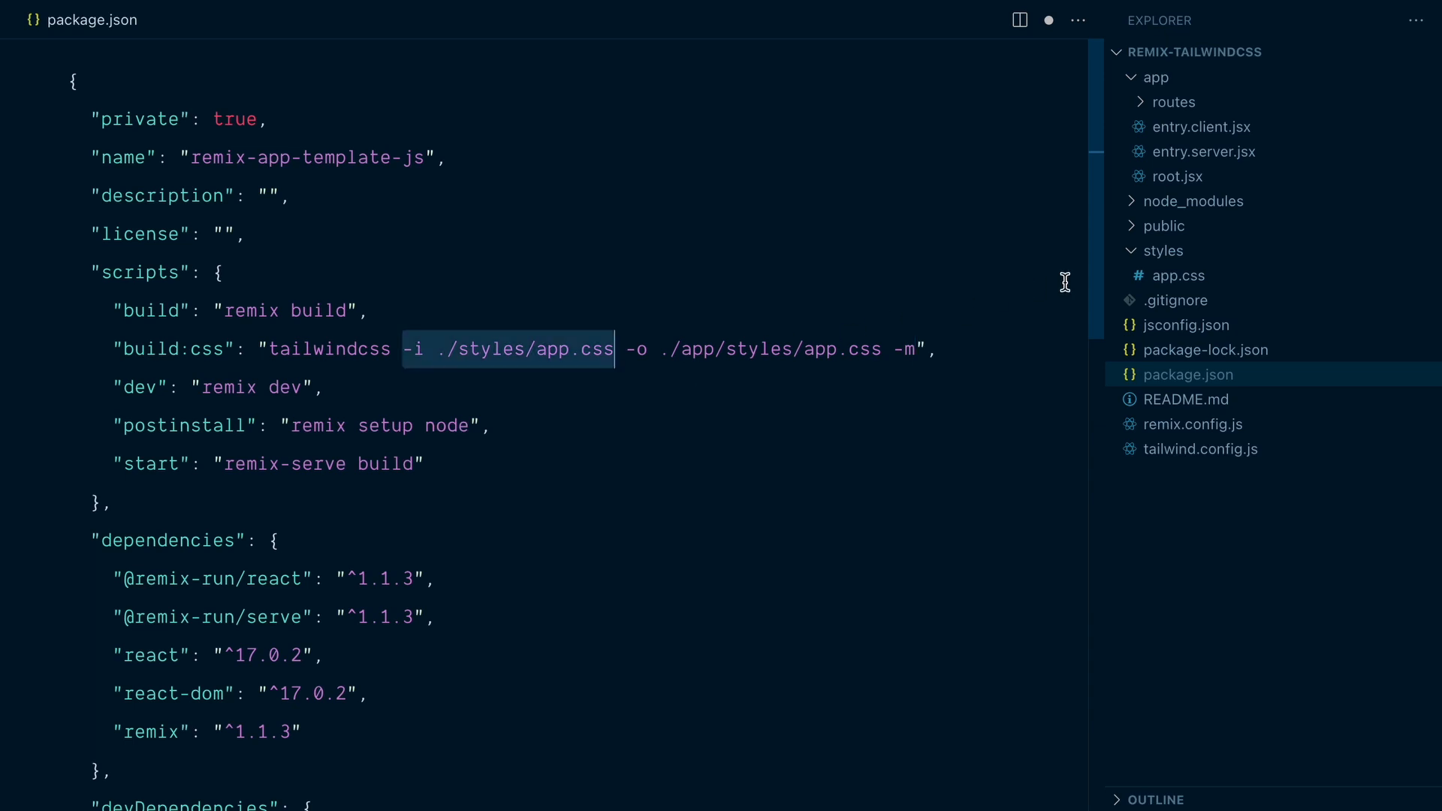
{"action": "mouse_move", "coordinate": [918, 297]}
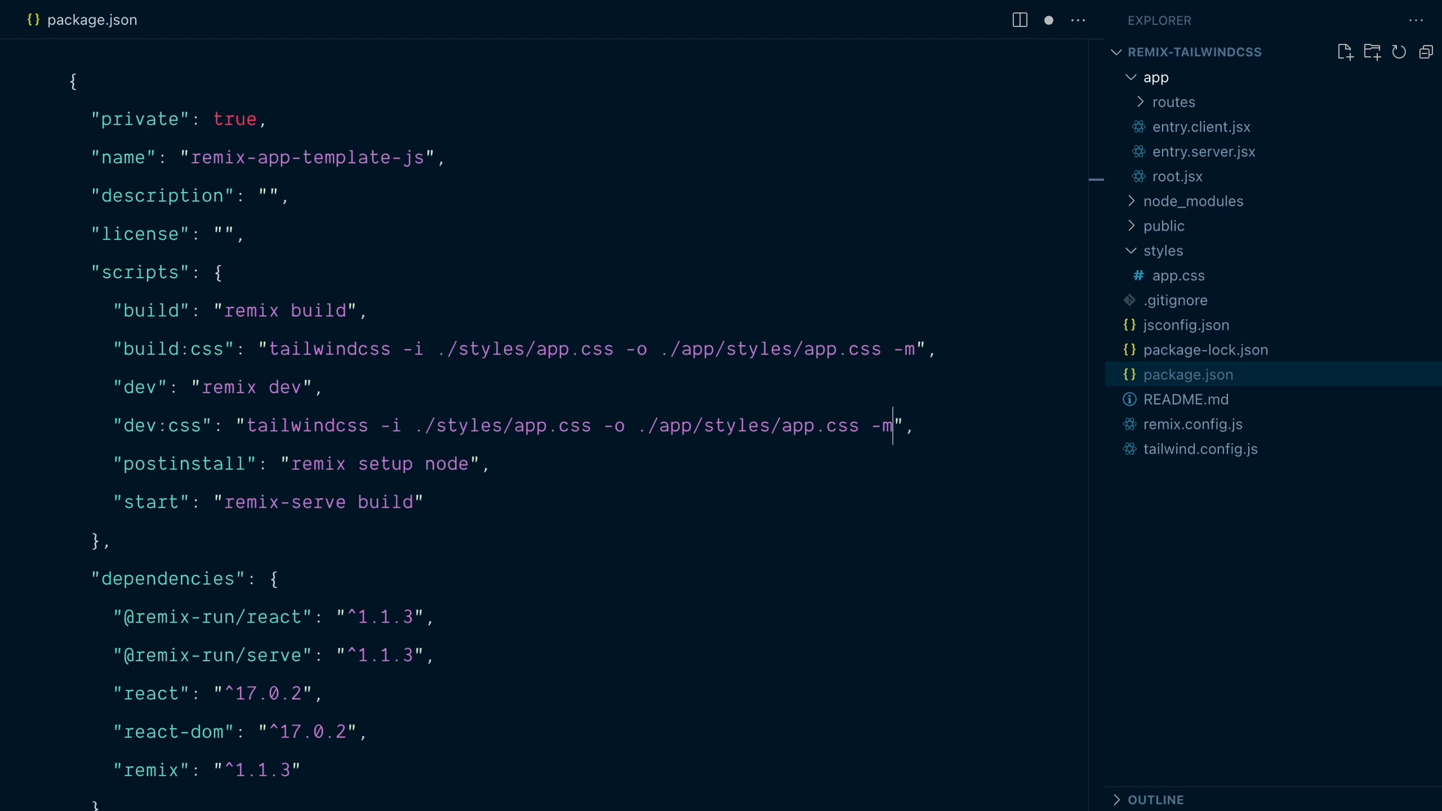
- Make dev:css watch with -w and chain build as npm run build:css && remix build
{"action": "key", "text": "Backspace"}
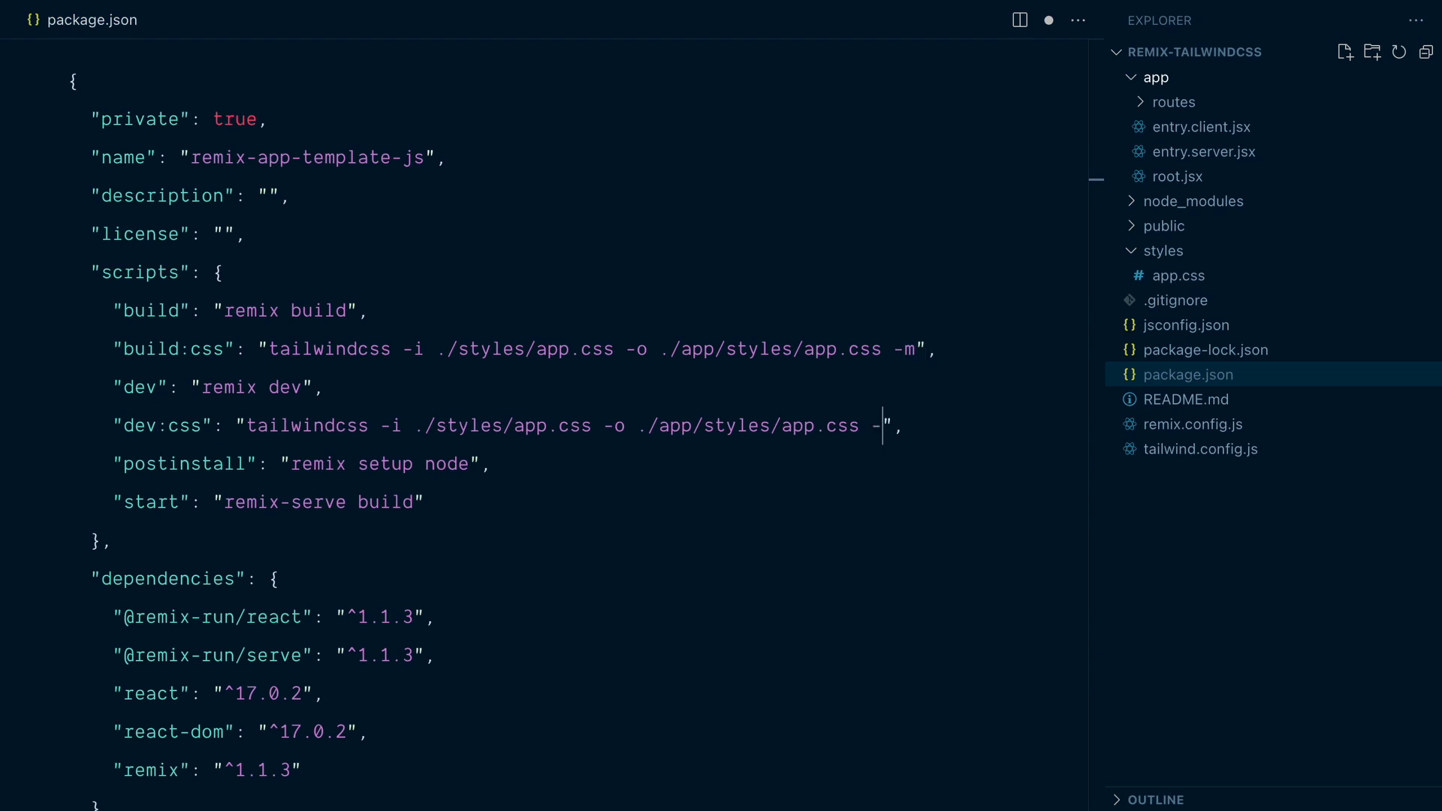
{"action": "type", "text": "w"}
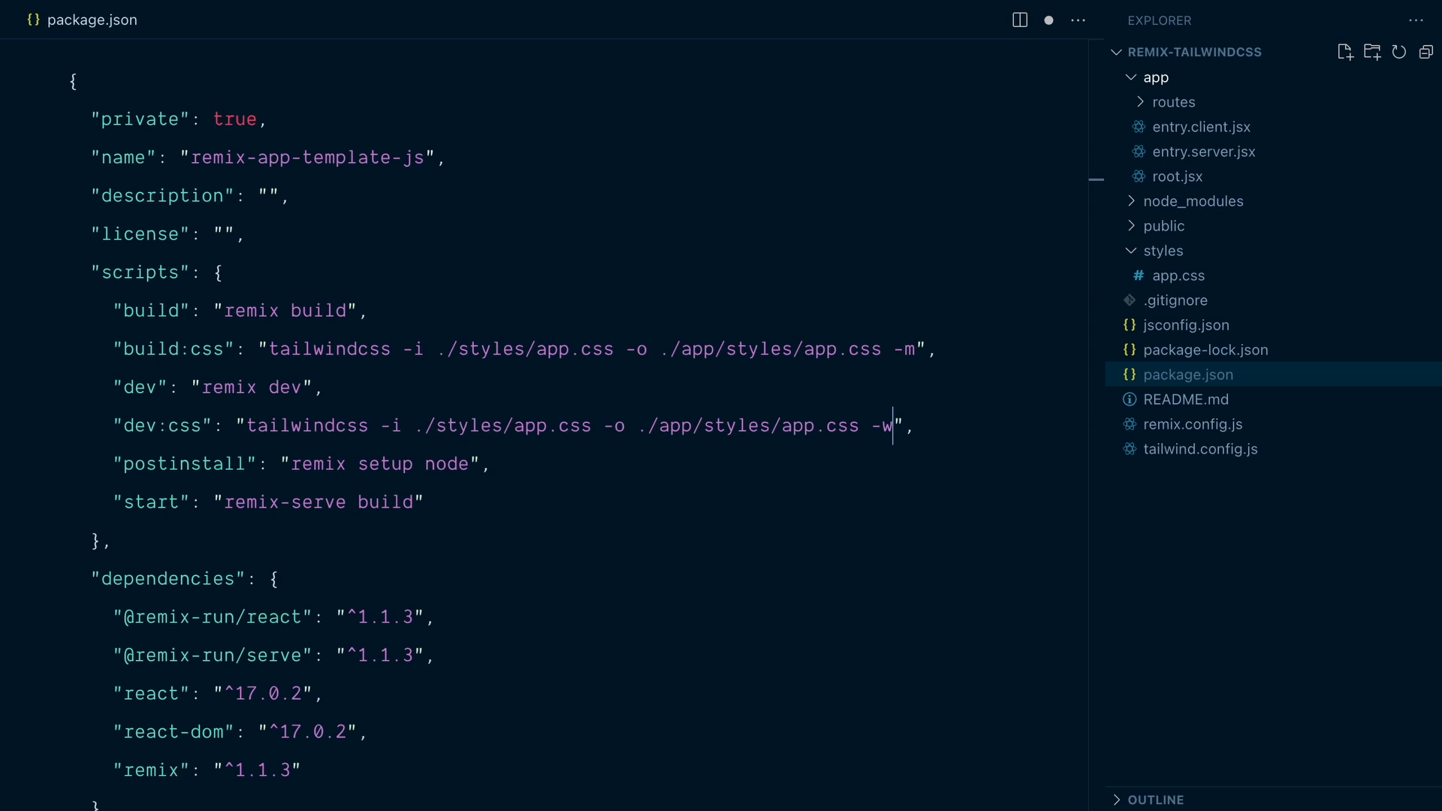
{"action": "double_click", "coordinate": [149, 309]}
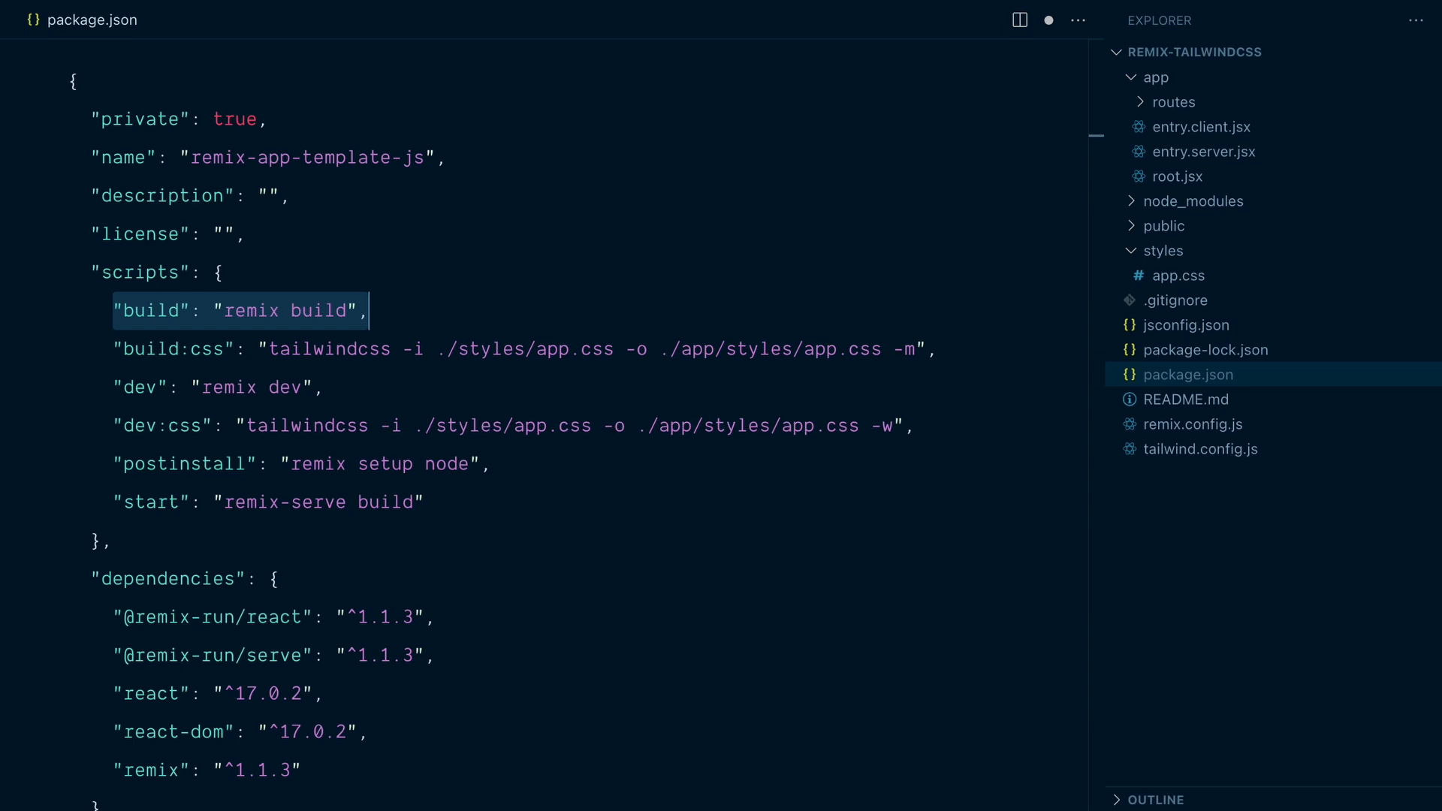
{"action": "type", "text": "npm"}
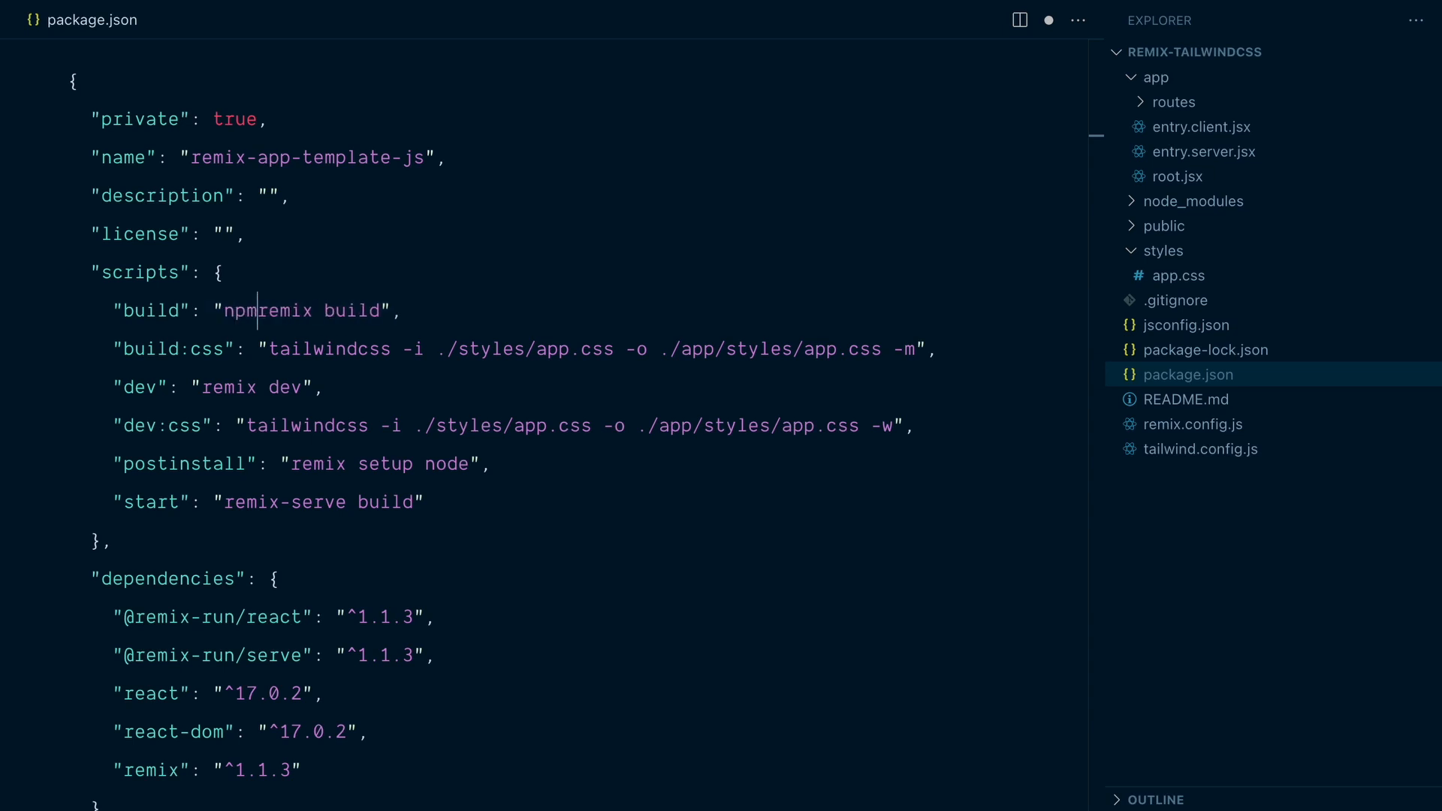
{"action": "type", "text": "run build:cs"}
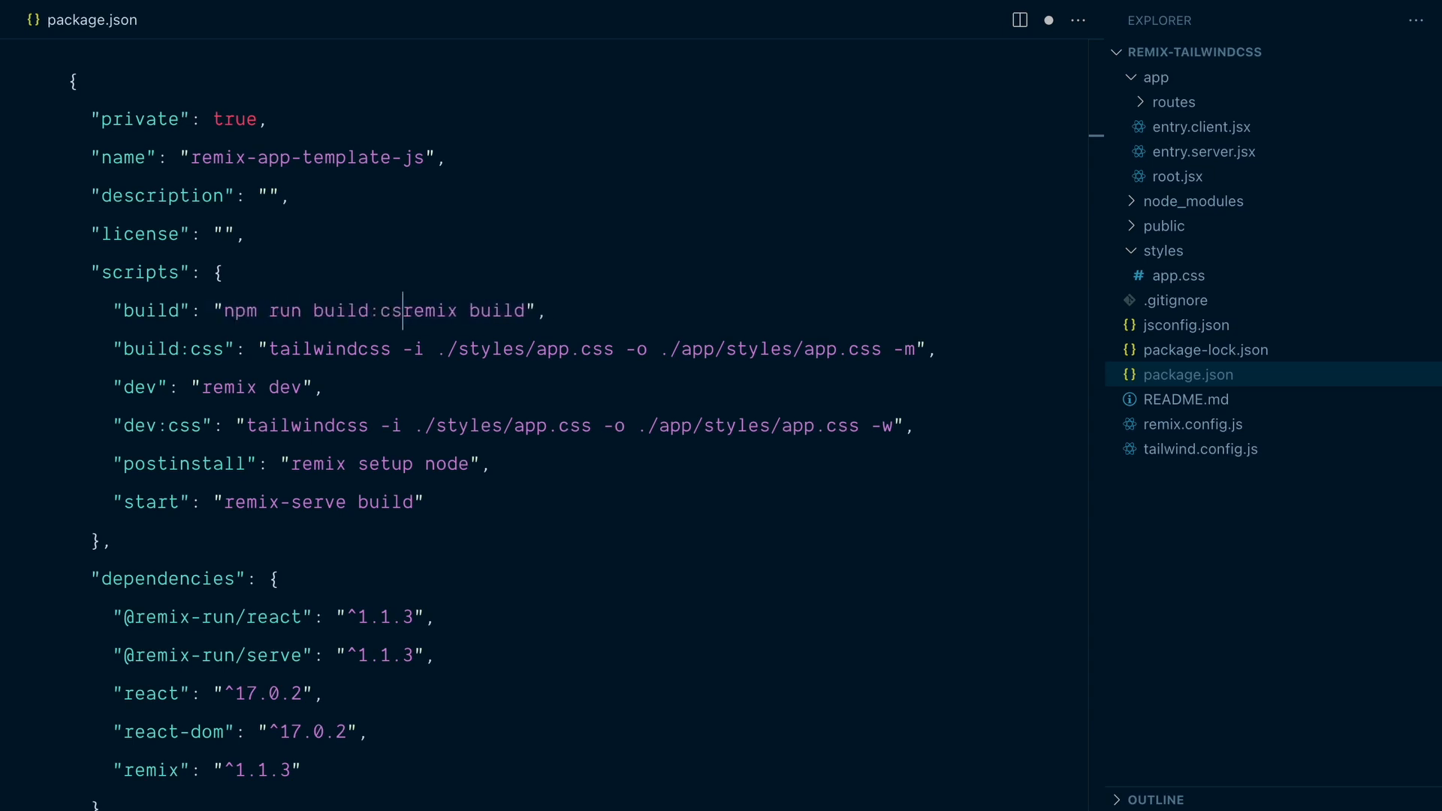
{"action": "type", "text": "s"}
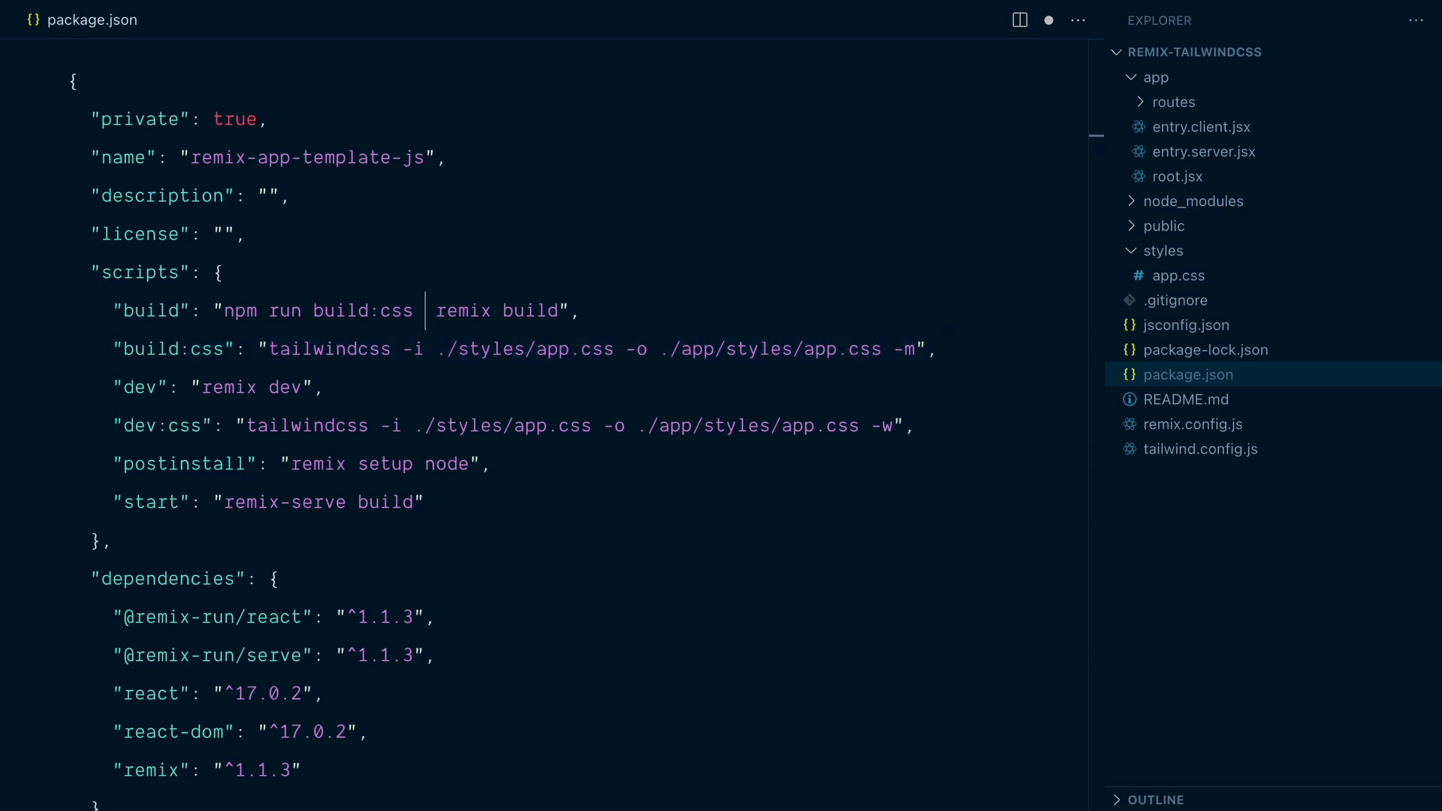
{"action": "type", "text": "&&"}
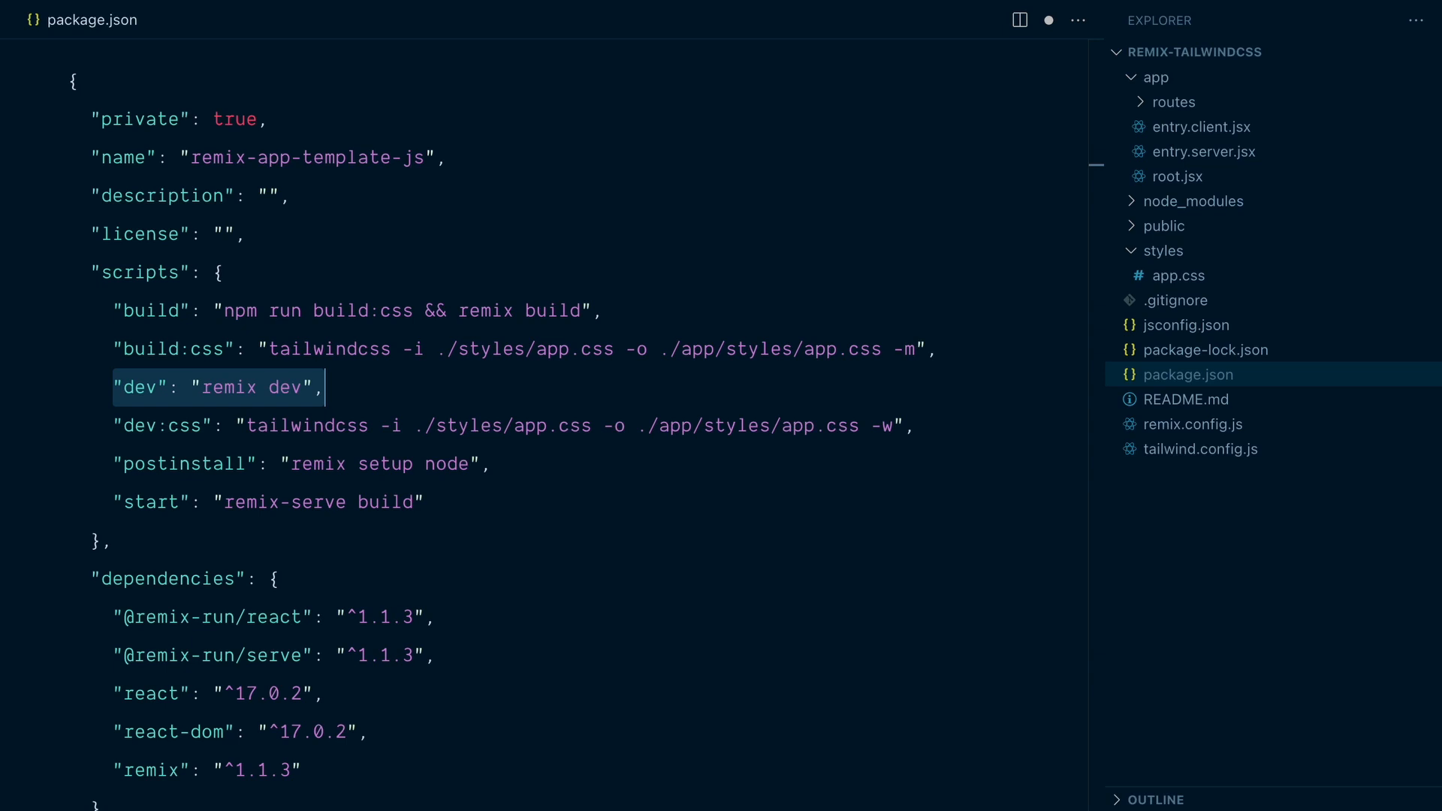
- Make dev run concurrently "npm run dev:css" "remix dev" and save
{"action": "type", "text": "c"}
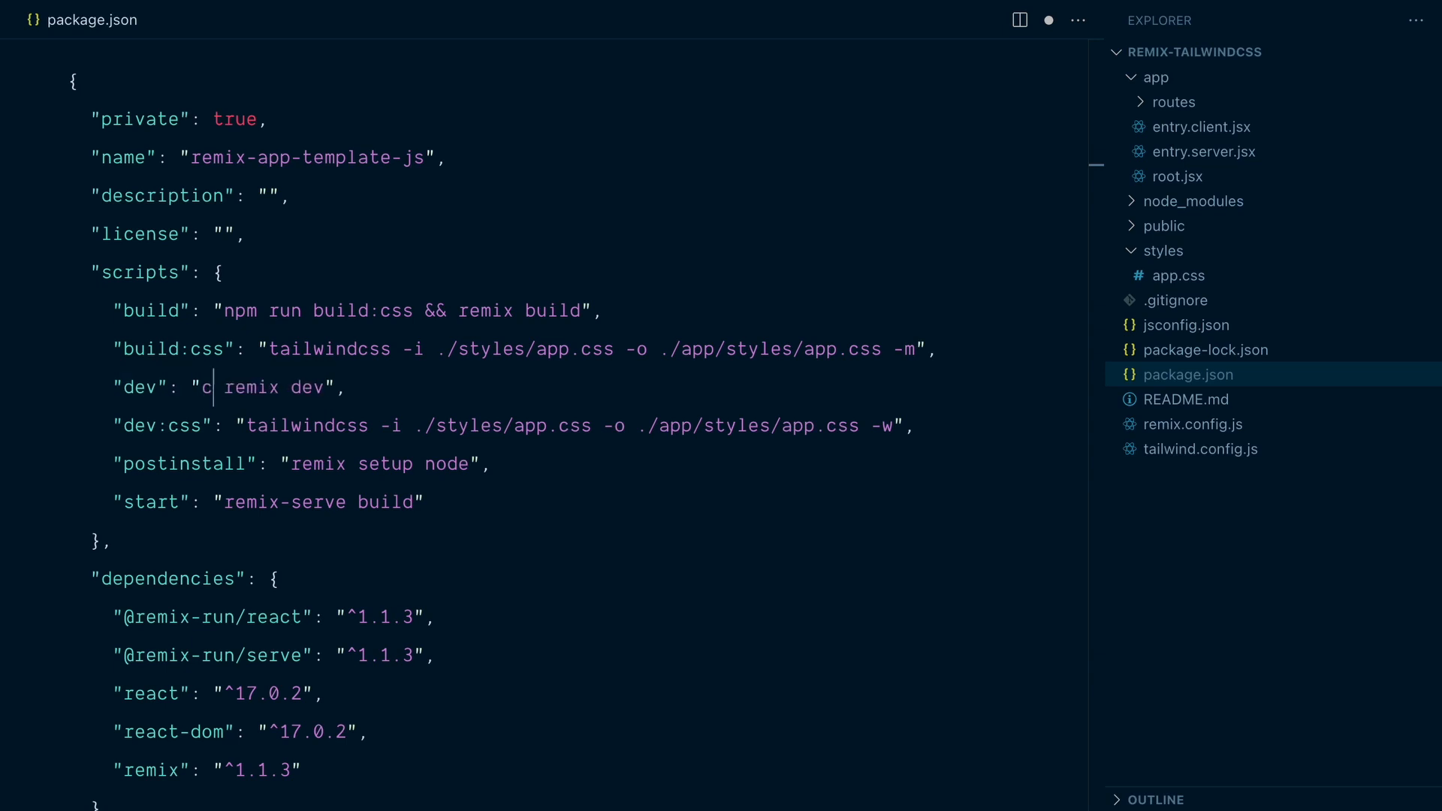
{"action": "type", "text": "oncurrently npm"}
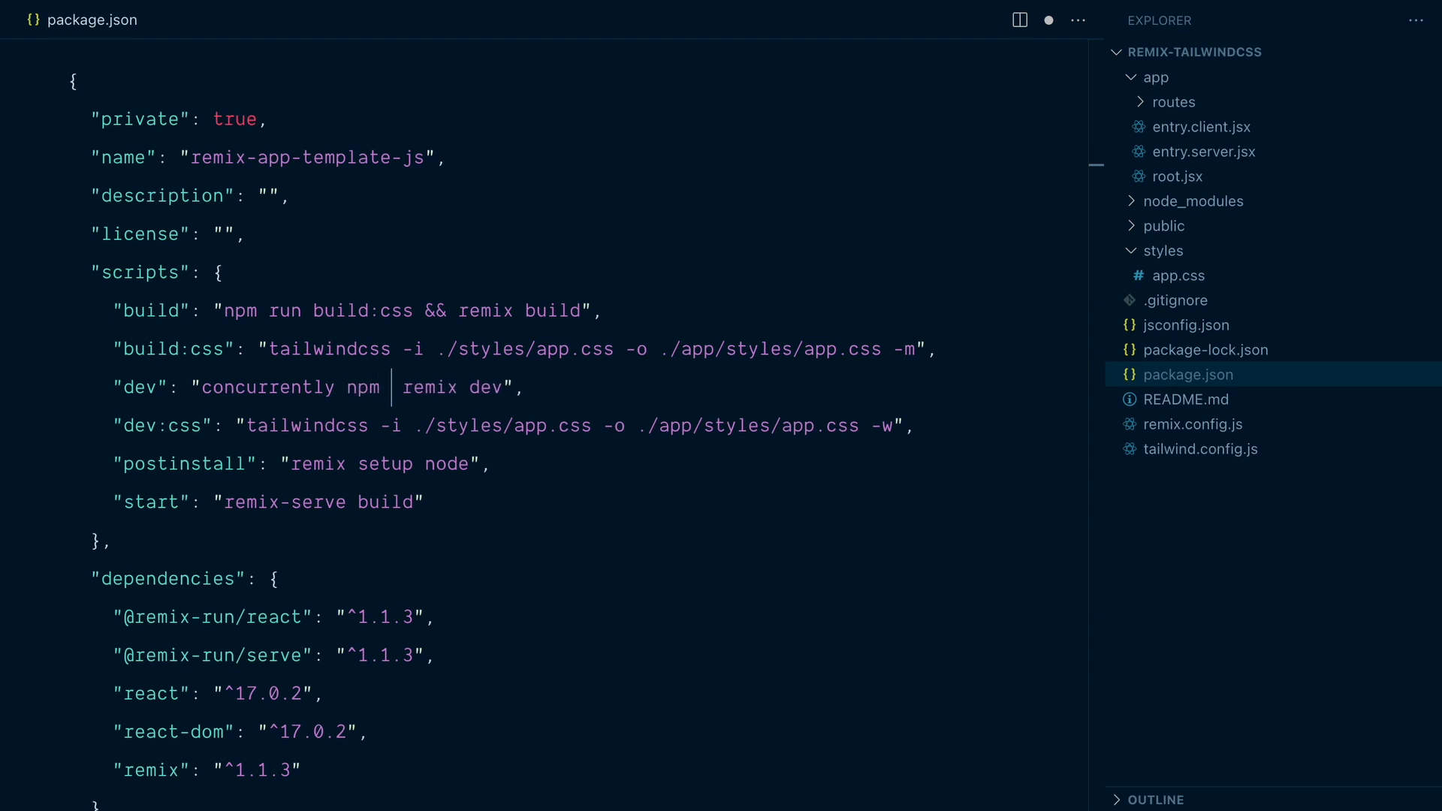
{"action": "type", "text": "run dev:css\\\" \\"}
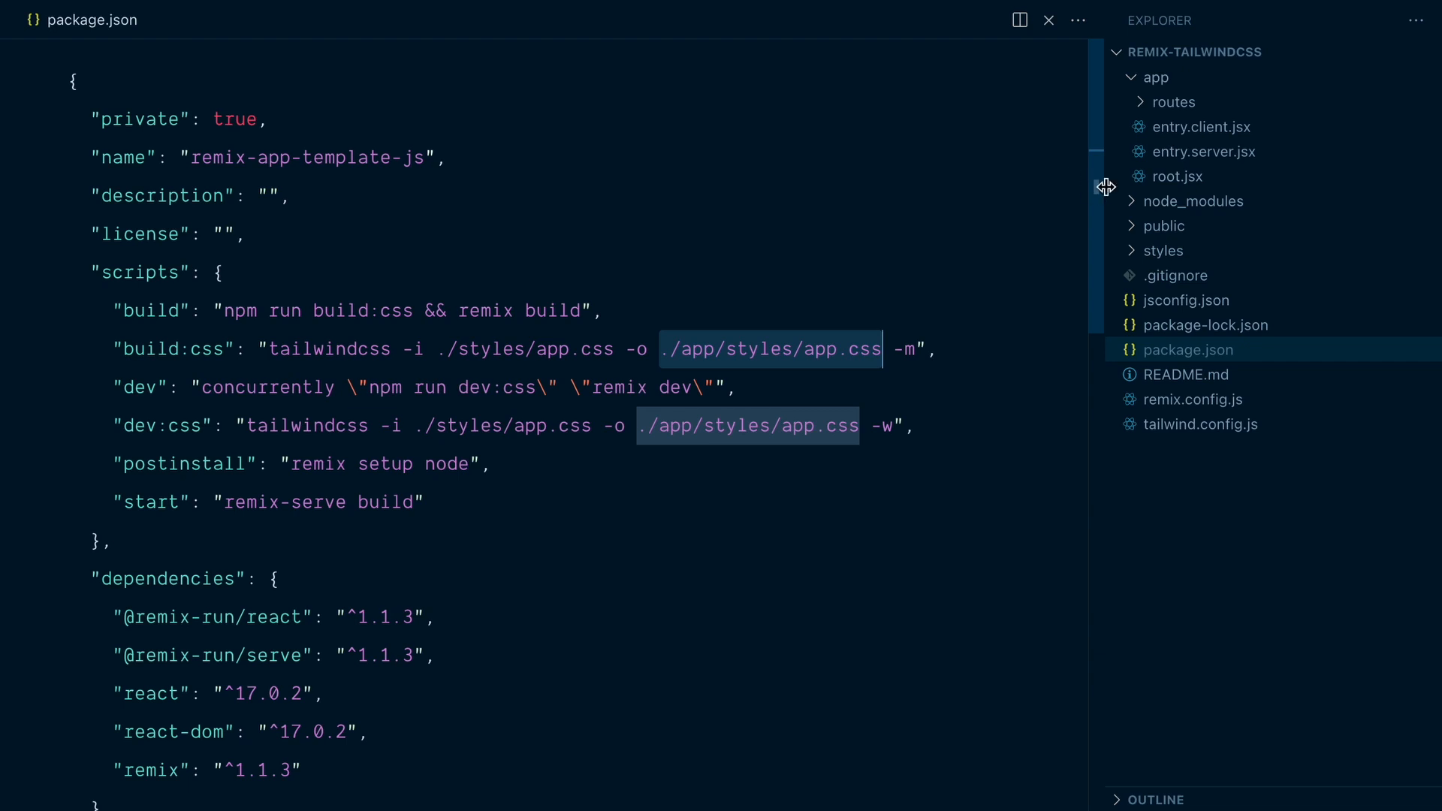
- Add import styles from './styles/app.css' at the top of root.jsx, checking the path against package.json
{"action": "left_click", "coordinate": [1177, 176]}
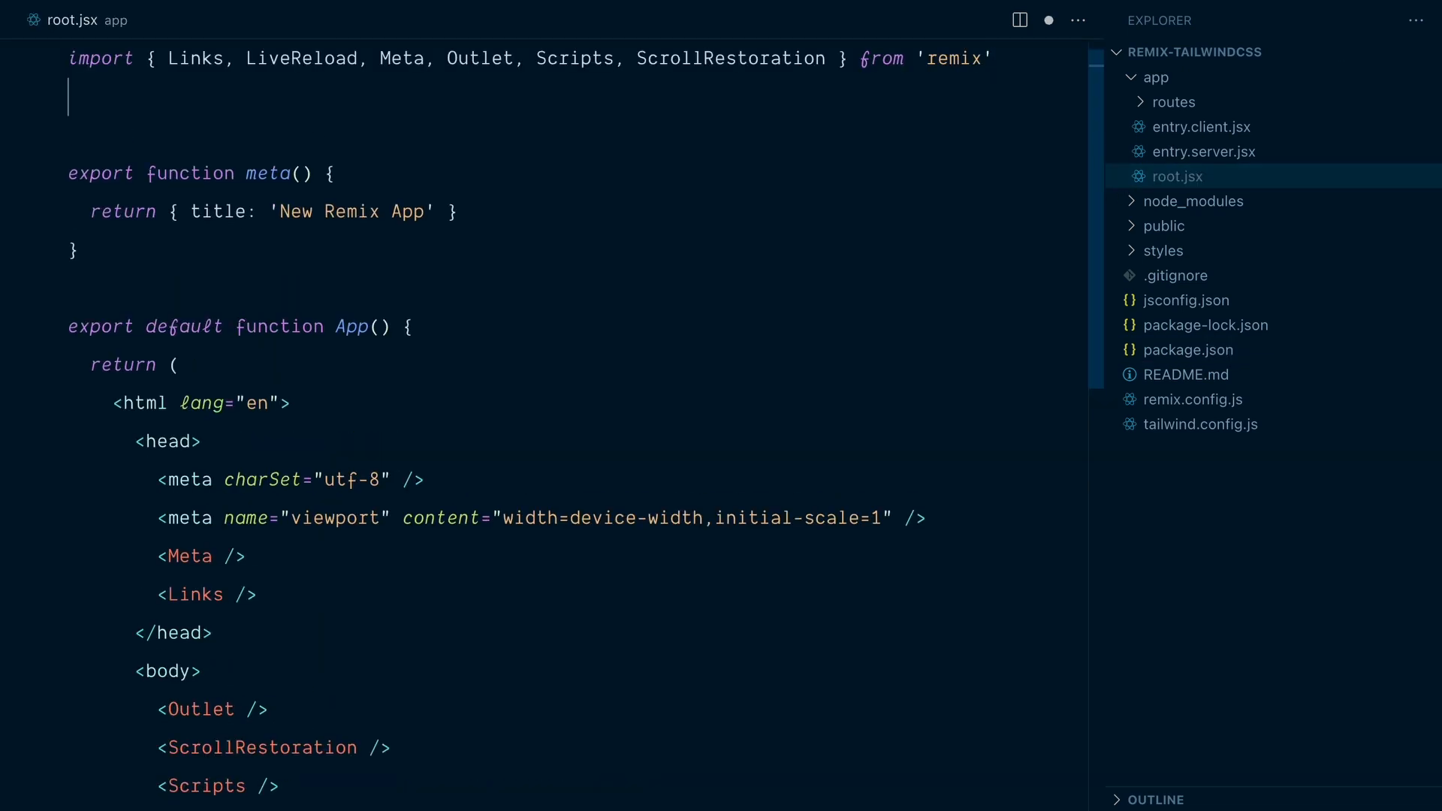
{"action": "type", "text": "import styles from '"}
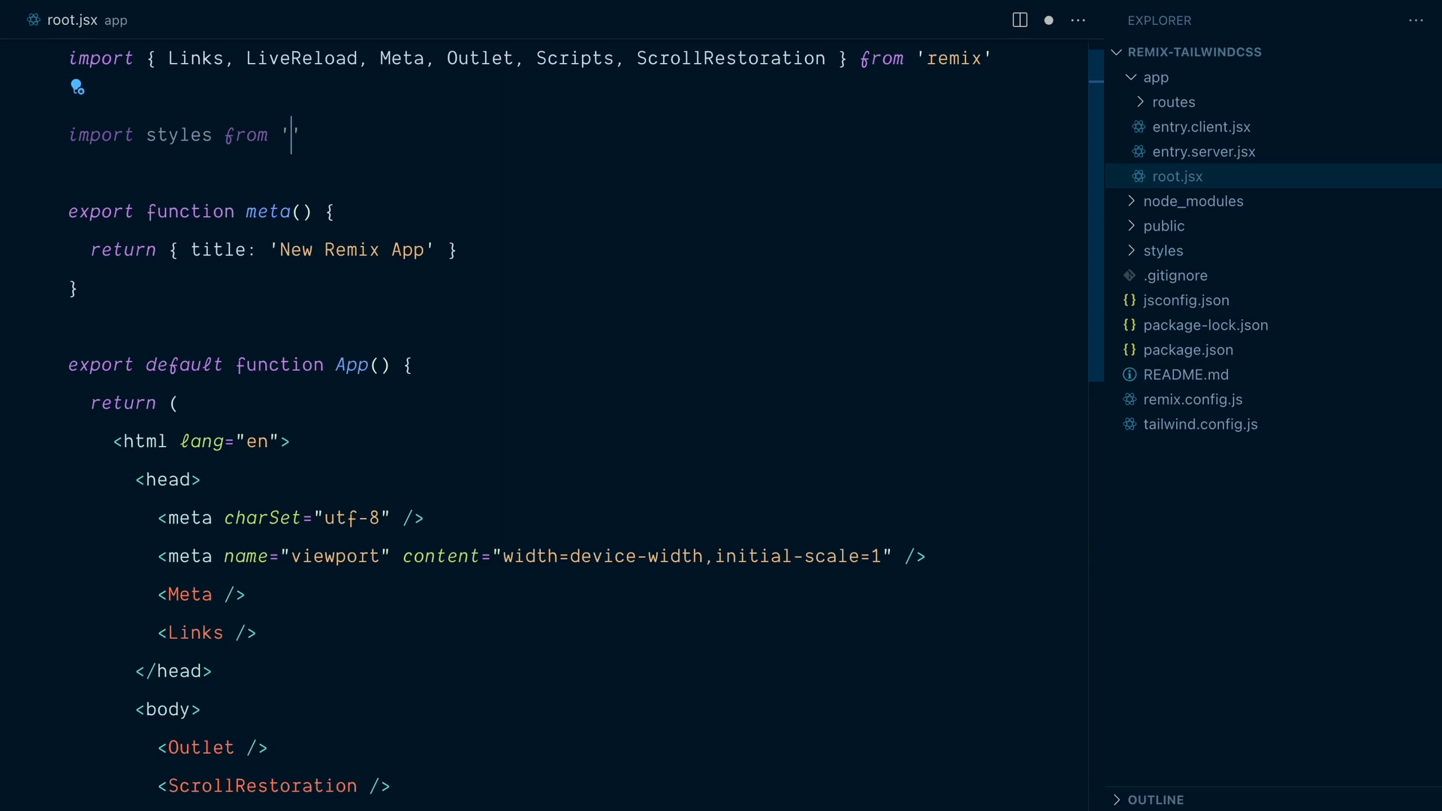
{"action": "type", "text": "./"}
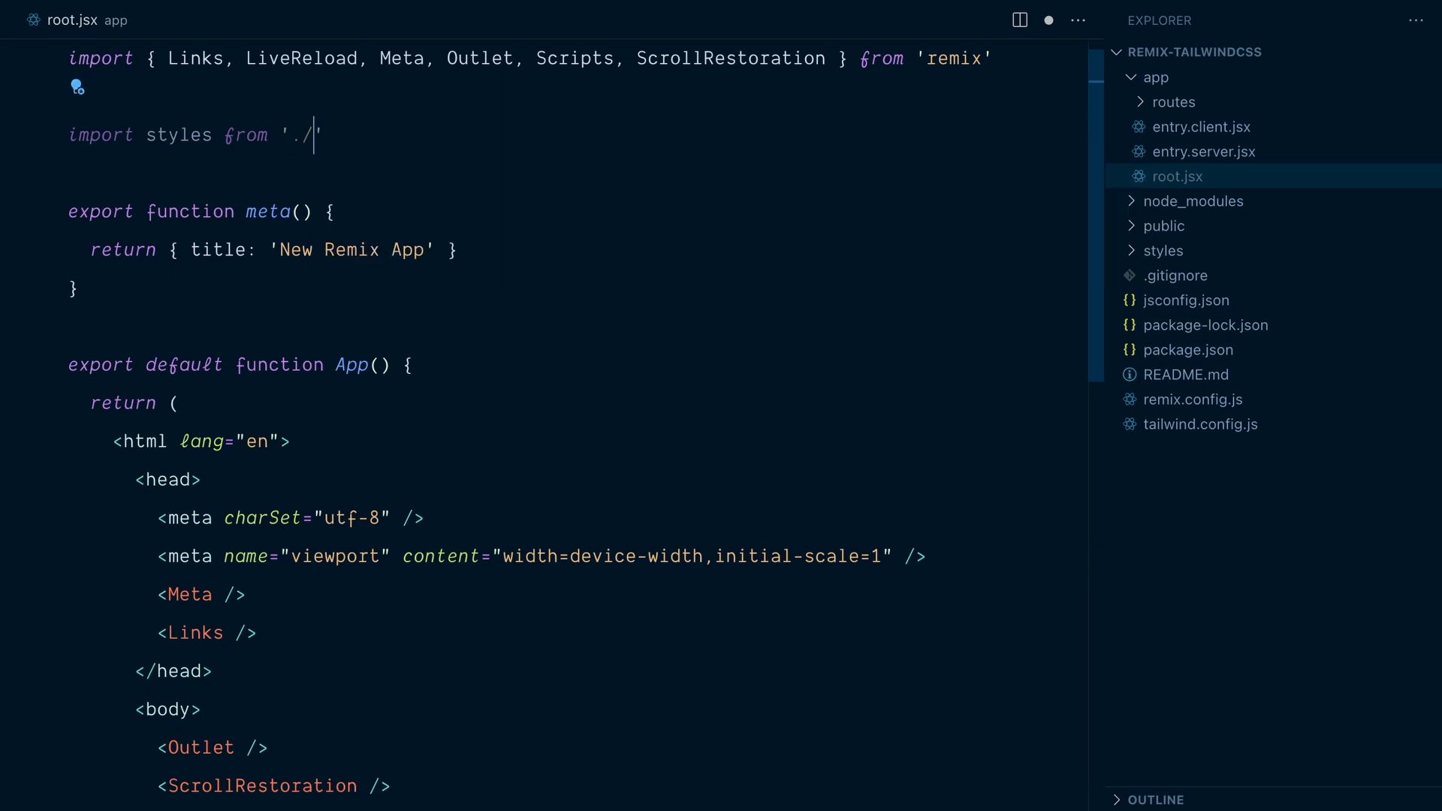
{"action": "type", "text": "styles/app."}
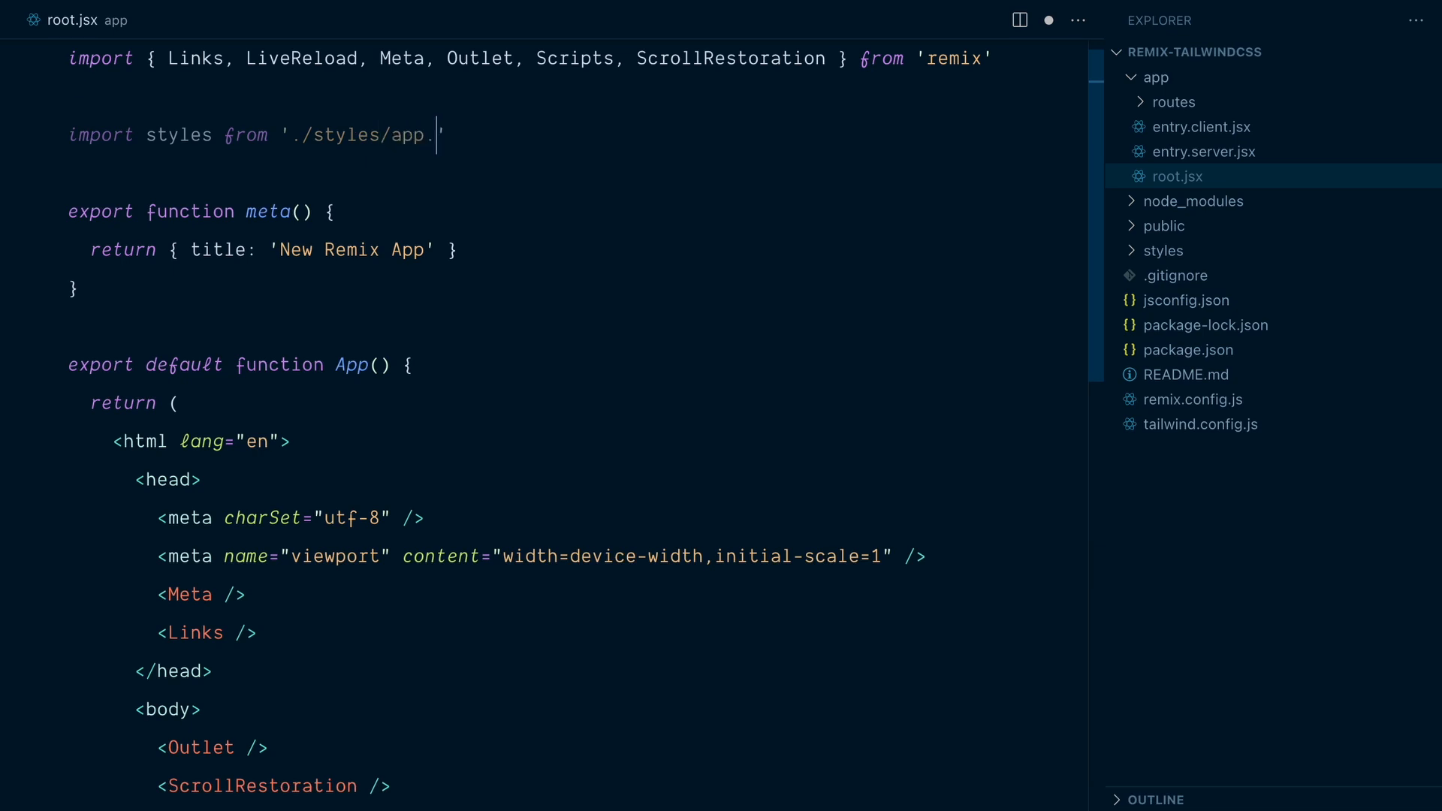
{"action": "type", "text": "css"}
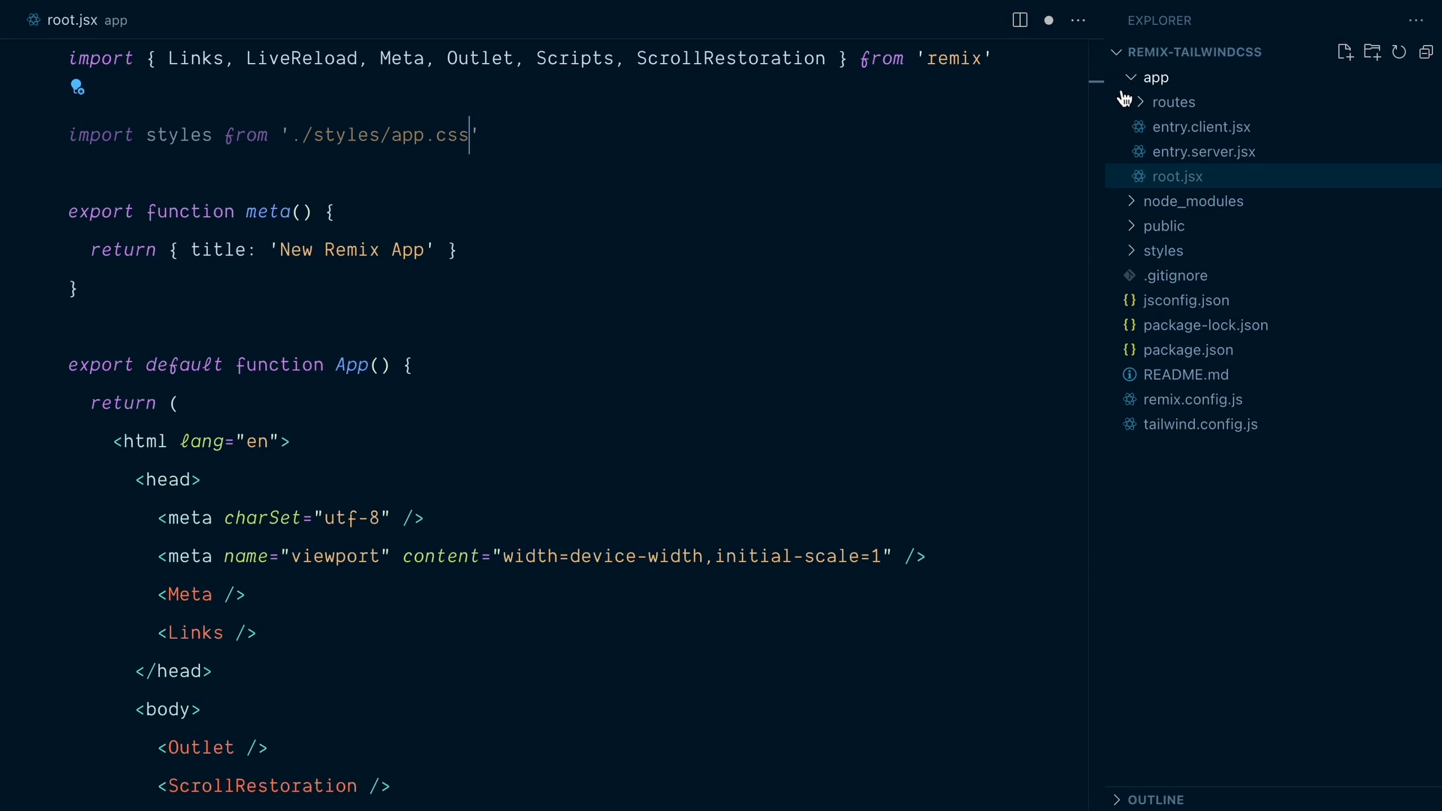
{"action": "left_click", "coordinate": [1189, 350]}
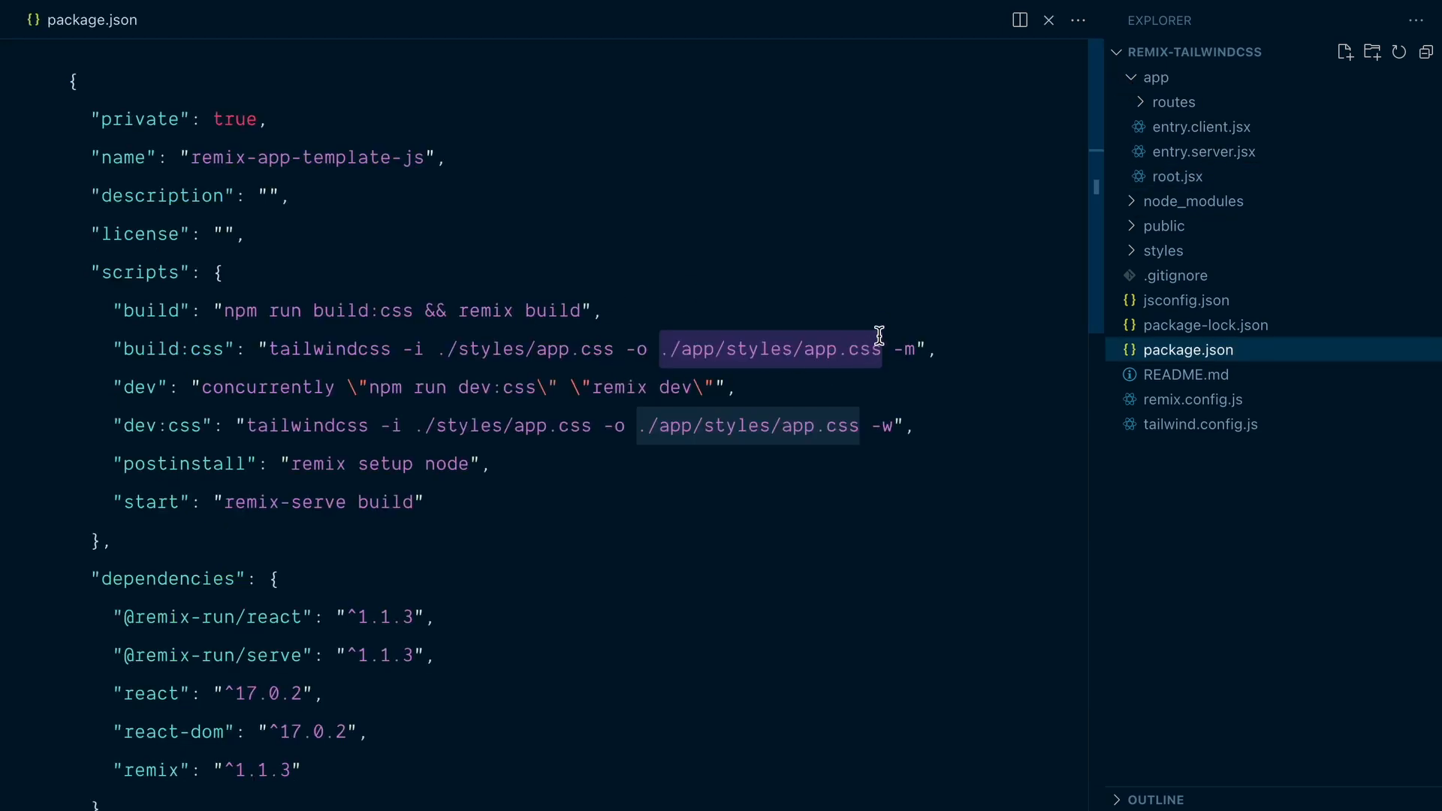
{"action": "left_click", "coordinate": [1177, 177]}
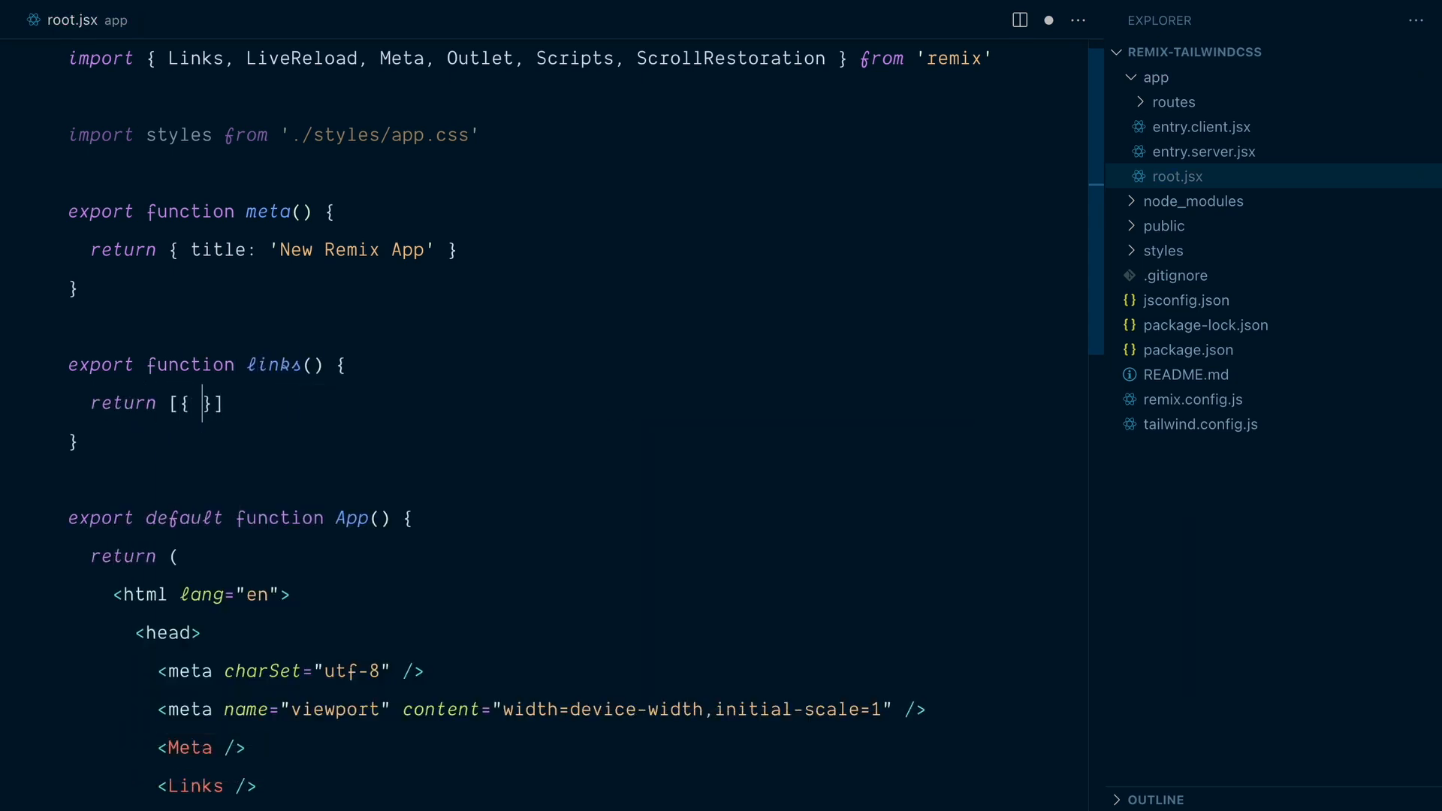
- Export a links function returning [{ rel: 'stylesheet', href: styles }] and save
{"action": "type", "text": "rel"}
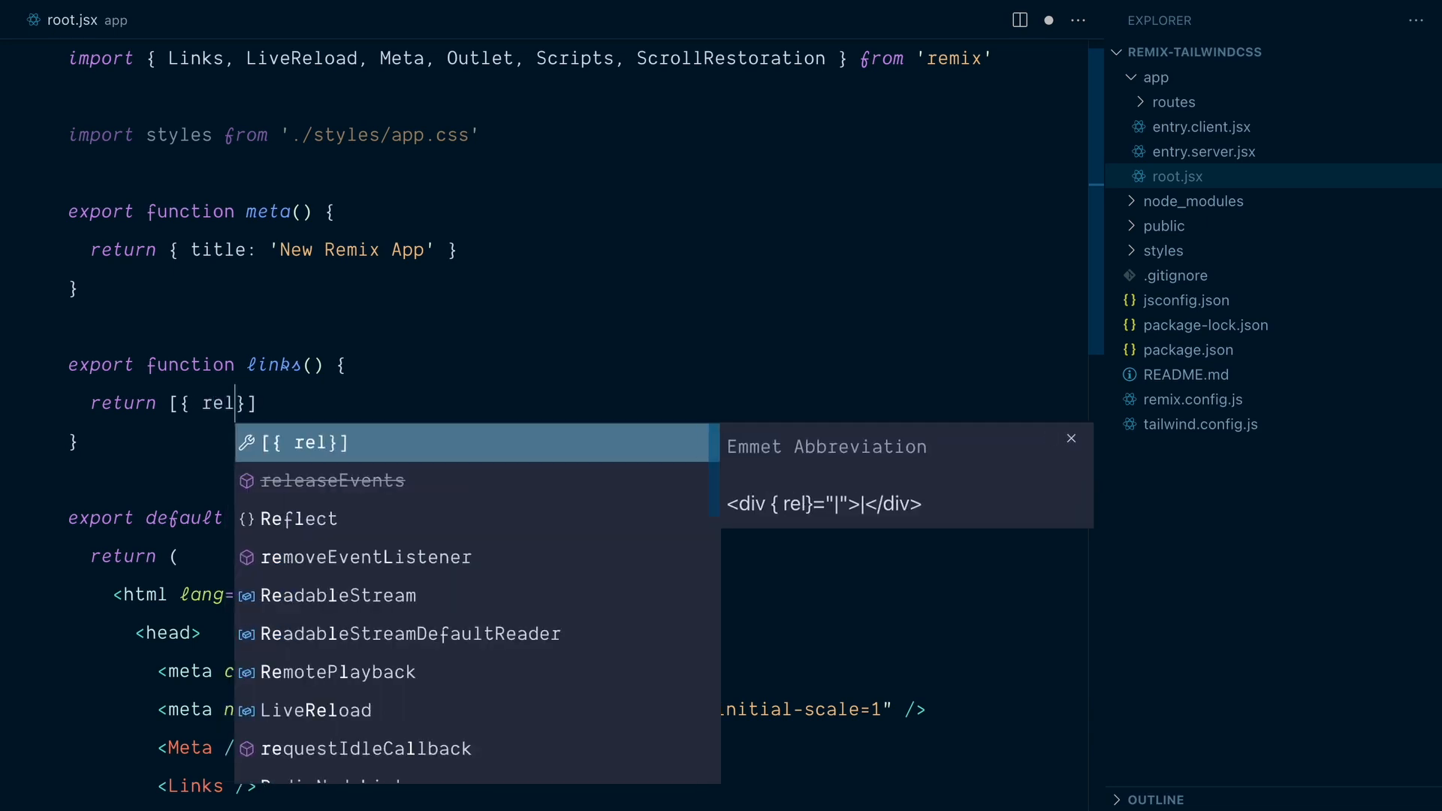
{"action": "type", "text": ": 'stylesheet'"}
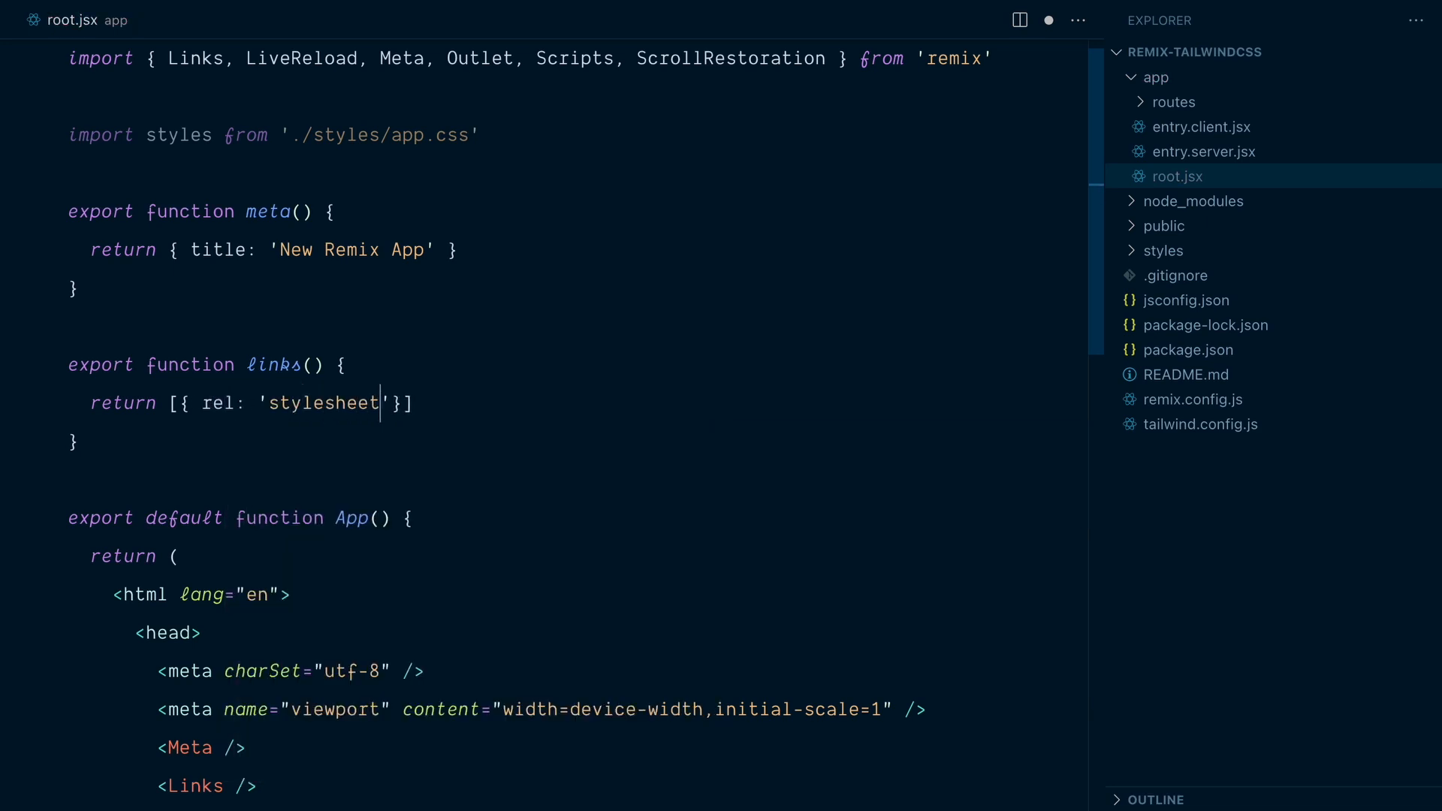
{"action": "type", "text": ", href:"}
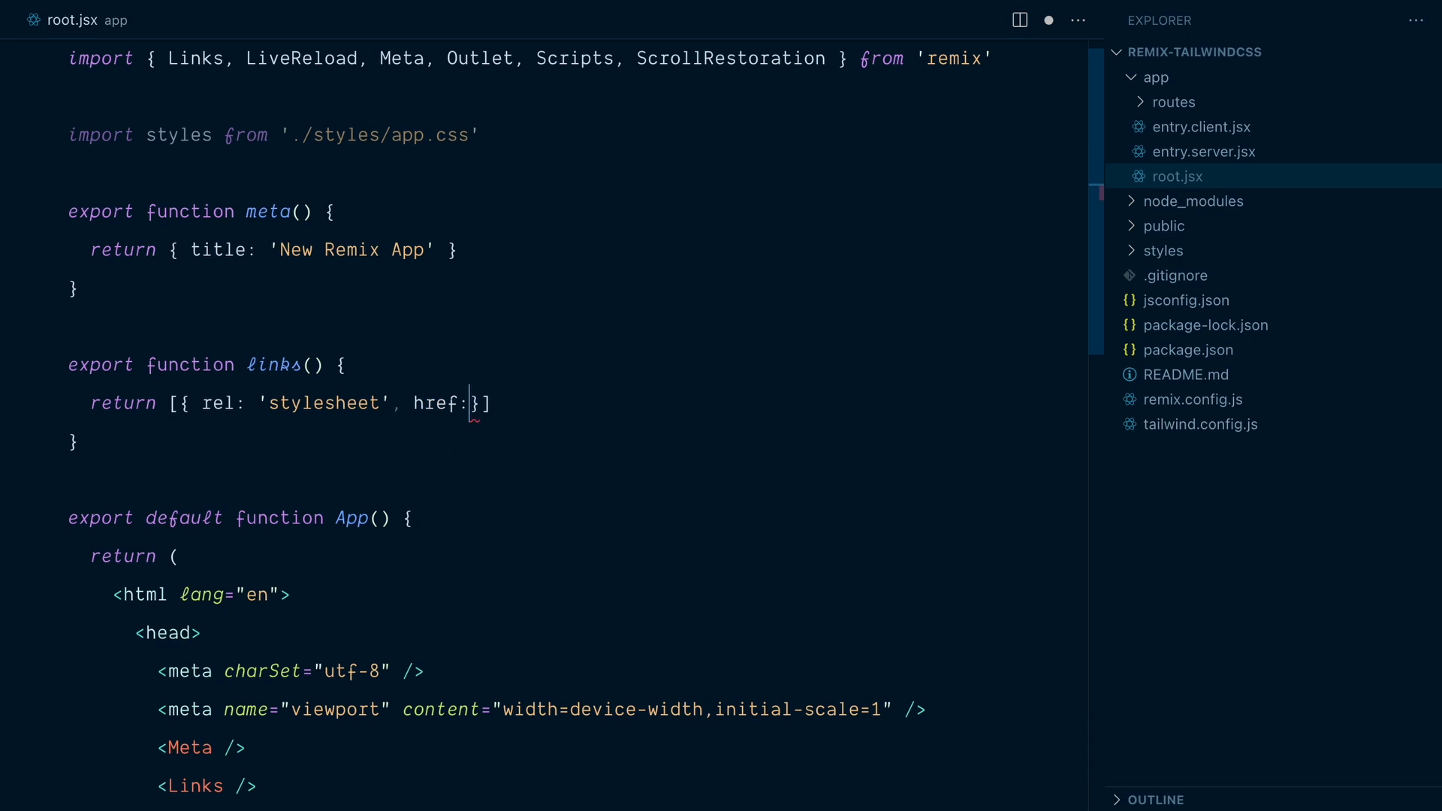
{"action": "type", "text": "styles"}
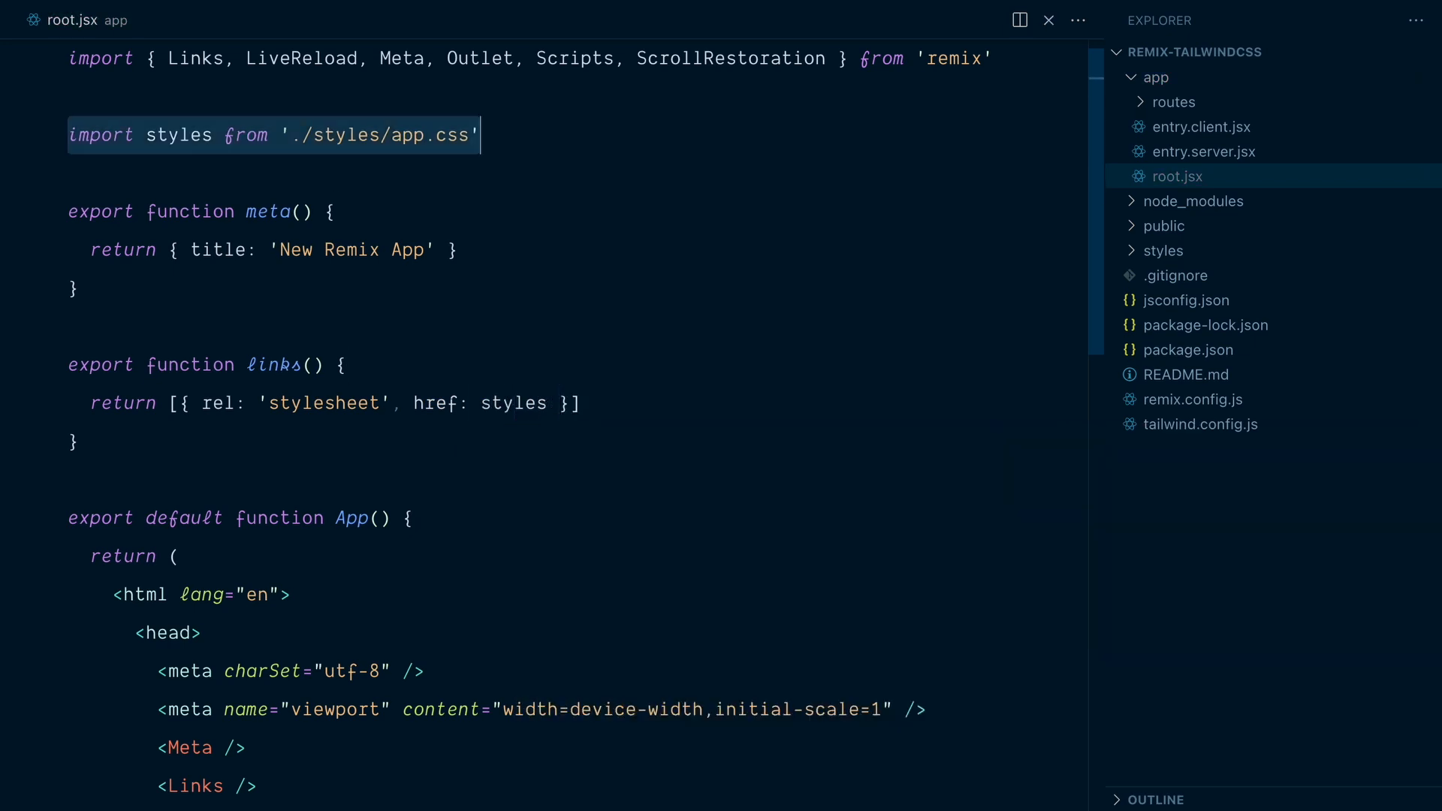
{"action": "left_click", "coordinate": [121, 403]}
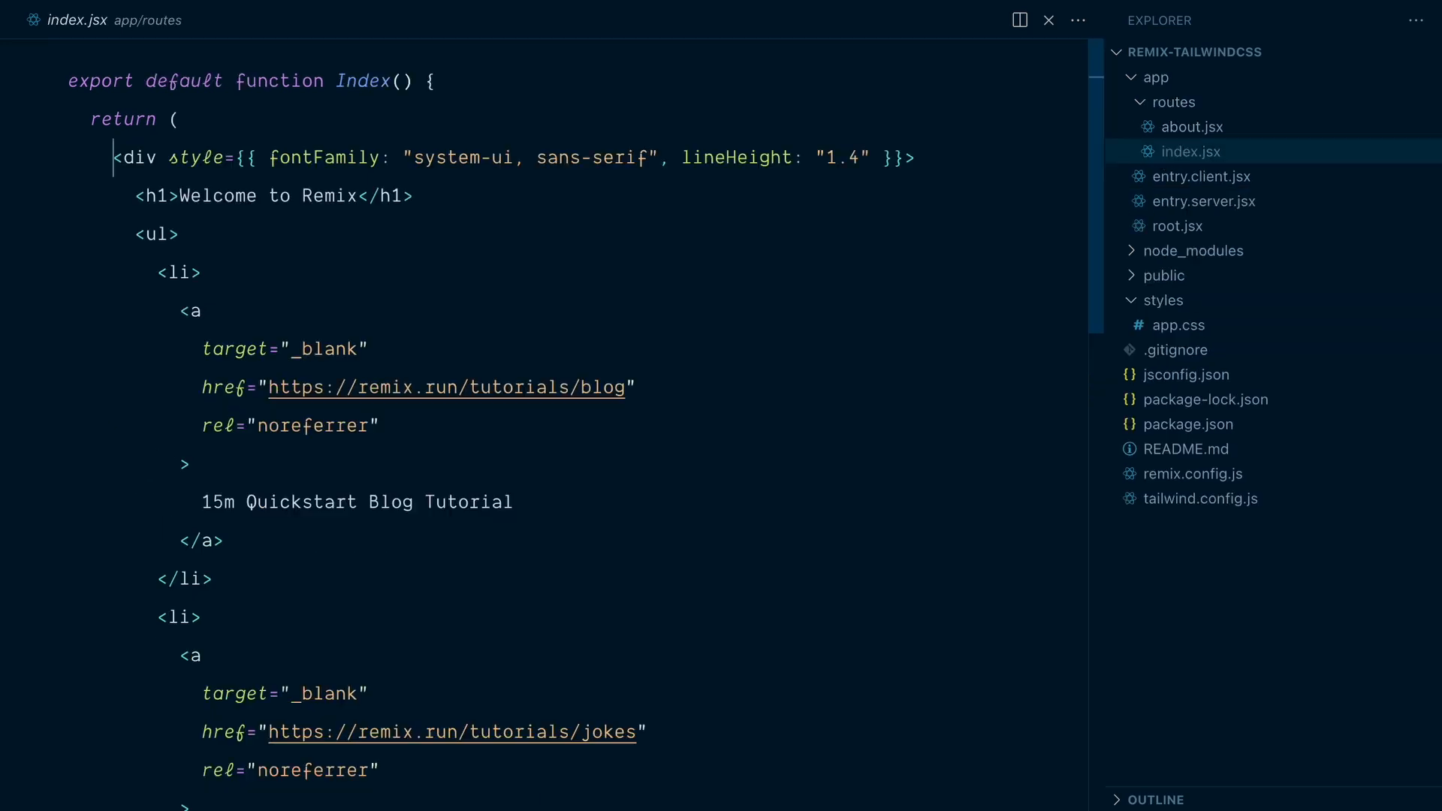
- Open app/routes/index.jsx from the Explorer to strip its welcome markup
{"action": "scroll", "scroll_direction": "down", "scroll_amount": 3}
{"action": "type", "text": "<h1></h1>"}
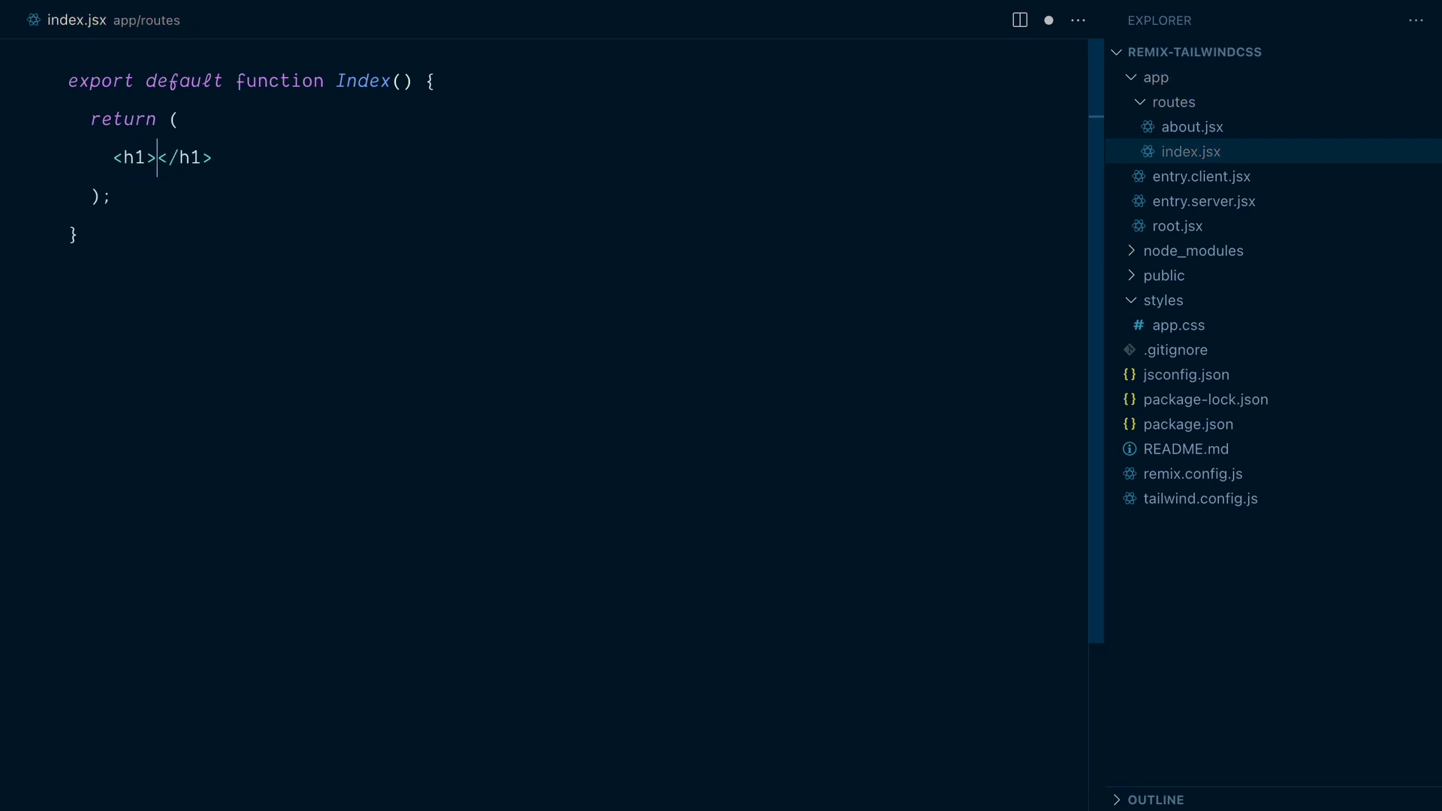
{"action": "left_click", "coordinate": [1186, 400]}
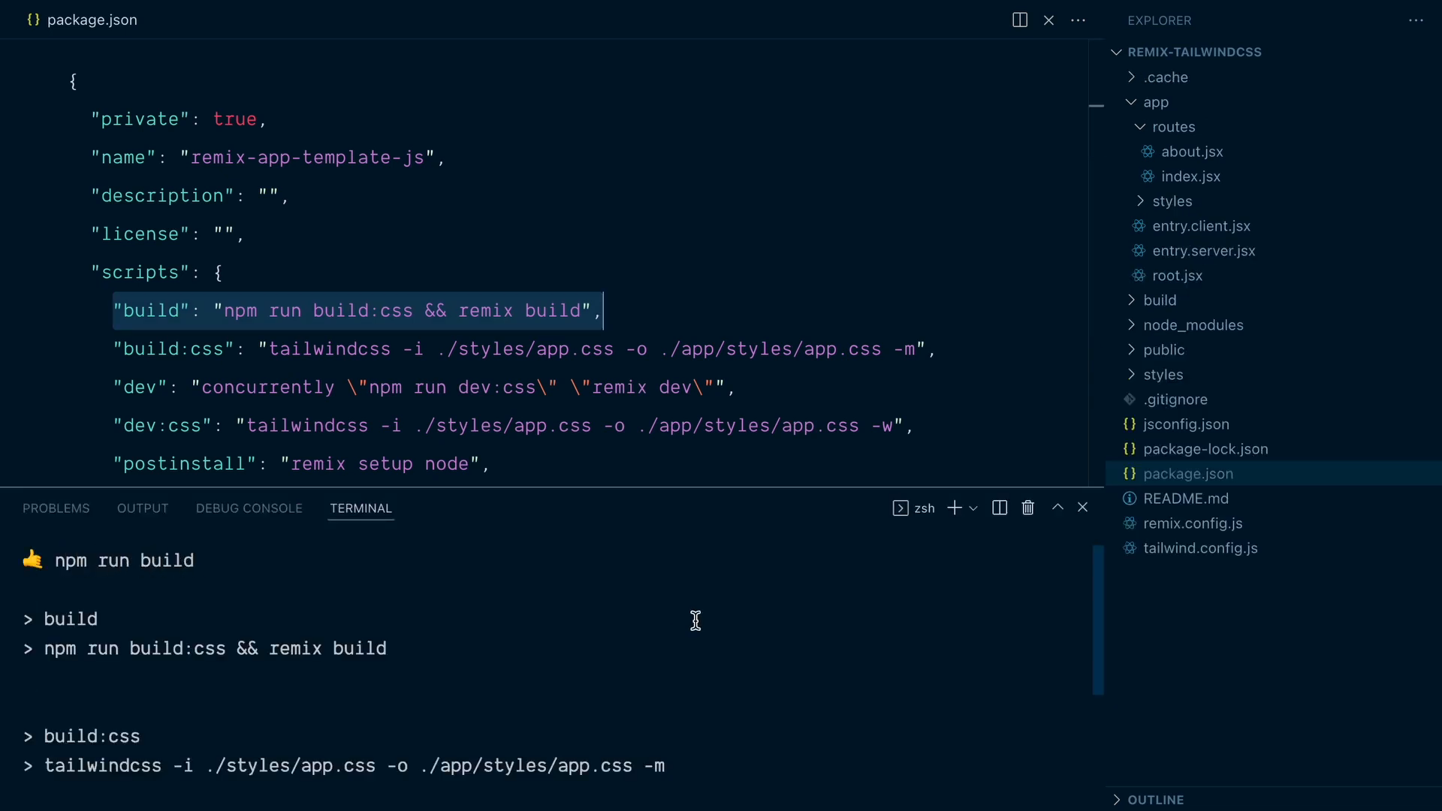
- Inspect the generated app/styles/app.css, return to index.jsx and start npm run dev
{"action": "left_click", "coordinate": [1173, 199]}
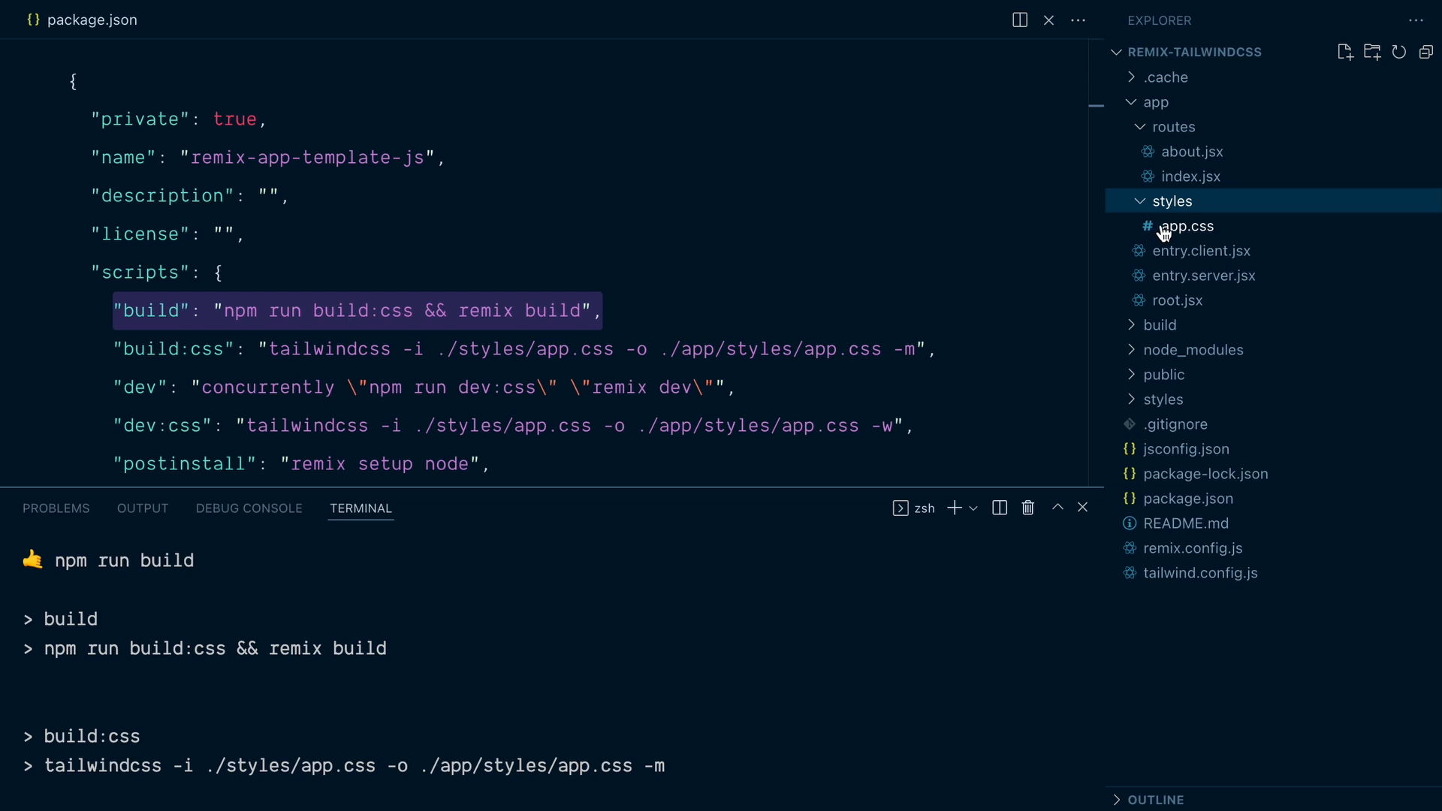
{"action": "left_click", "coordinate": [1186, 226]}
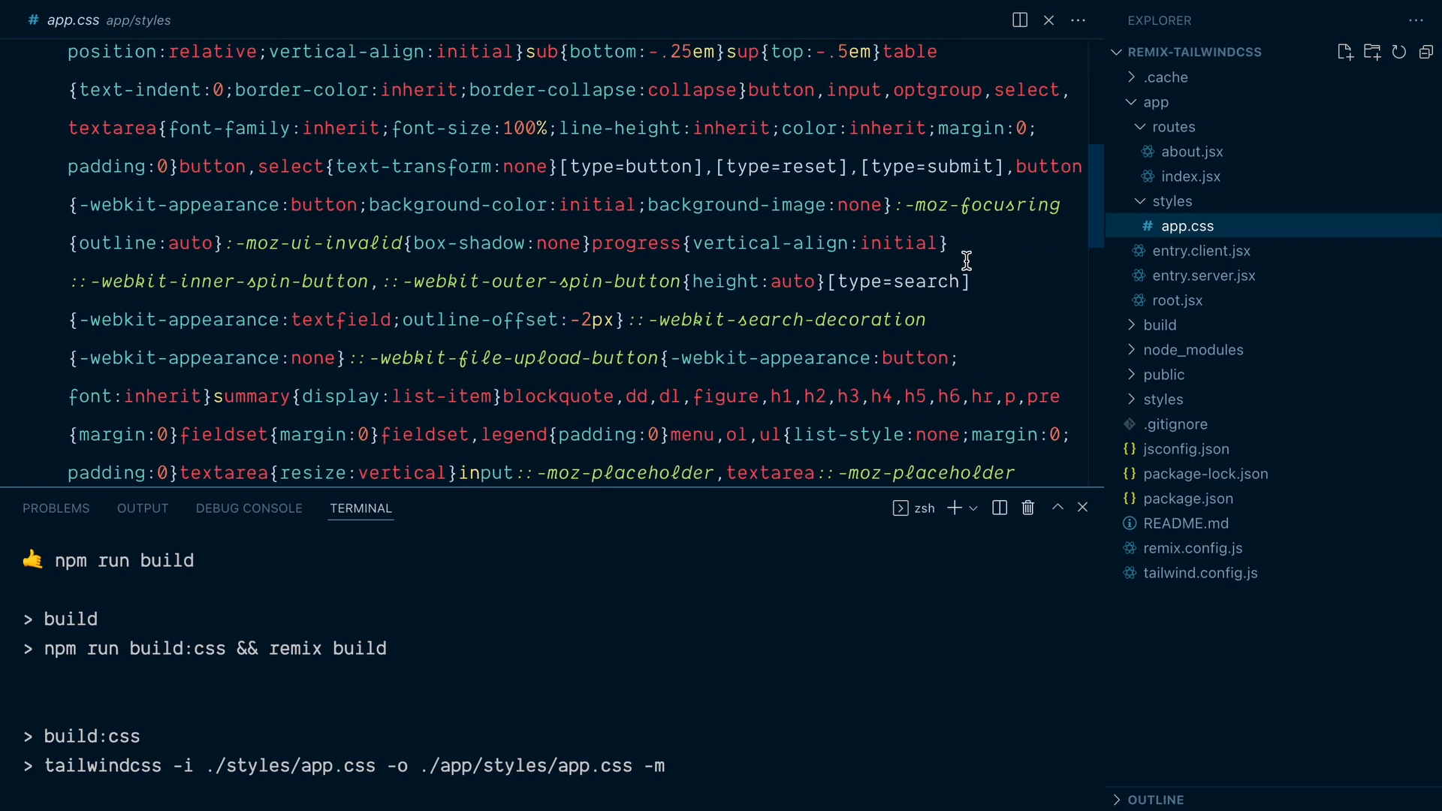
{"action": "left_click", "coordinate": [1191, 175]}
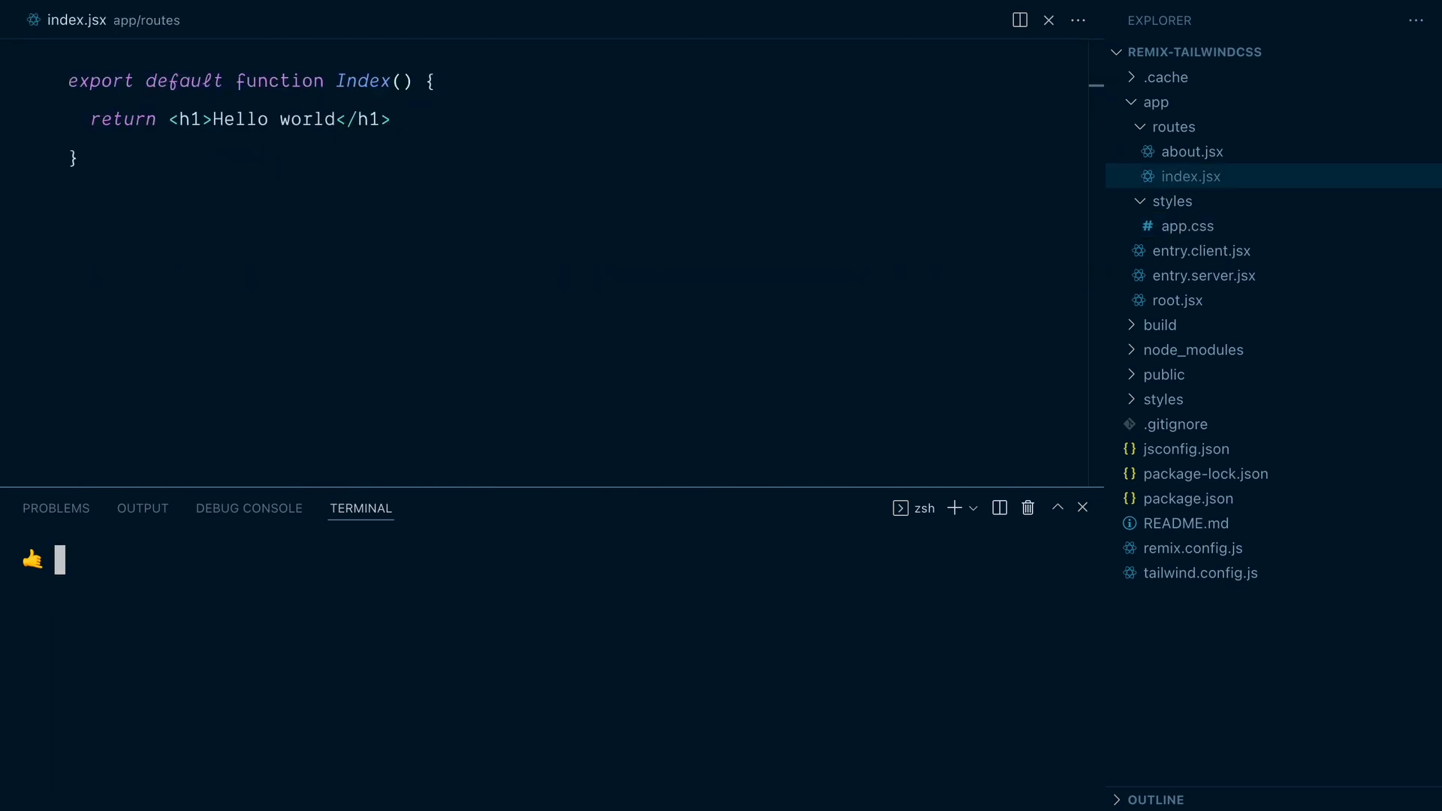
{"action": "type", "text": "npm run dev"}
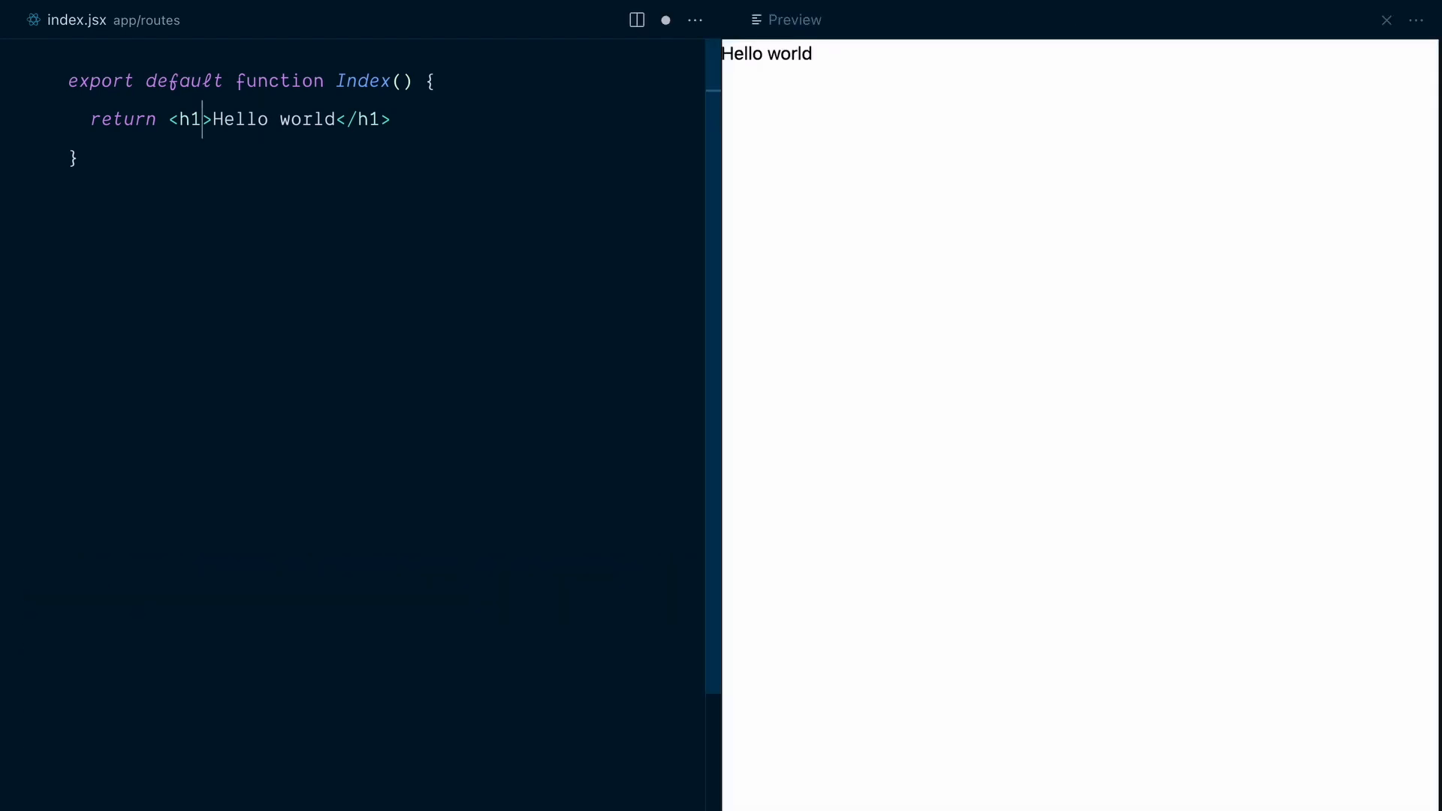
- Give the h1 className="text-3xl font-bold underline", accepting the underline suggestion
{"action": "type", "text": "className=\"\""}
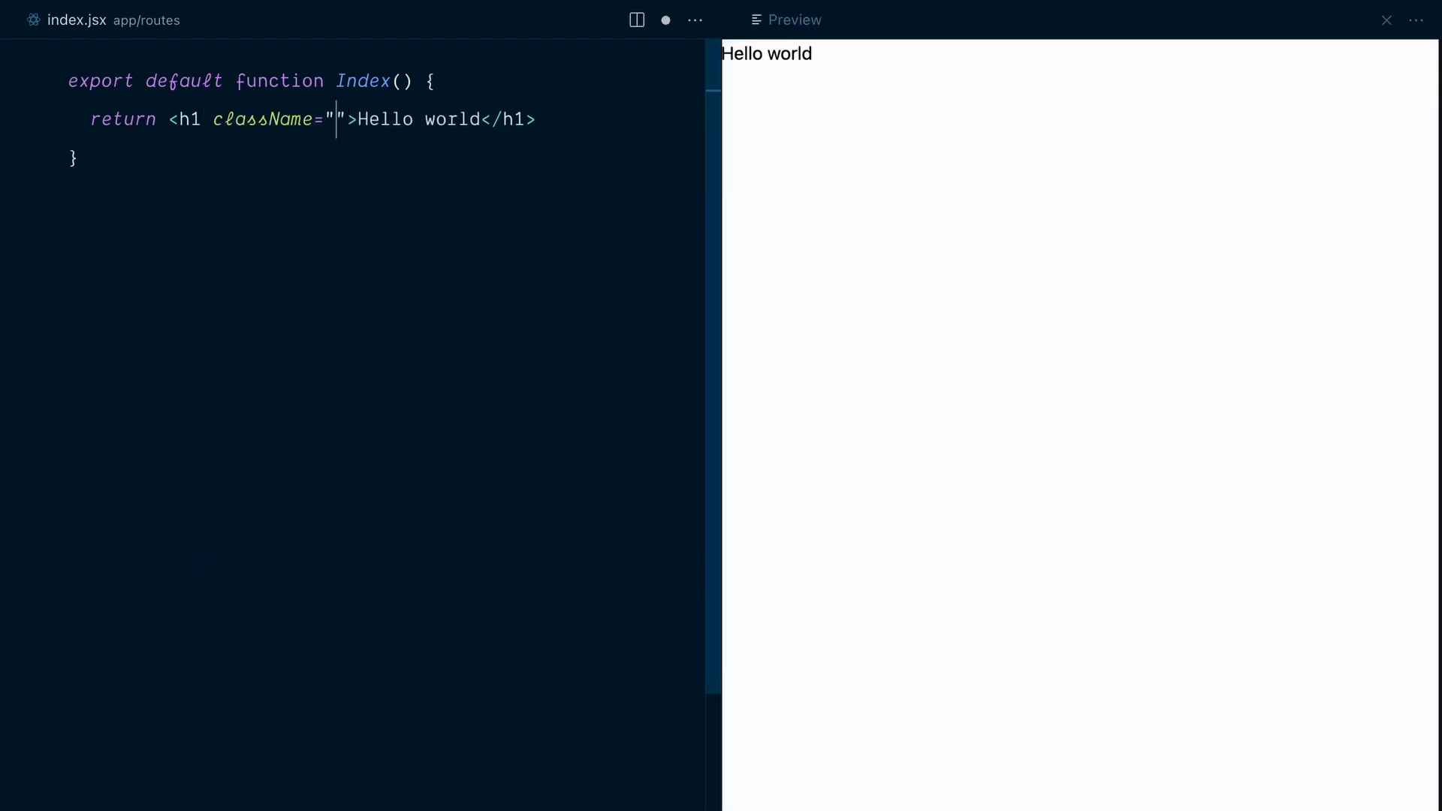
{"action": "type", "text": "text-3xl font-bold und"}
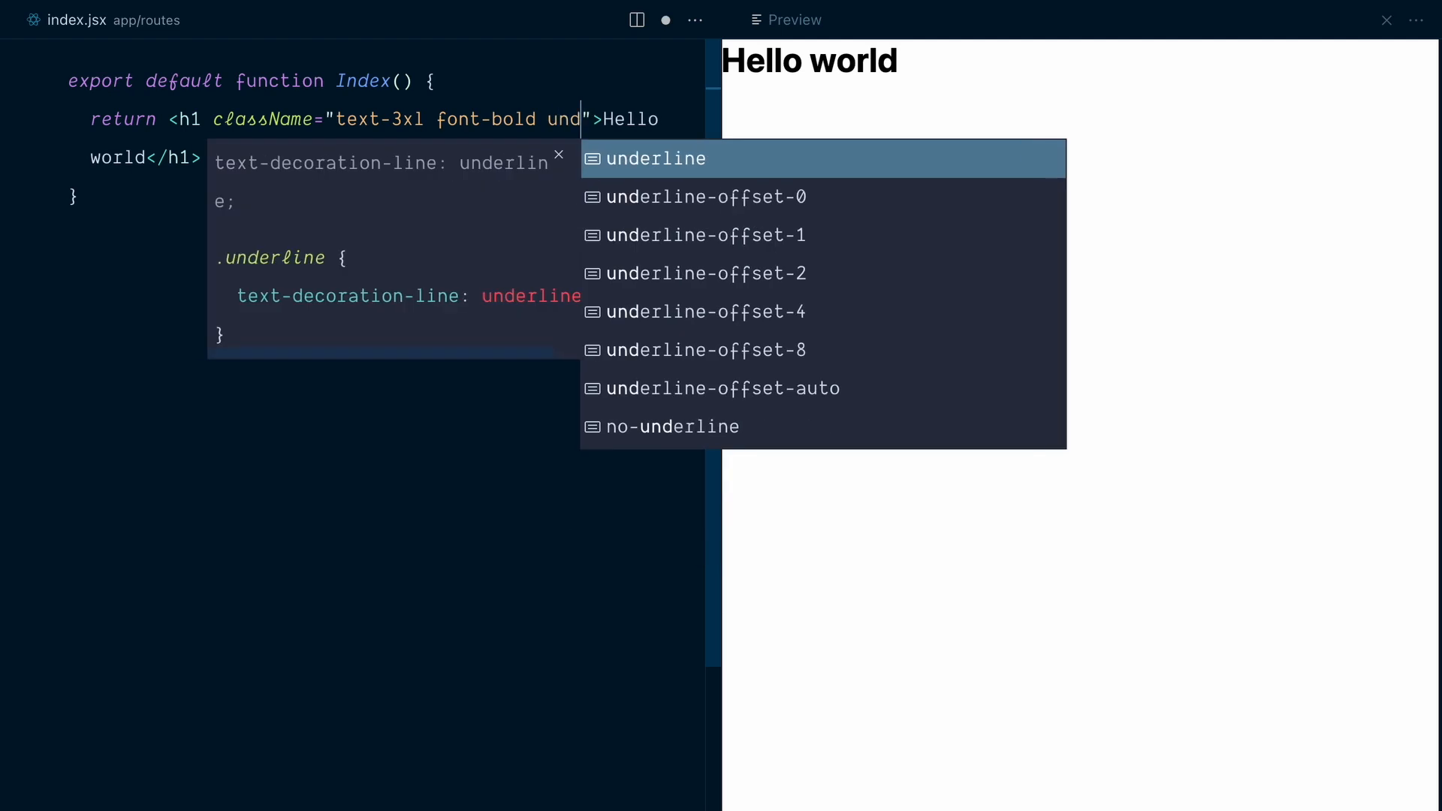
{"action": "left_click", "coordinate": [656, 158]}
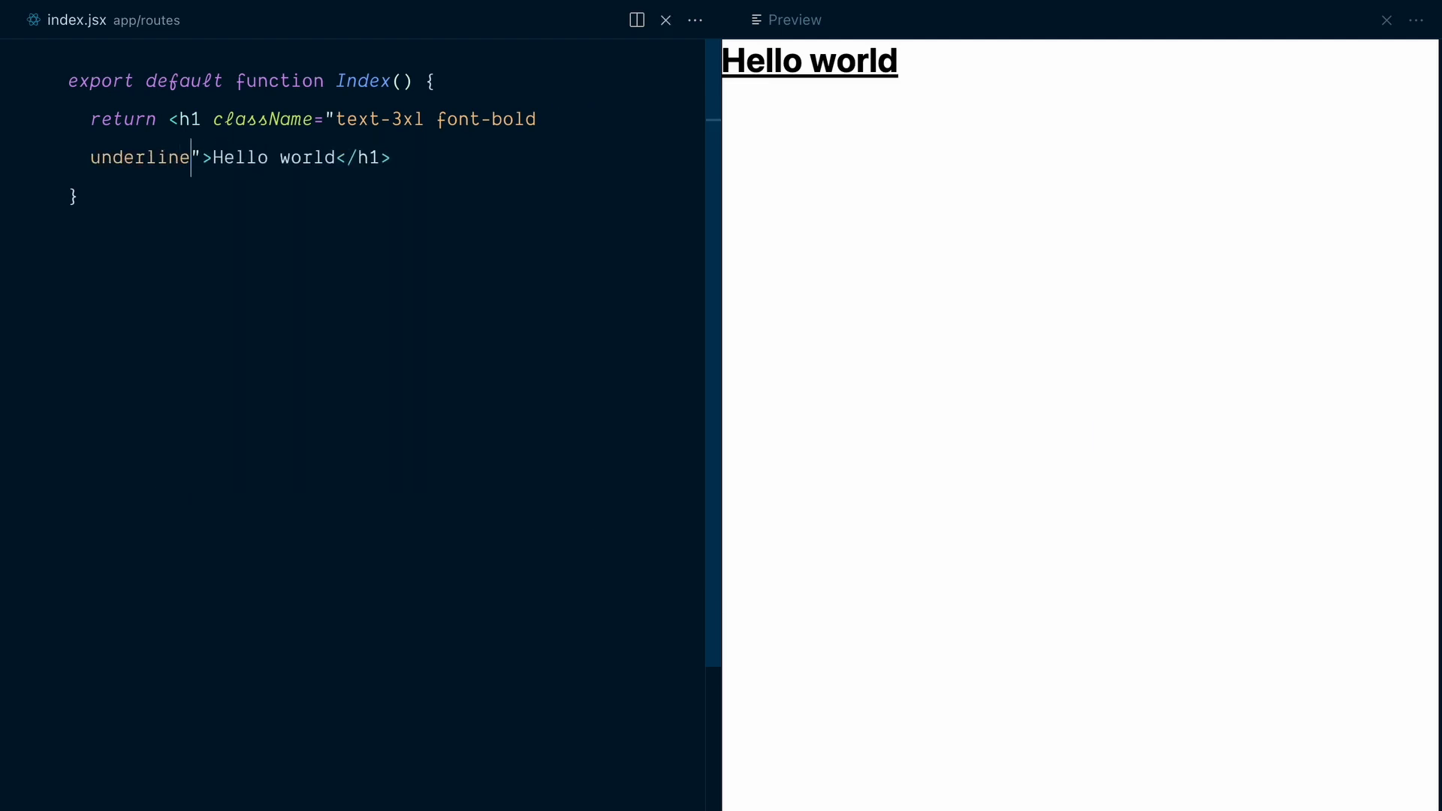